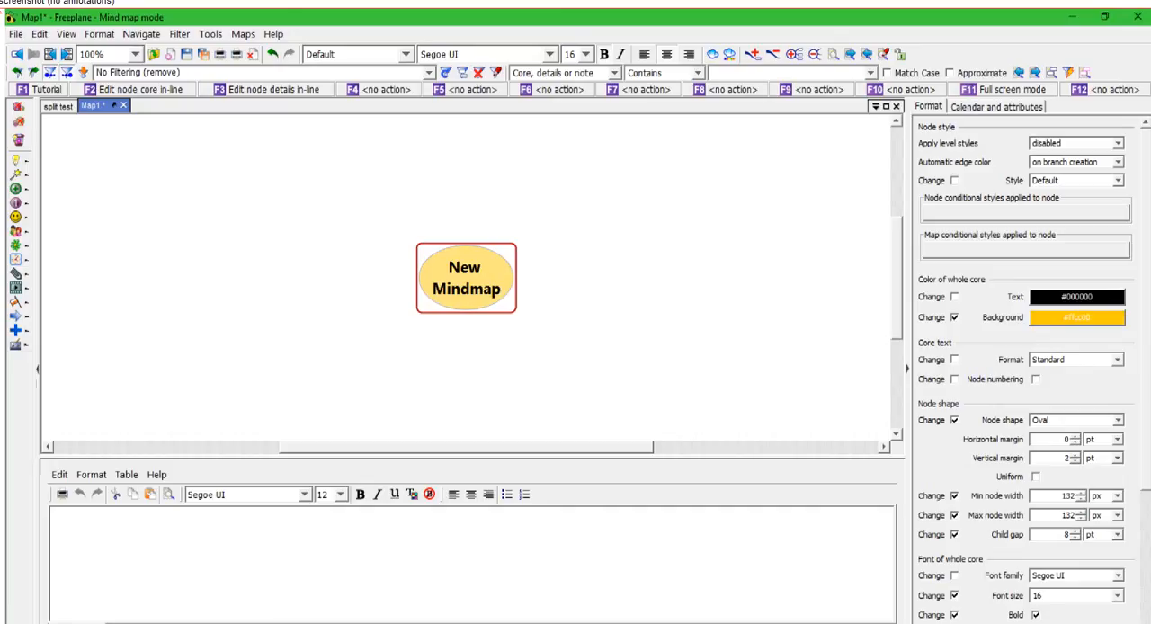
mouse_move(759, 232)
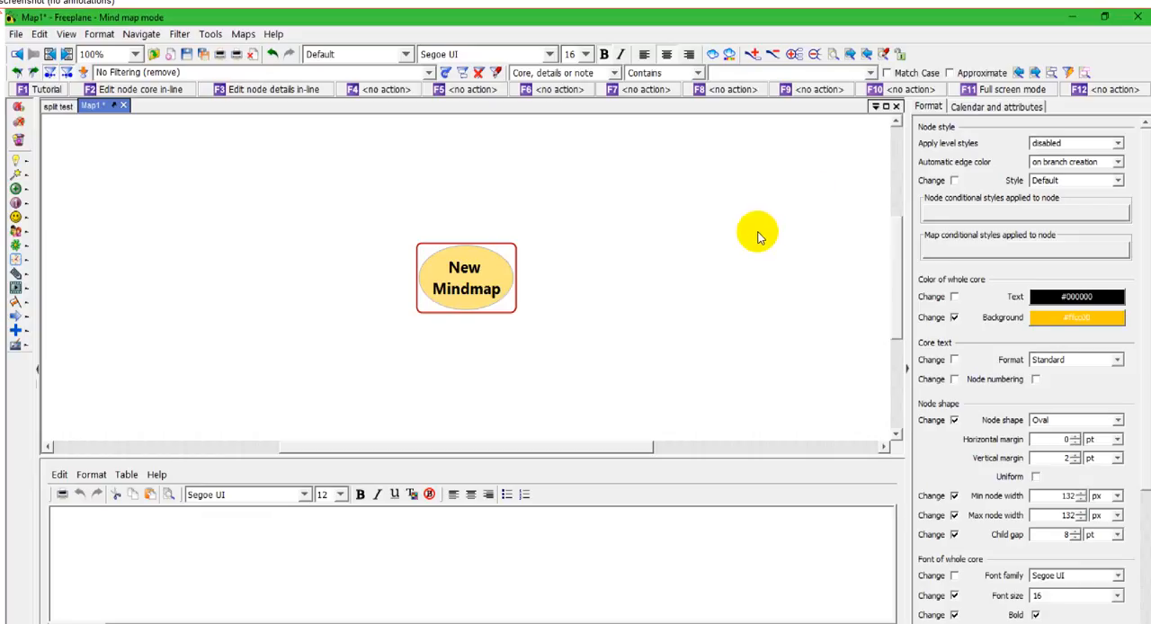
mouse_move(255, 256)
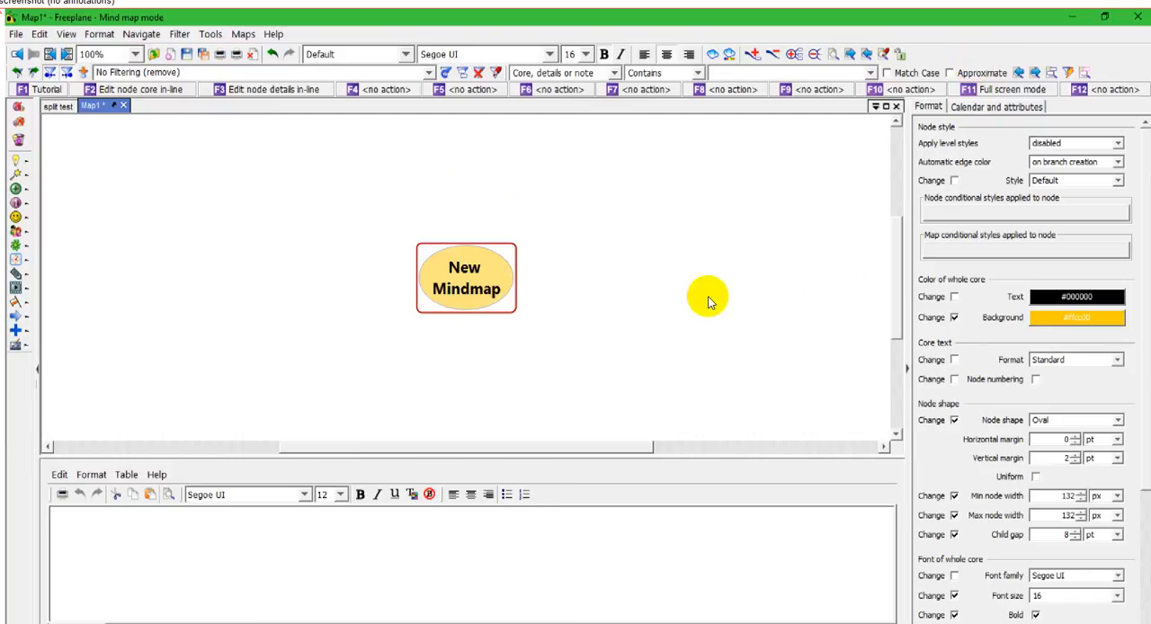
mouse_move(665, 284)
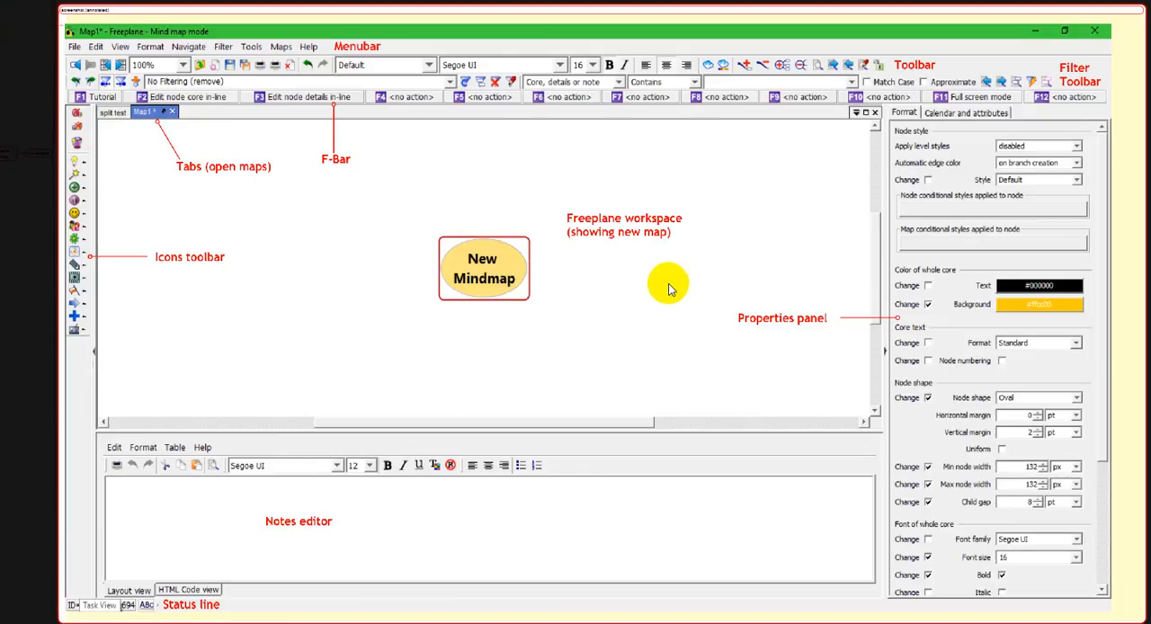
mouse_move(349, 198)
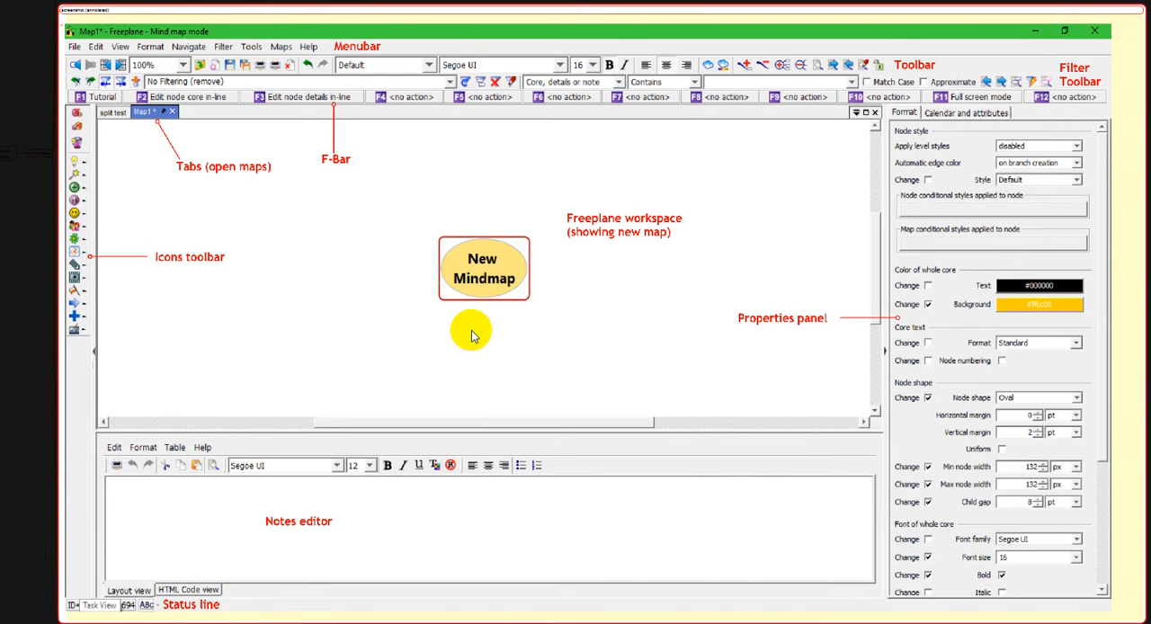
mouse_move(413, 169)
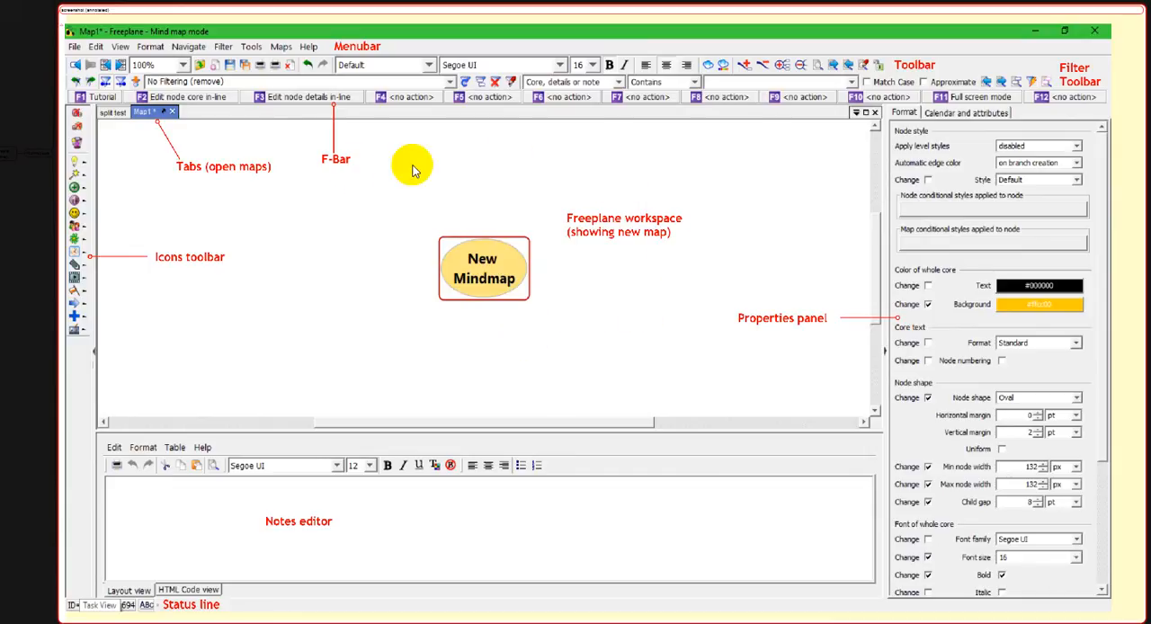
mouse_move(593, 173)
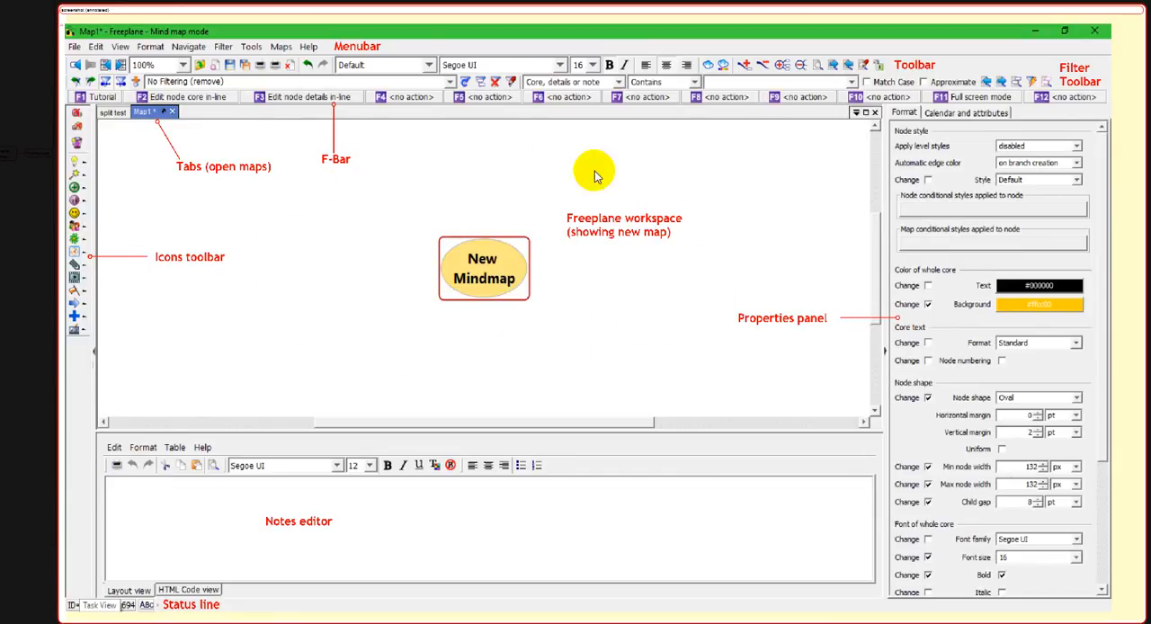
mouse_move(736, 223)
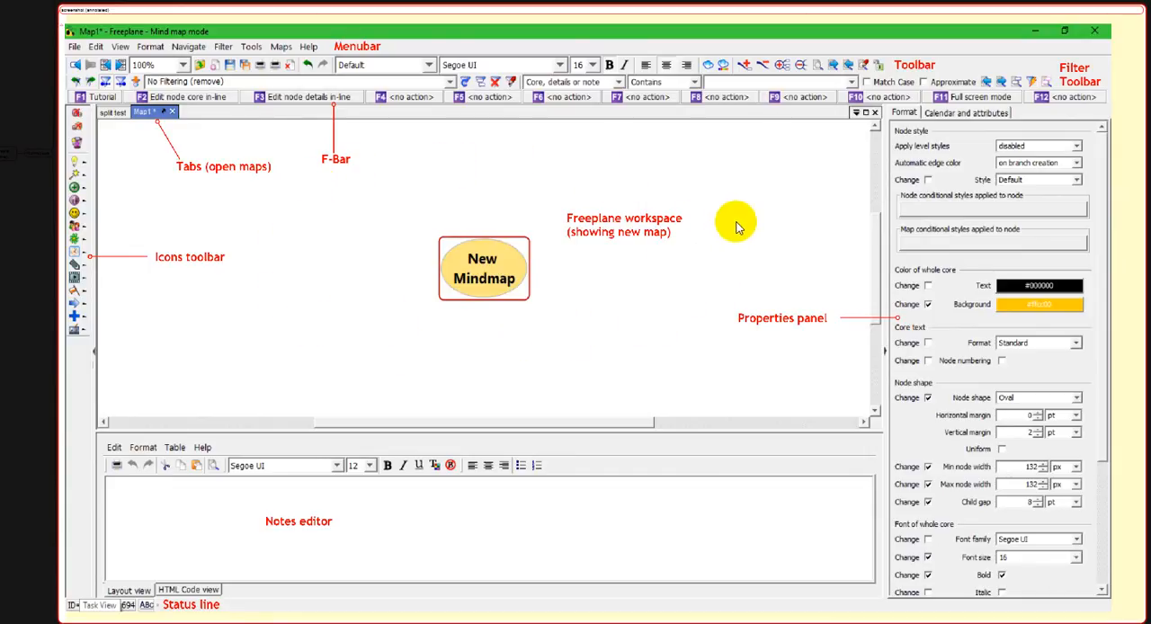
mouse_move(298, 317)
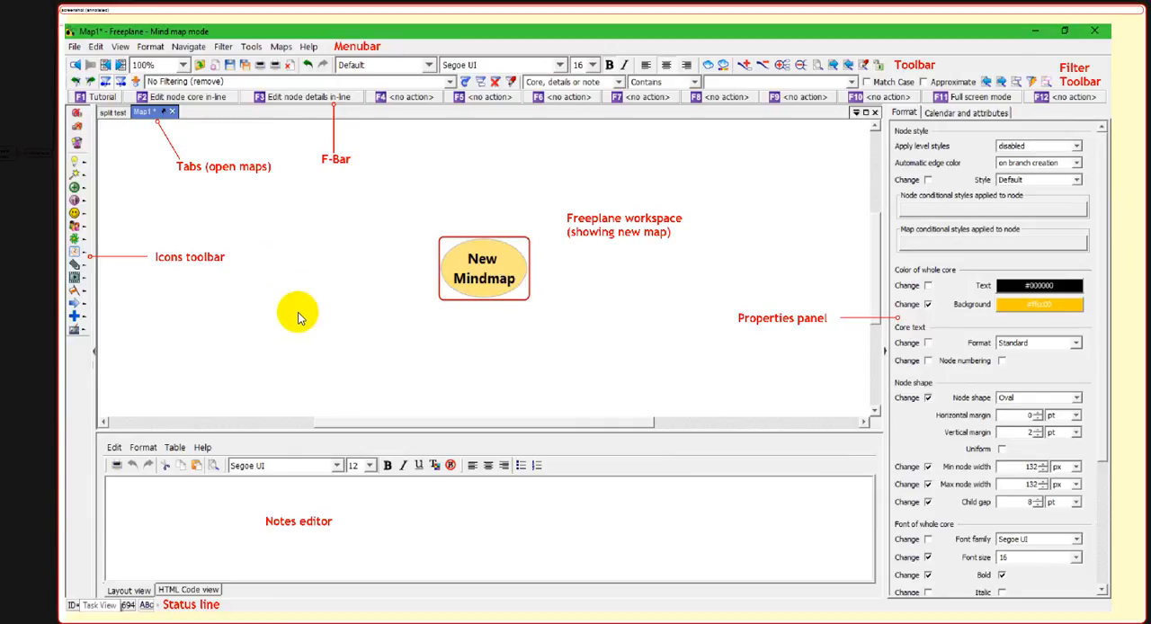
mouse_move(90, 226)
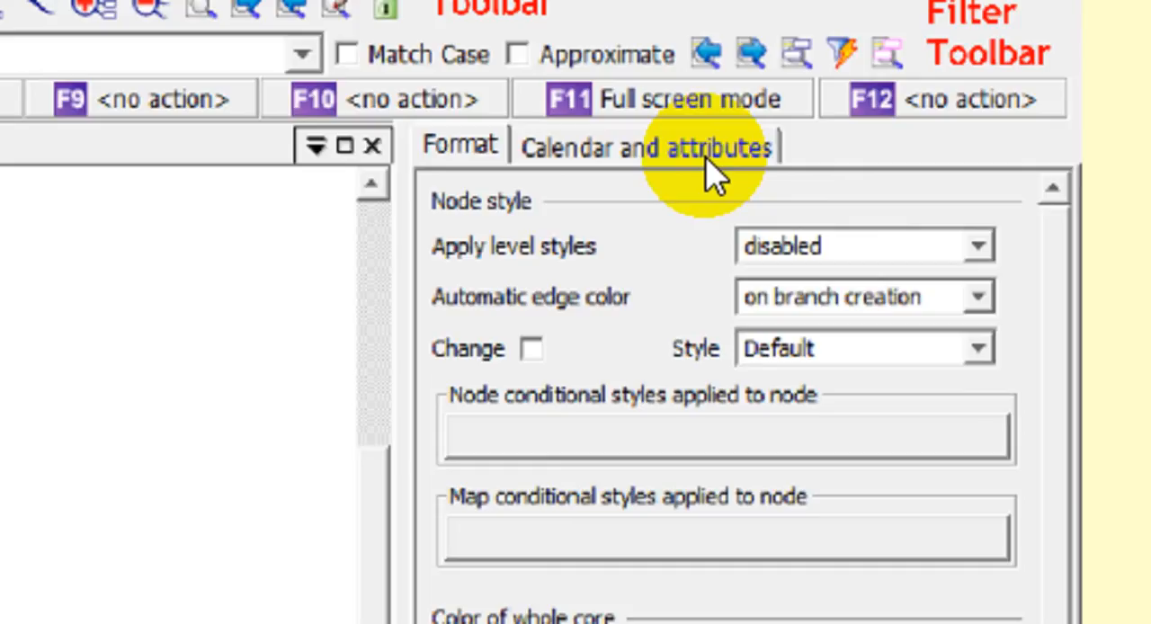
Scroll through the map while hiding the toolbars and panels from the workspace
scroll("down", 3)
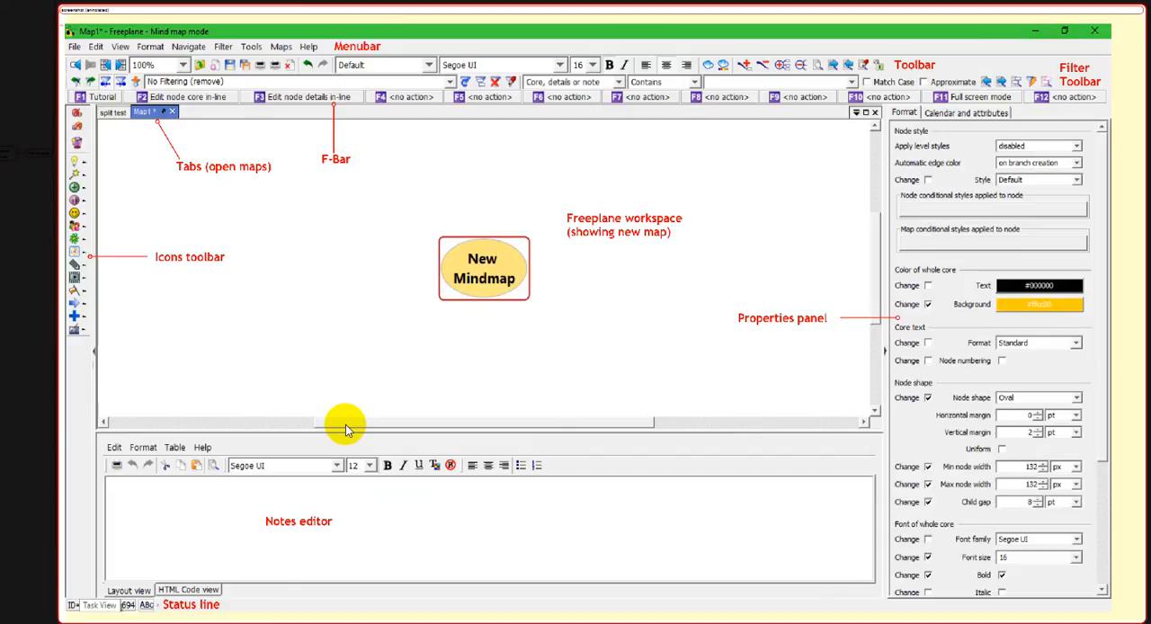
mouse_move(341, 329)
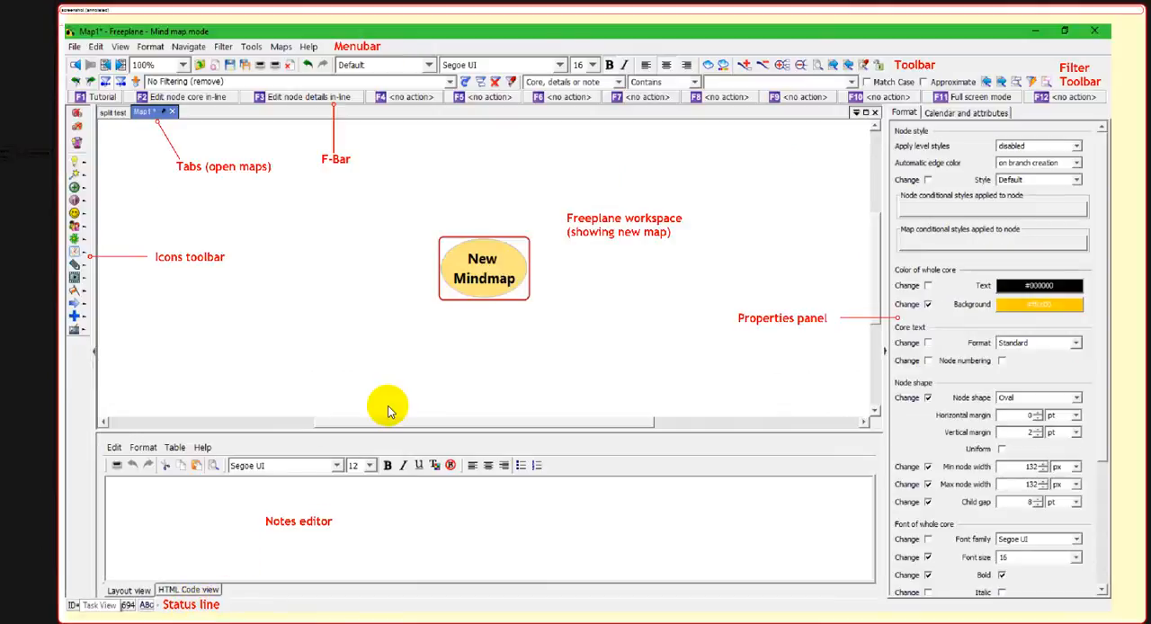
mouse_move(392, 366)
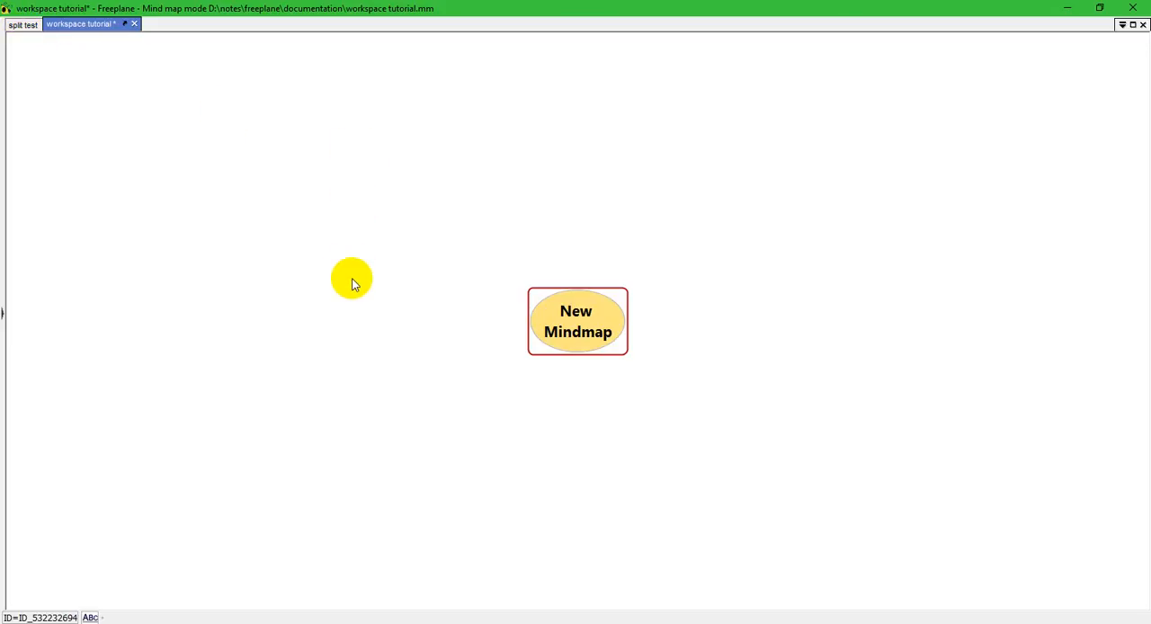
mouse_move(61, 539)
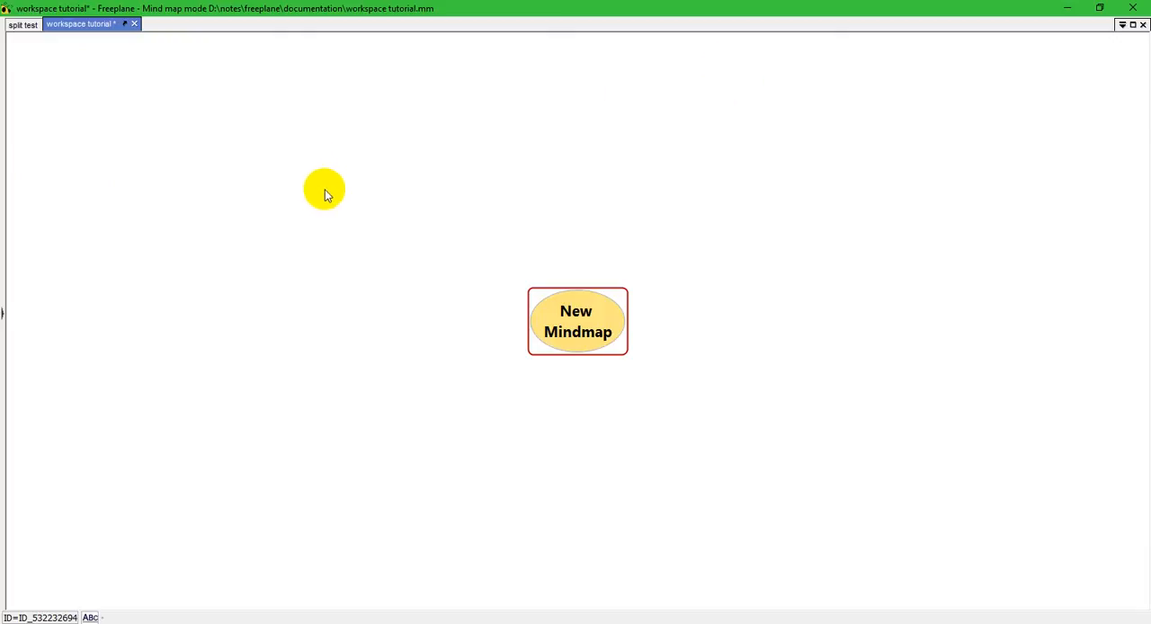
Switch the map into full screen mode from the background context menu, then turn it back off
right_click(325, 187)
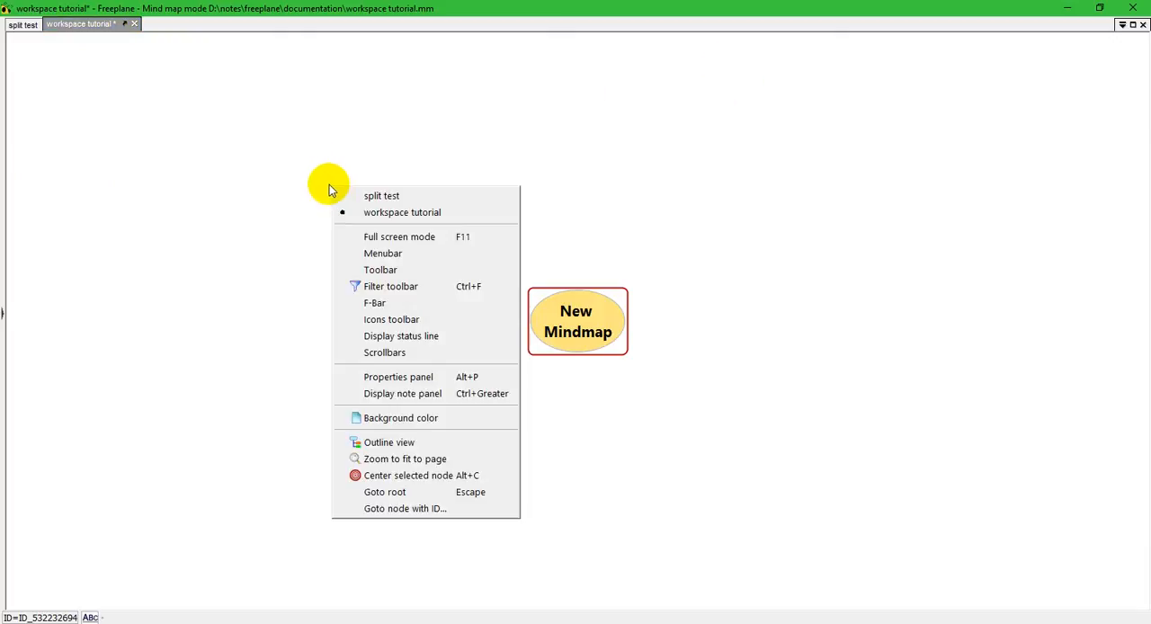
left_click(703, 463)
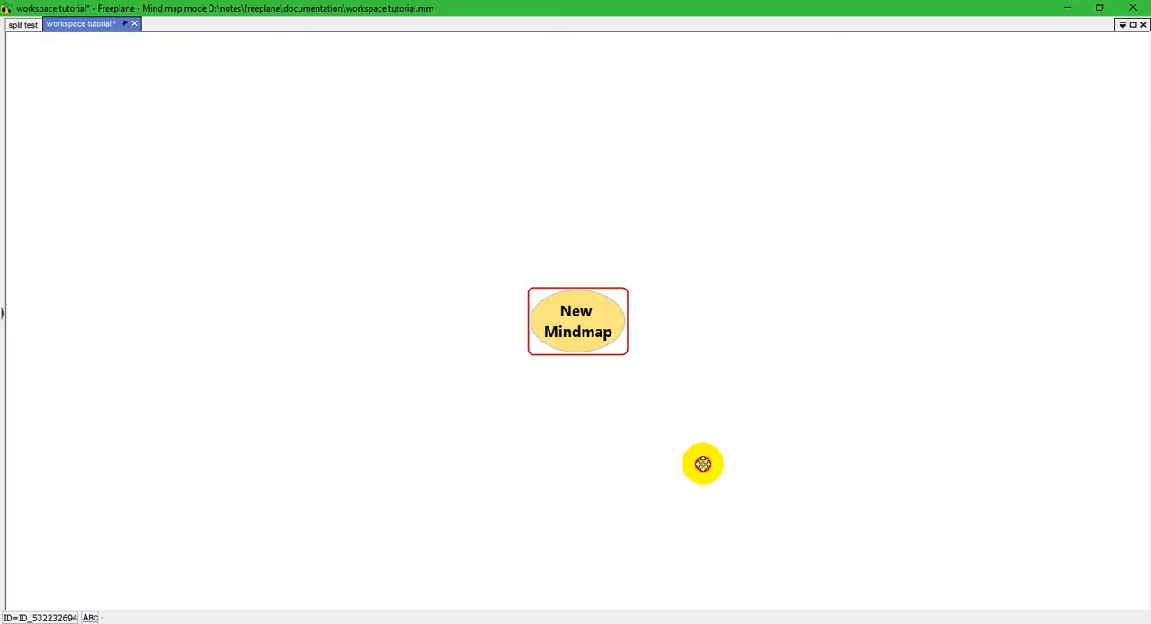
right_click(577, 320)
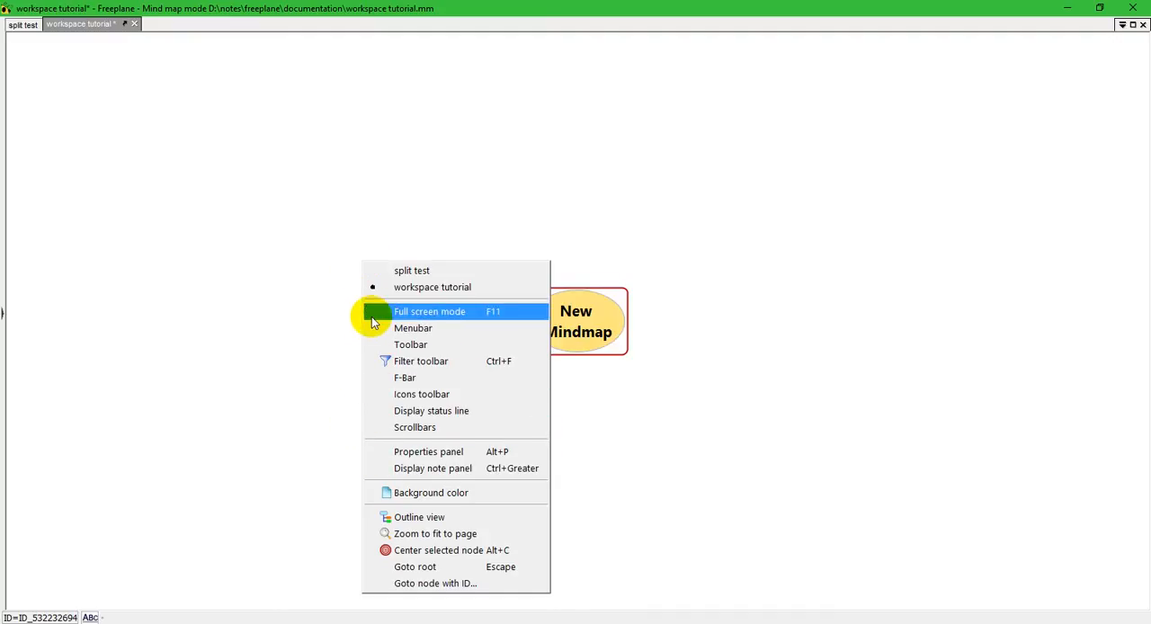
mouse_move(374, 345)
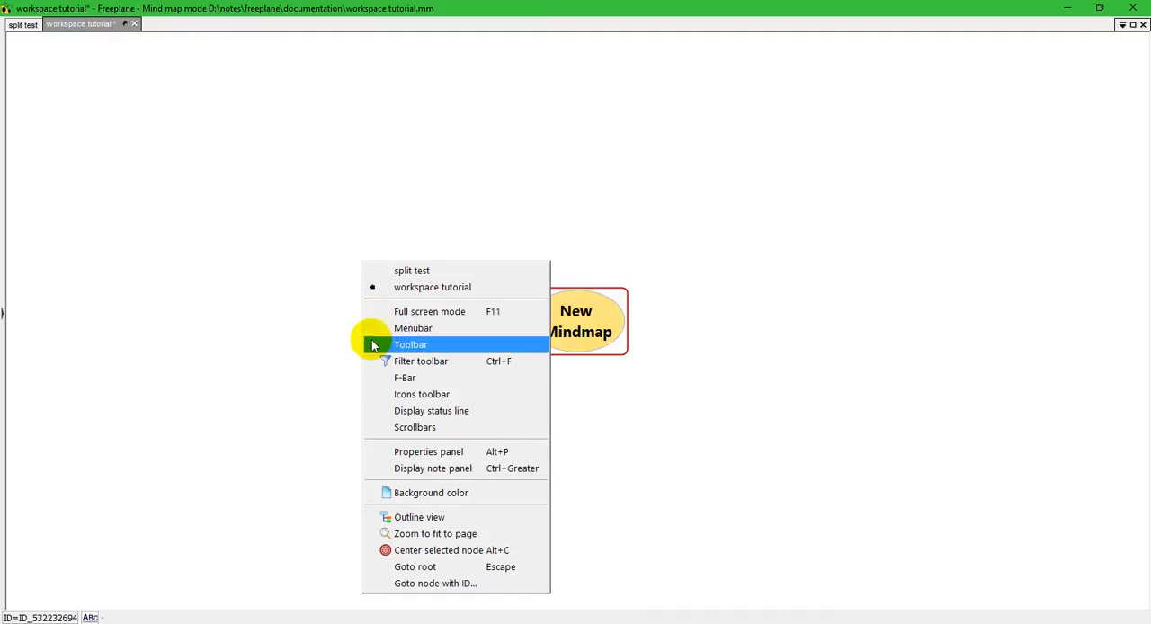
mouse_move(428, 311)
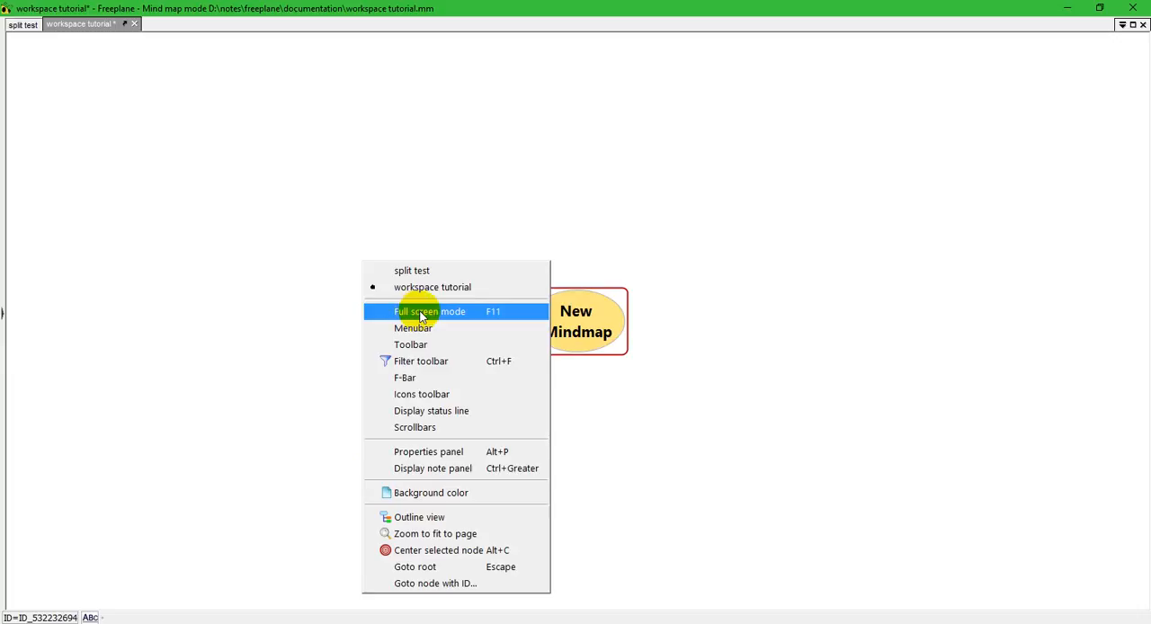
left_click(428, 311)
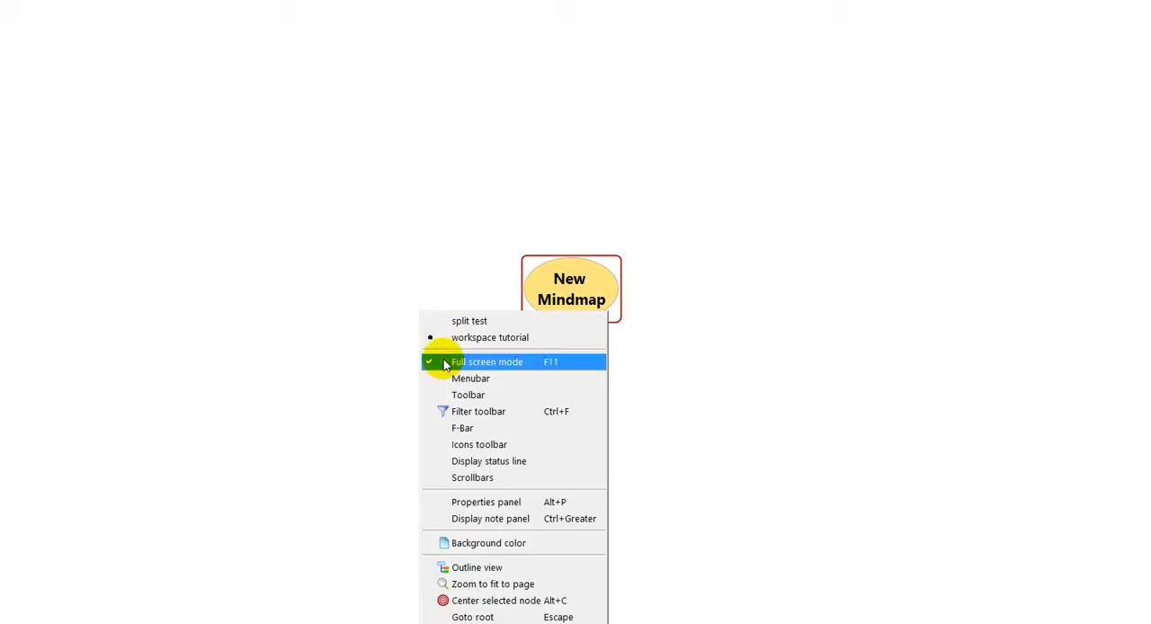
left_click(485, 361)
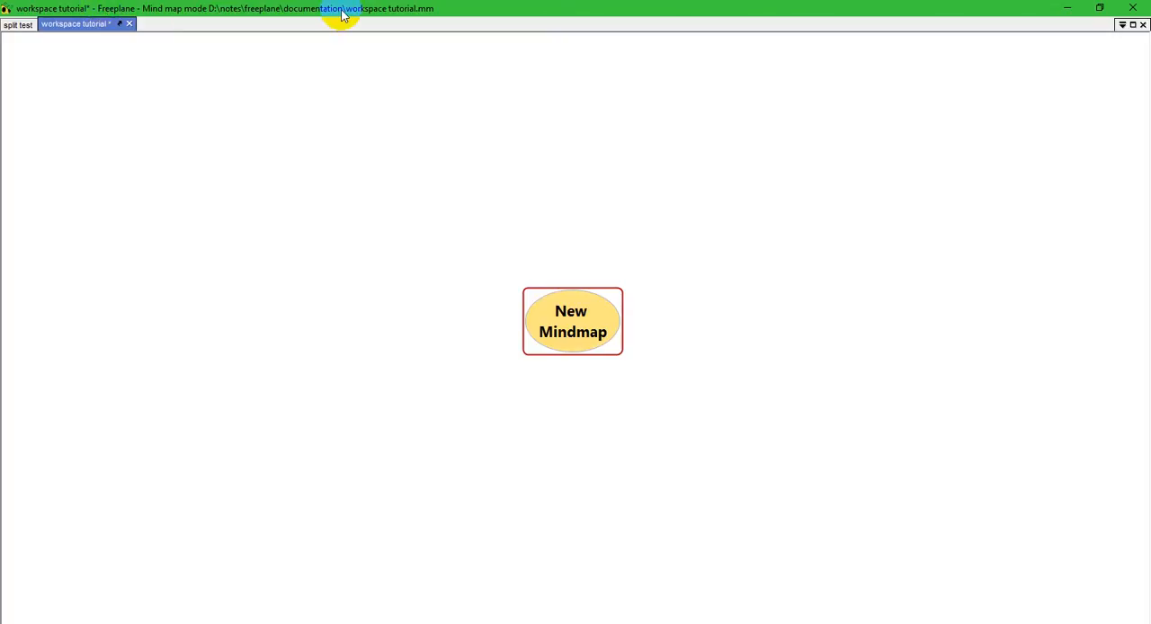
mouse_move(188, 21)
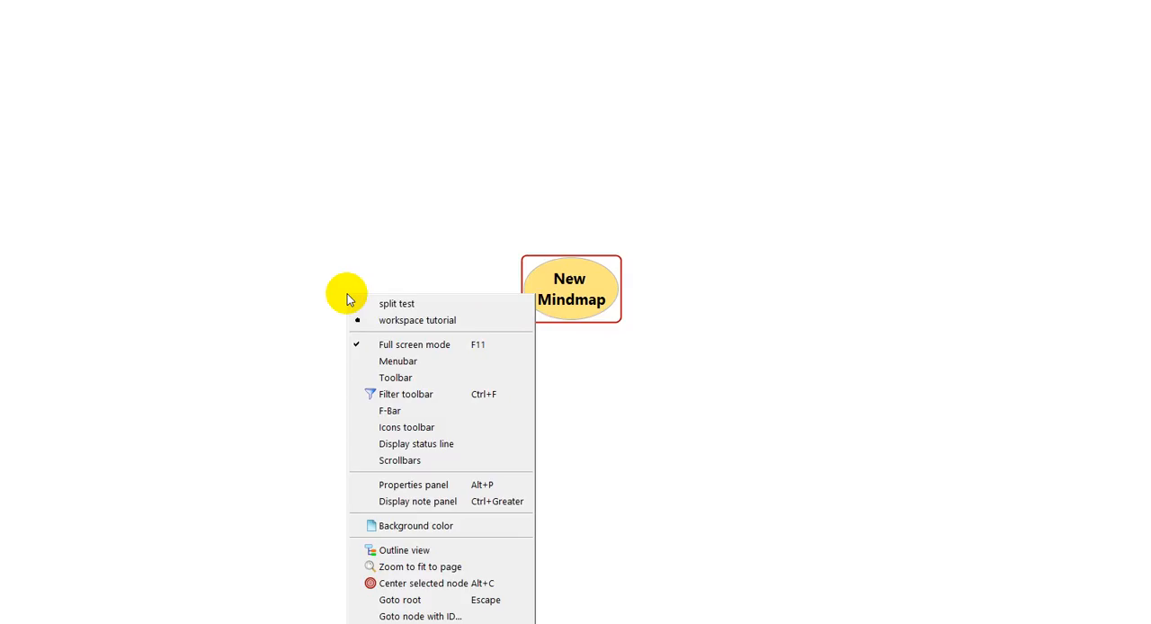
left_click(413, 346)
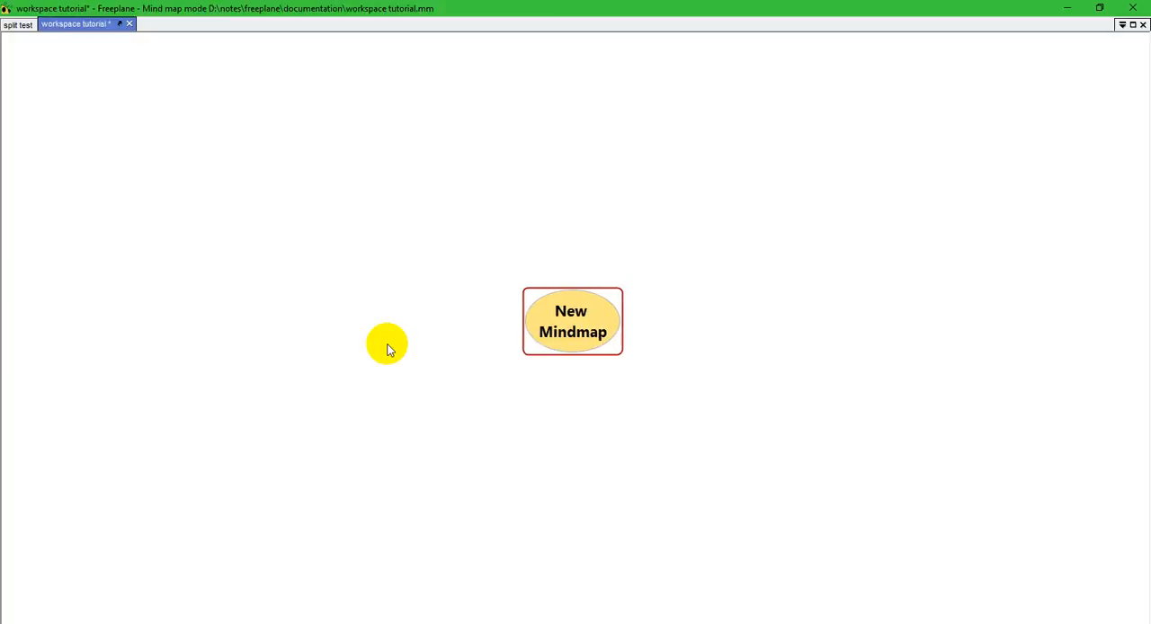
right_click(386, 345)
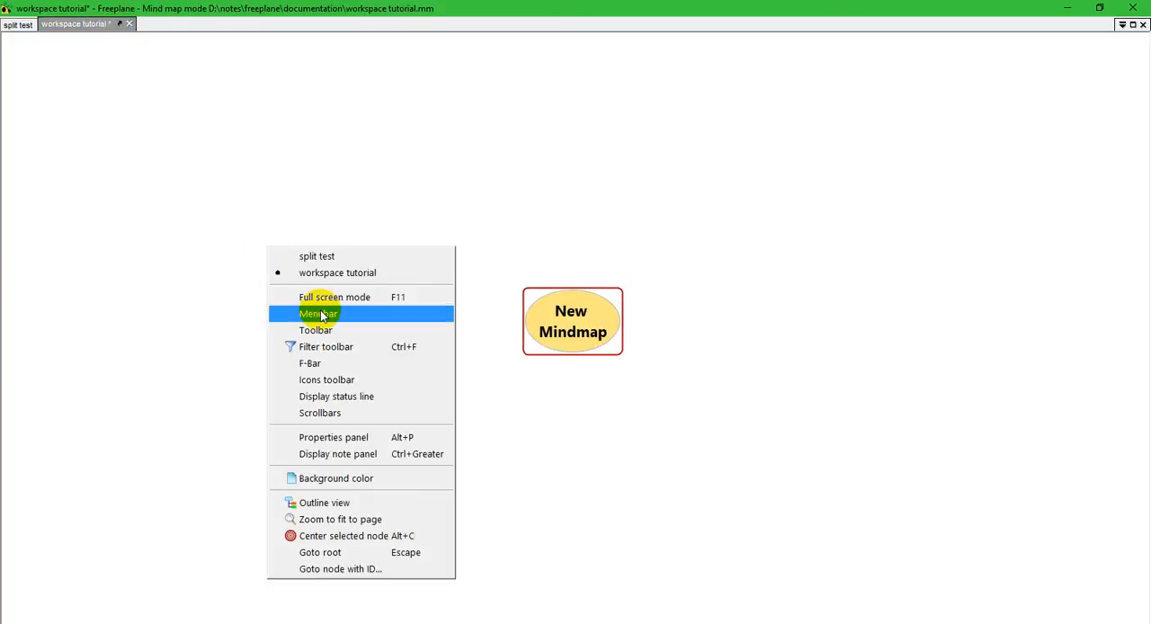
left_click(318, 314)
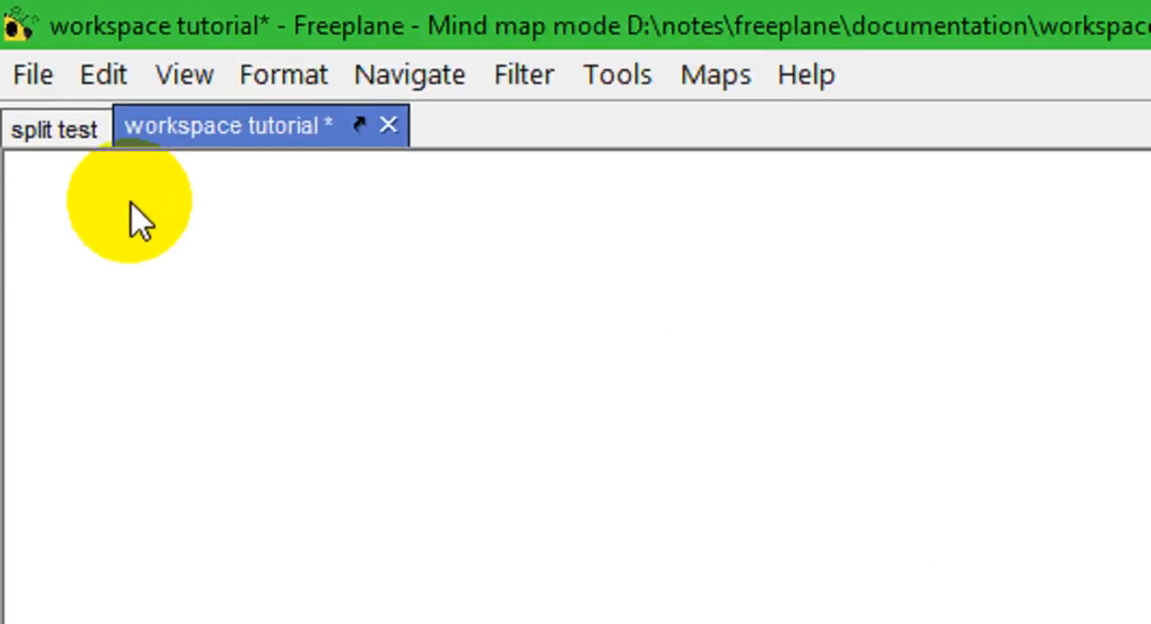
mouse_move(618, 75)
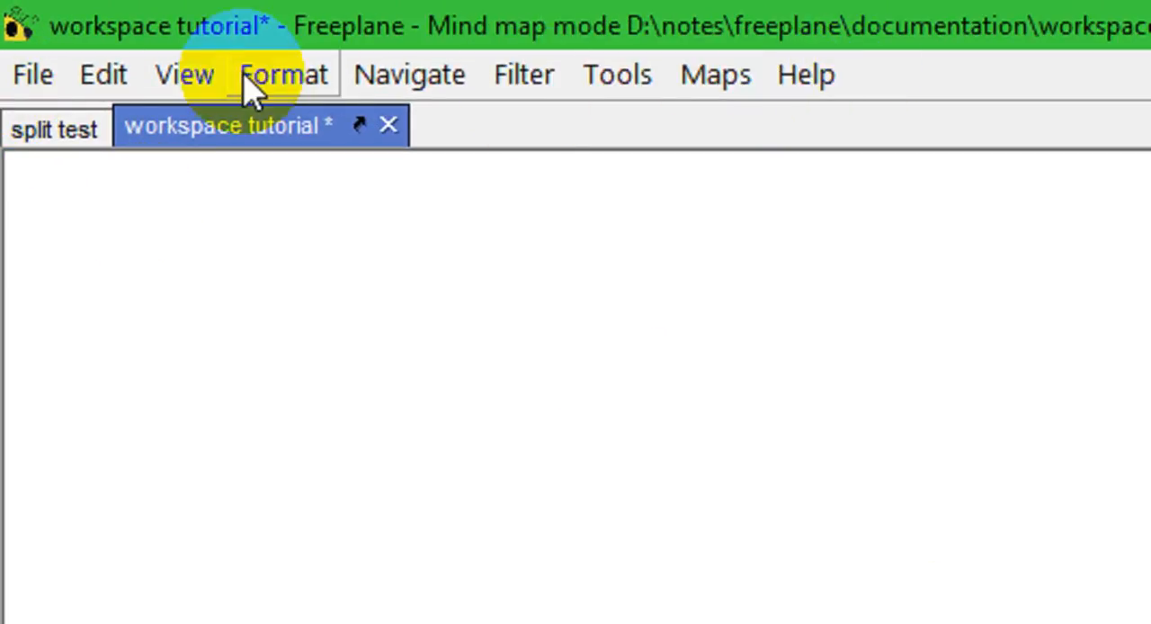
mouse_move(184, 73)
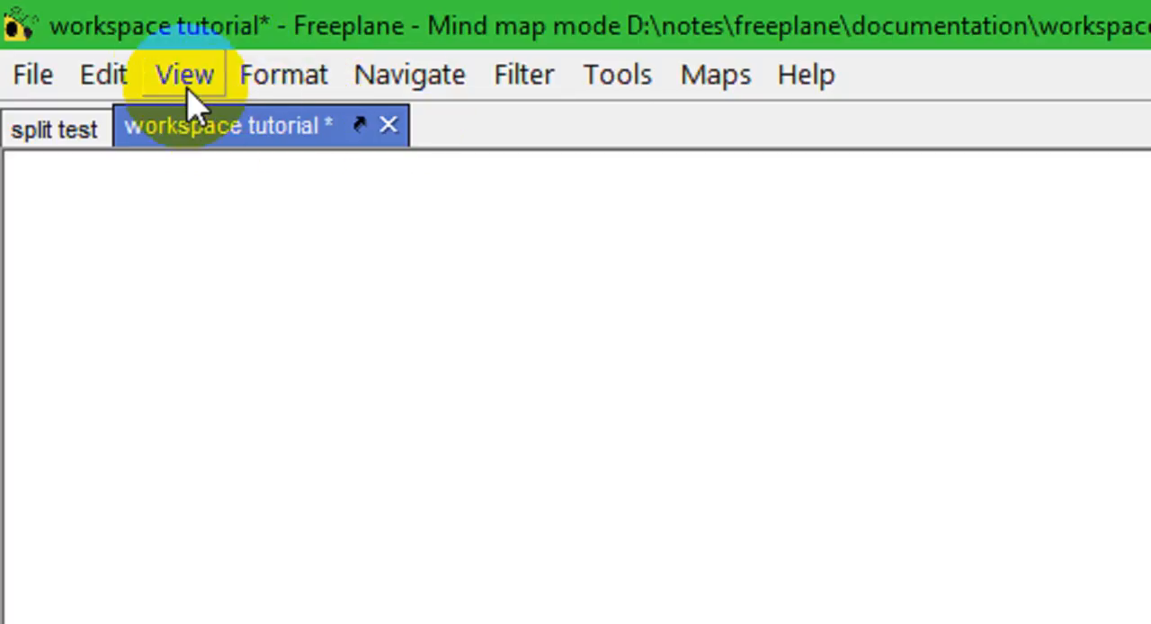
left_click(184, 74)
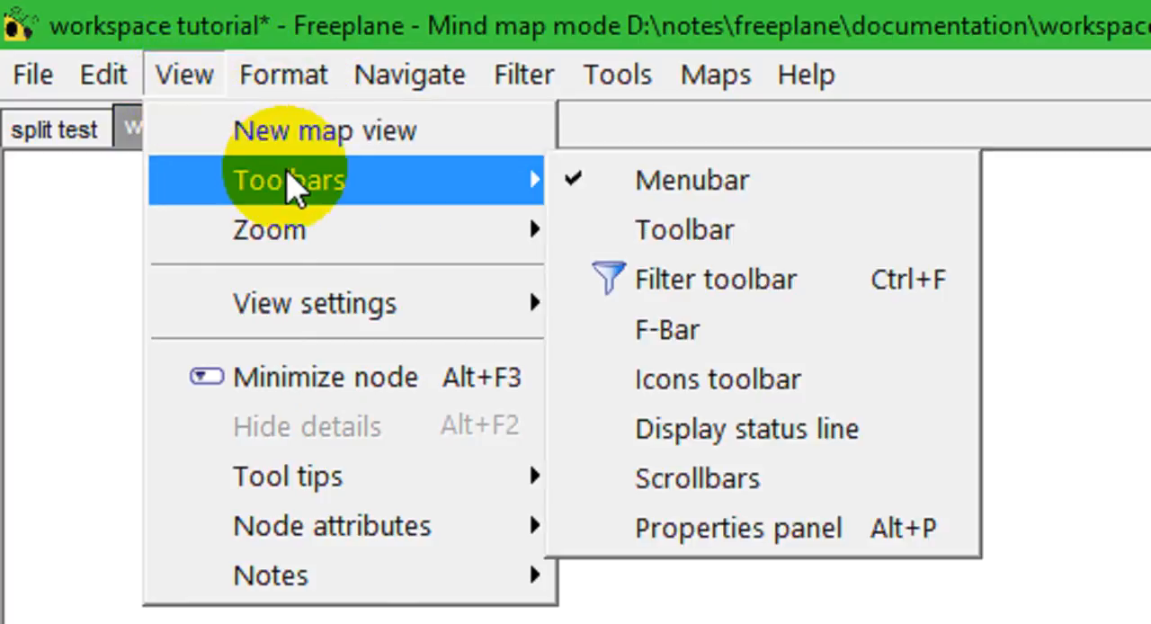
mouse_move(387, 183)
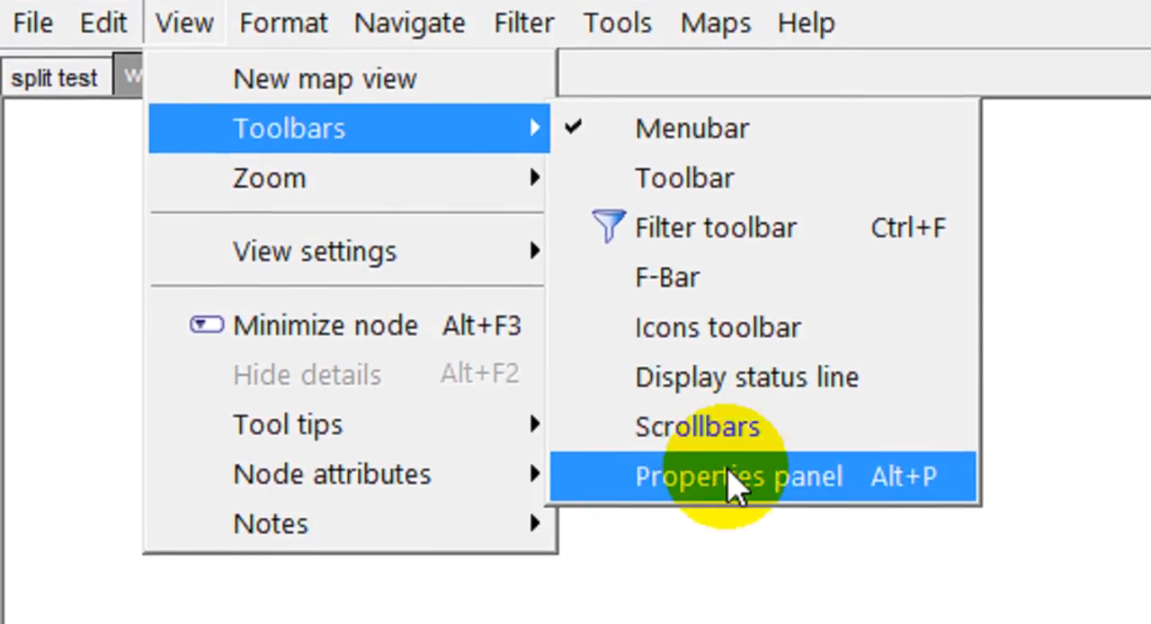
mouse_move(719, 428)
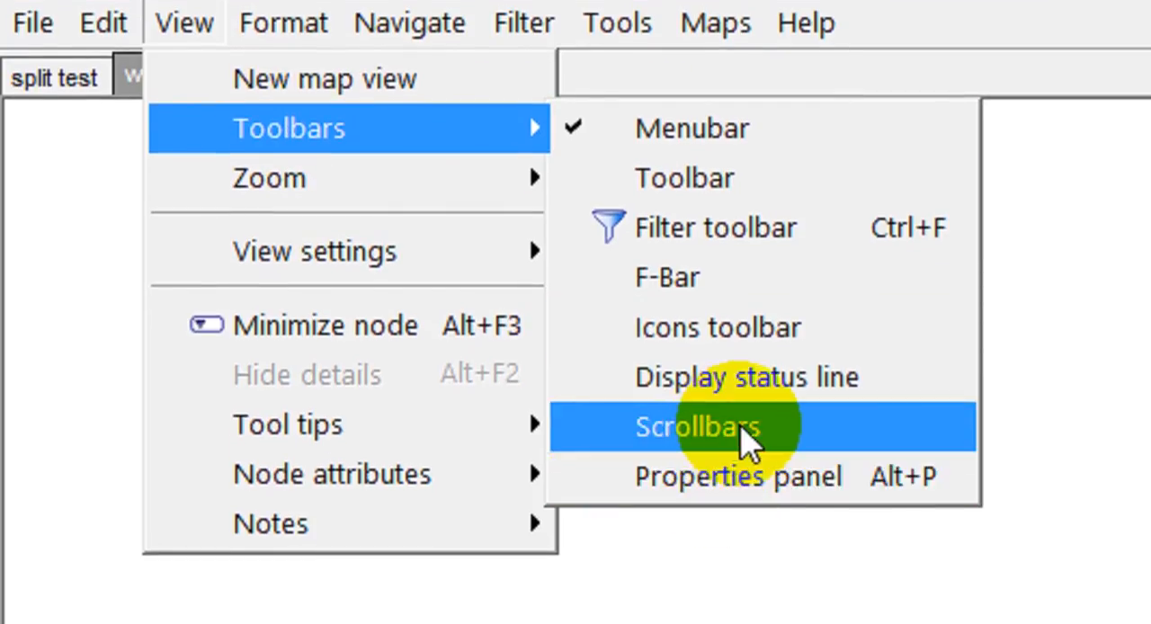
left_click(698, 427)
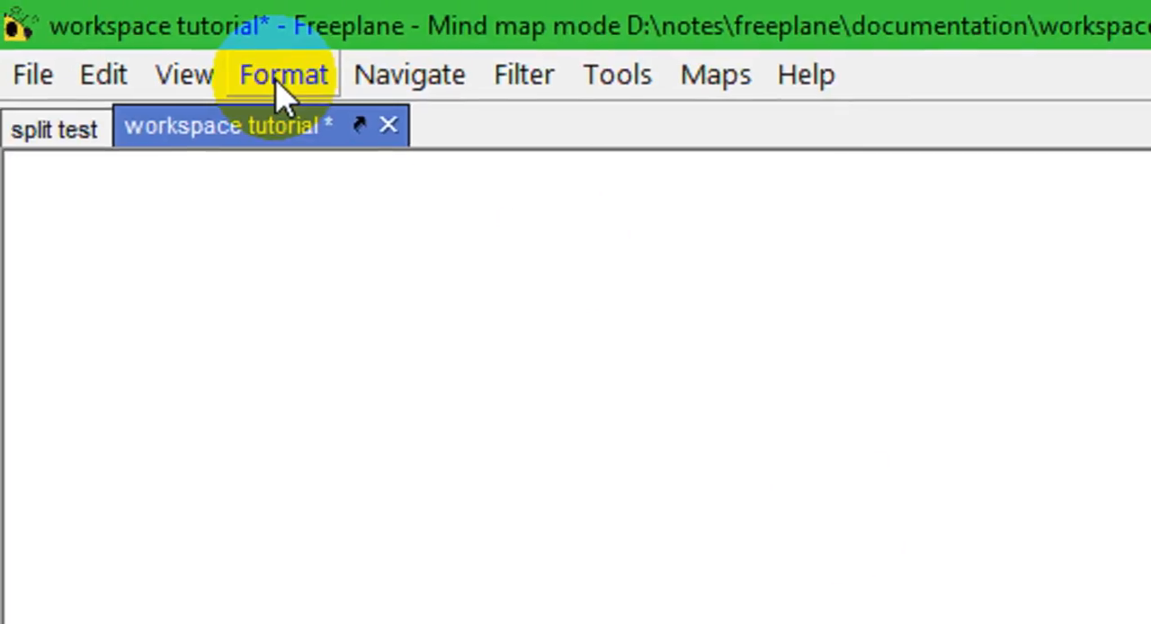
mouse_move(464, 126)
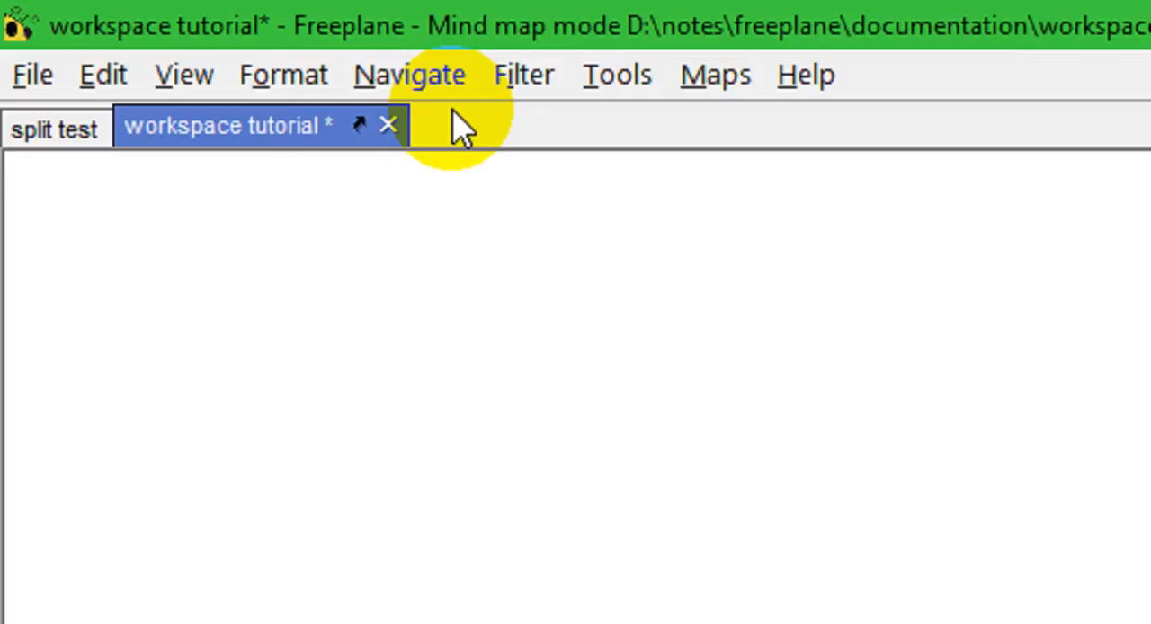
Tick Toolbar so the main toolbar appears above the map tabs with the menu bar
left_click(183, 74)
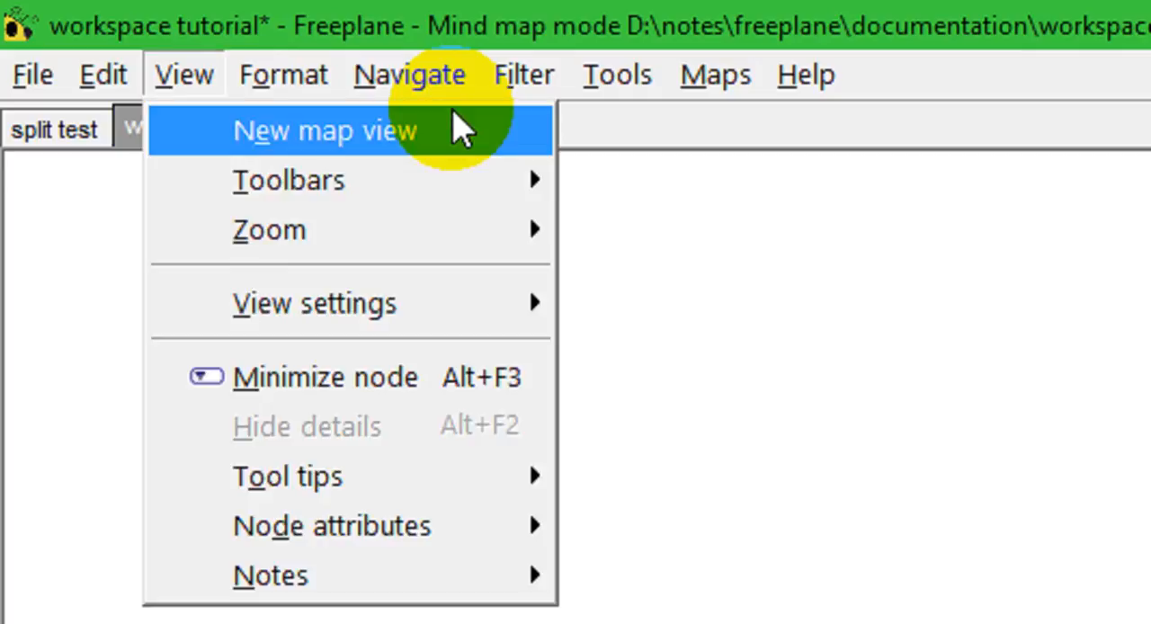
mouse_move(315, 302)
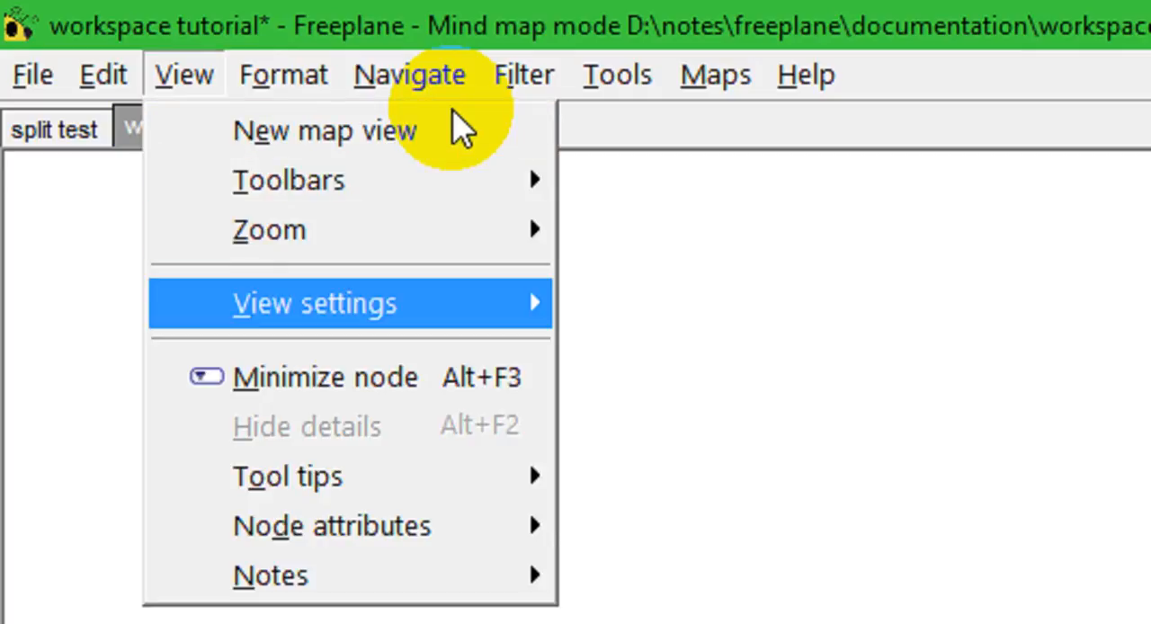
mouse_move(288, 180)
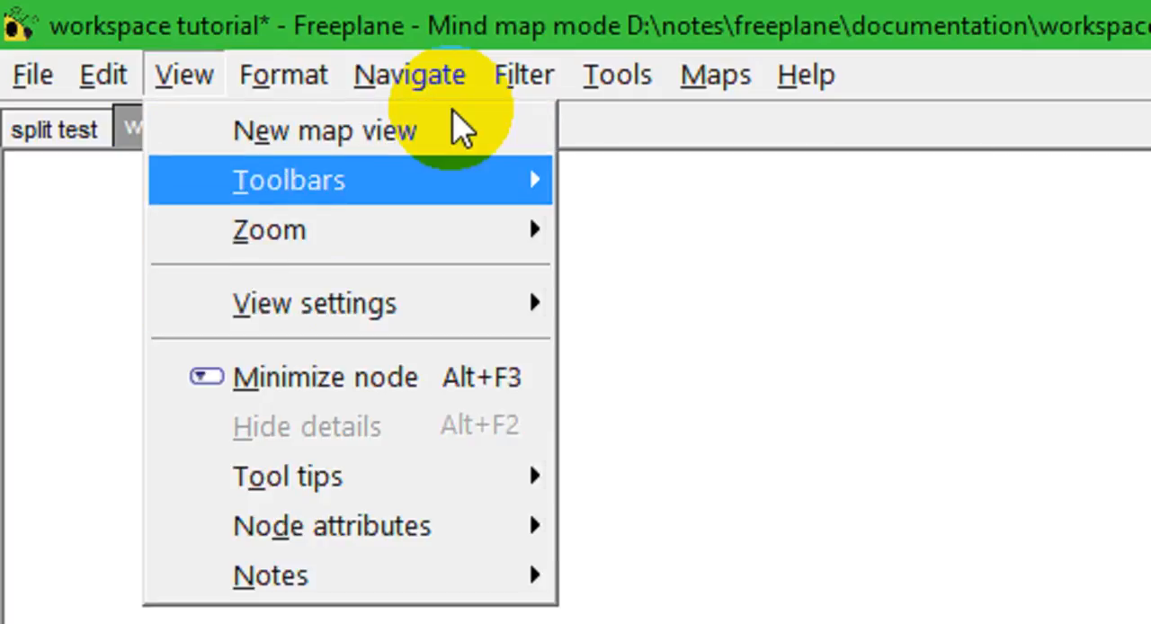
mouse_move(270, 231)
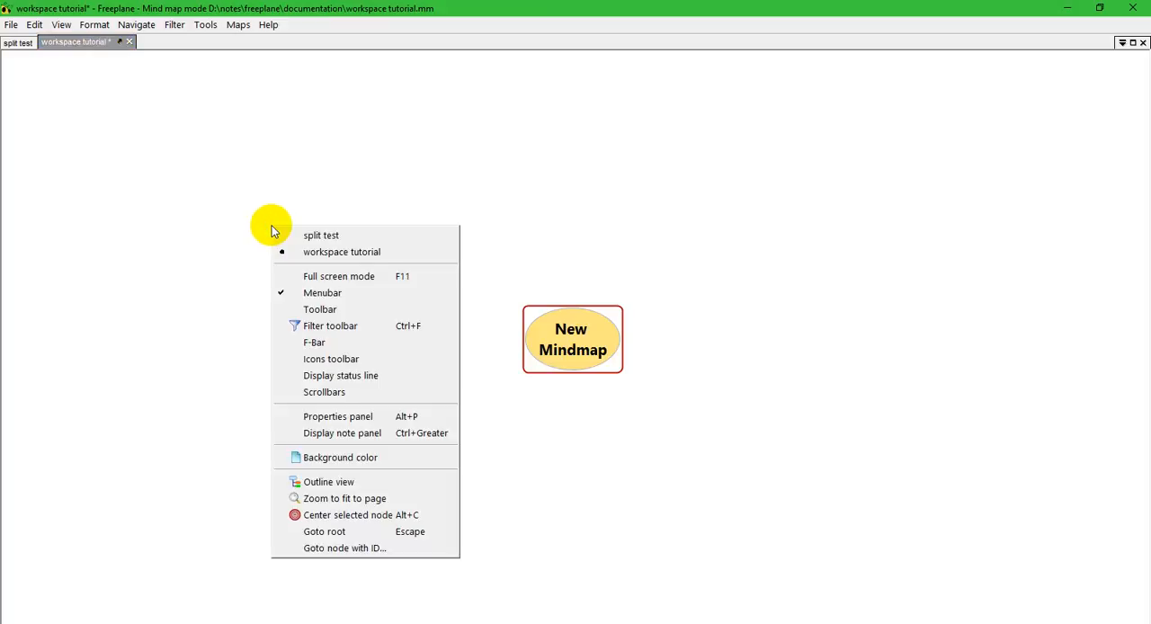
mouse_move(322, 291)
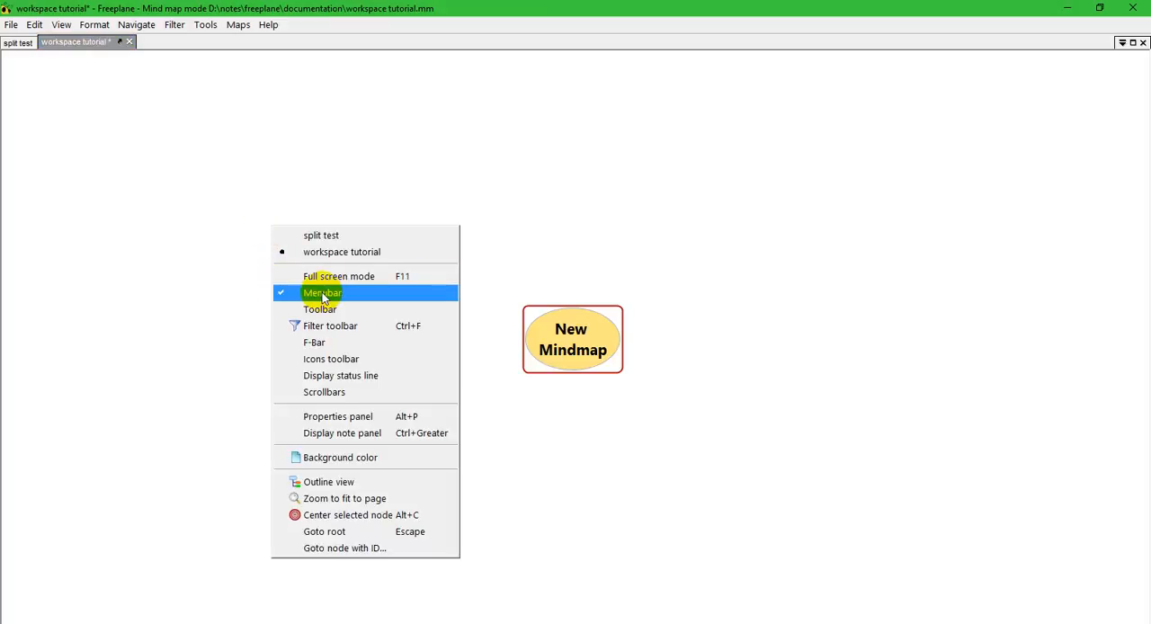
mouse_move(338, 295)
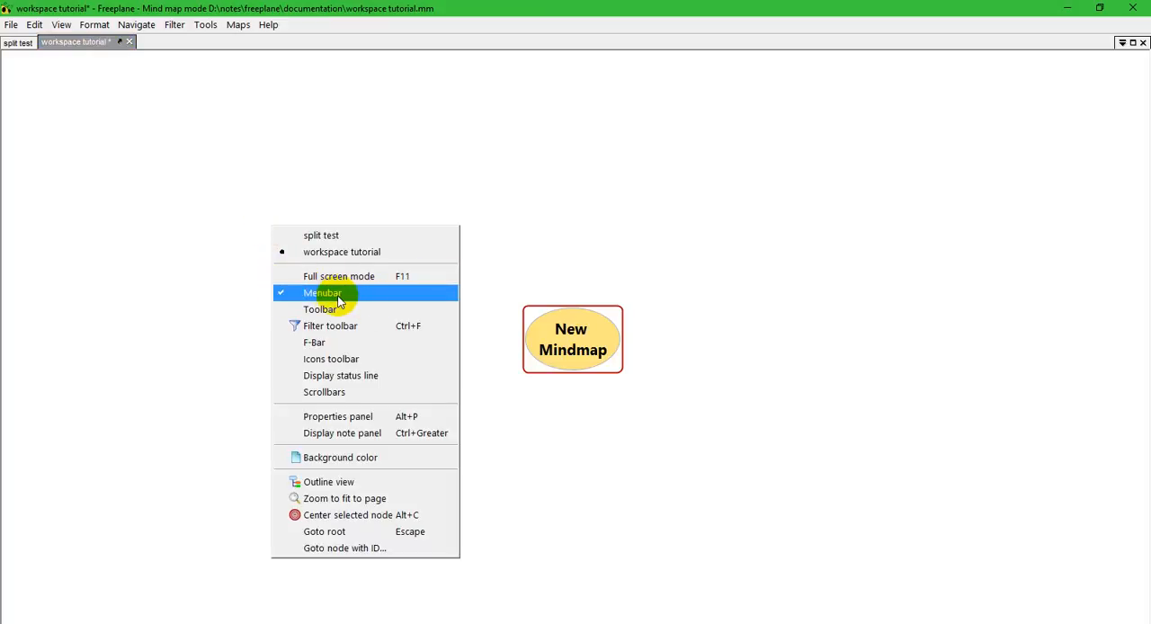
mouse_move(325, 296)
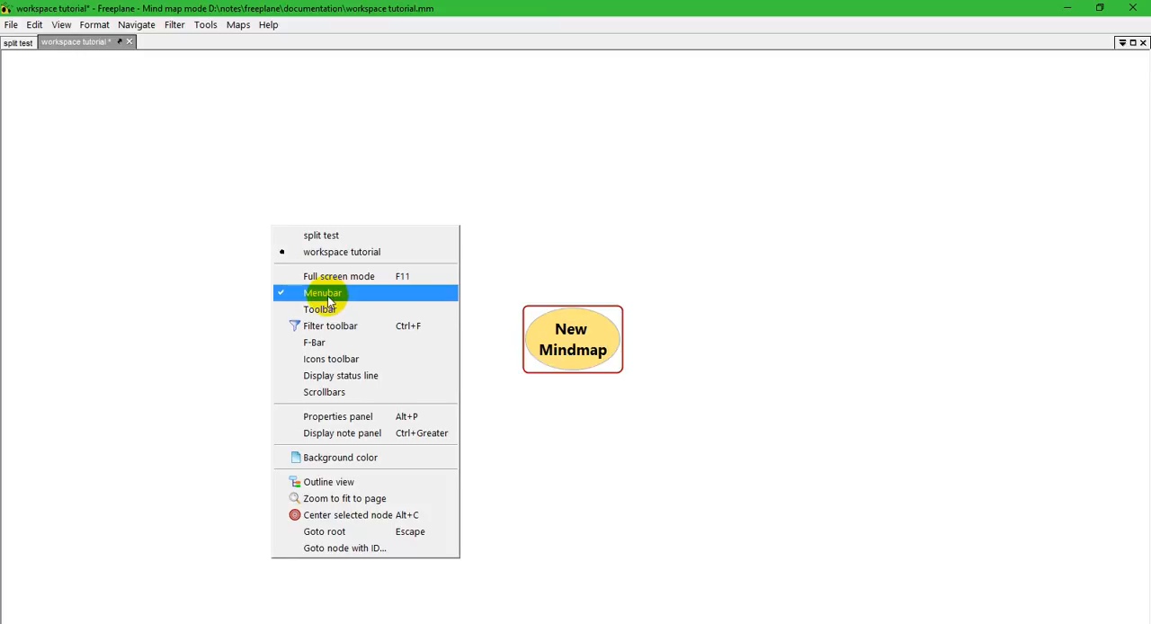
mouse_move(333, 302)
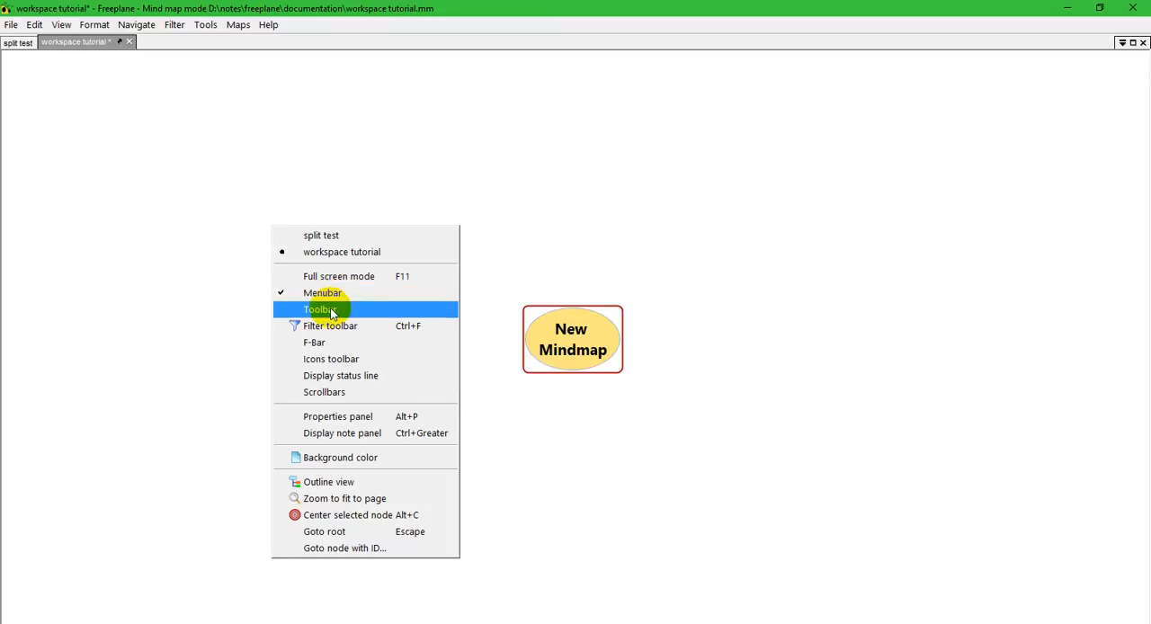
left_click(320, 309)
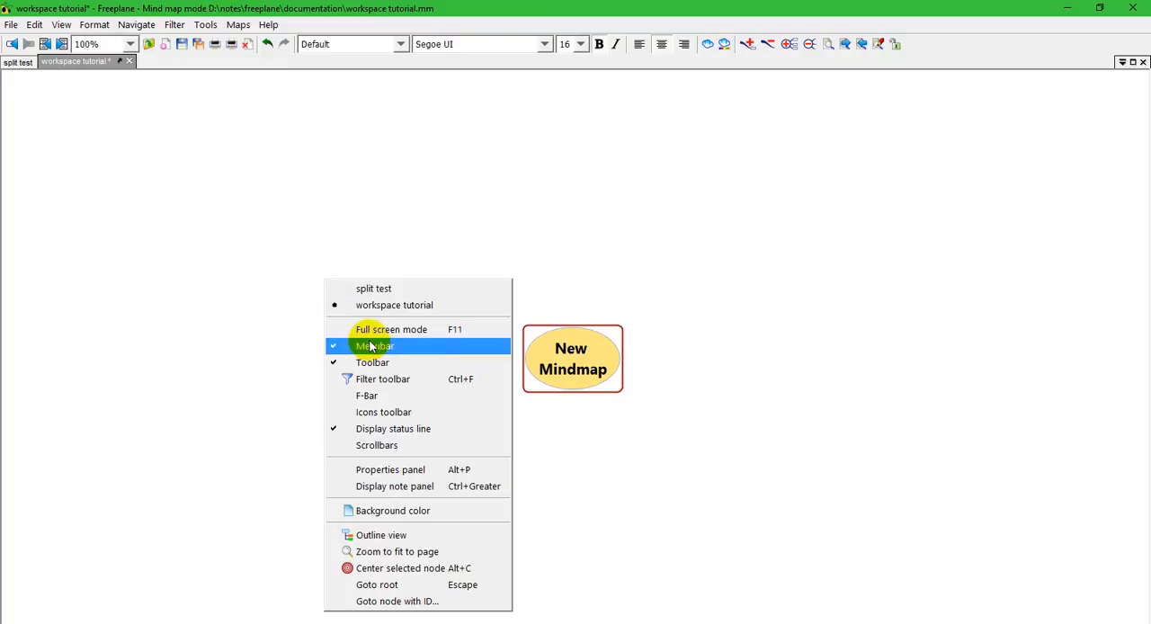
Untick Menubar so only the main toolbar remains above the map tabs
left_click(374, 345)
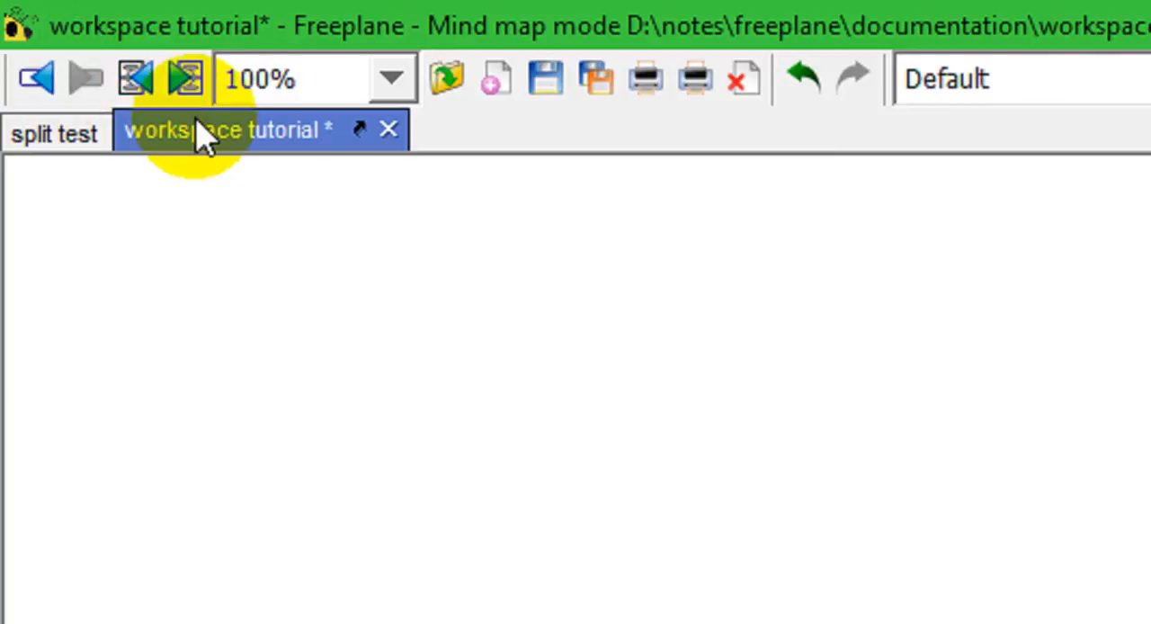
mouse_move(315, 81)
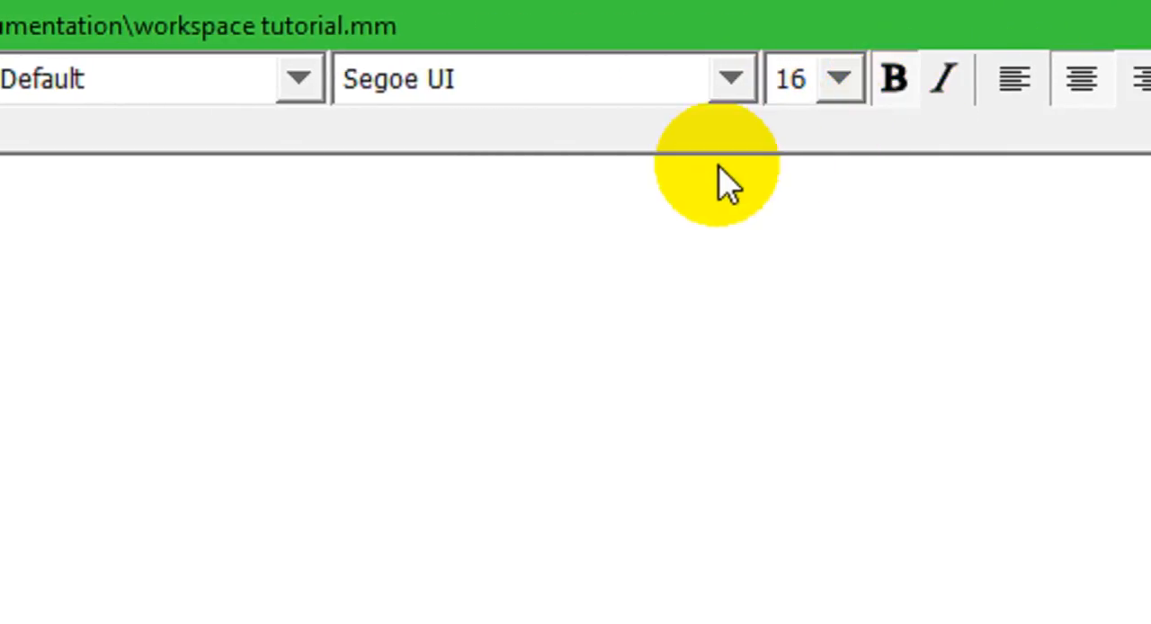
mouse_move(548, 180)
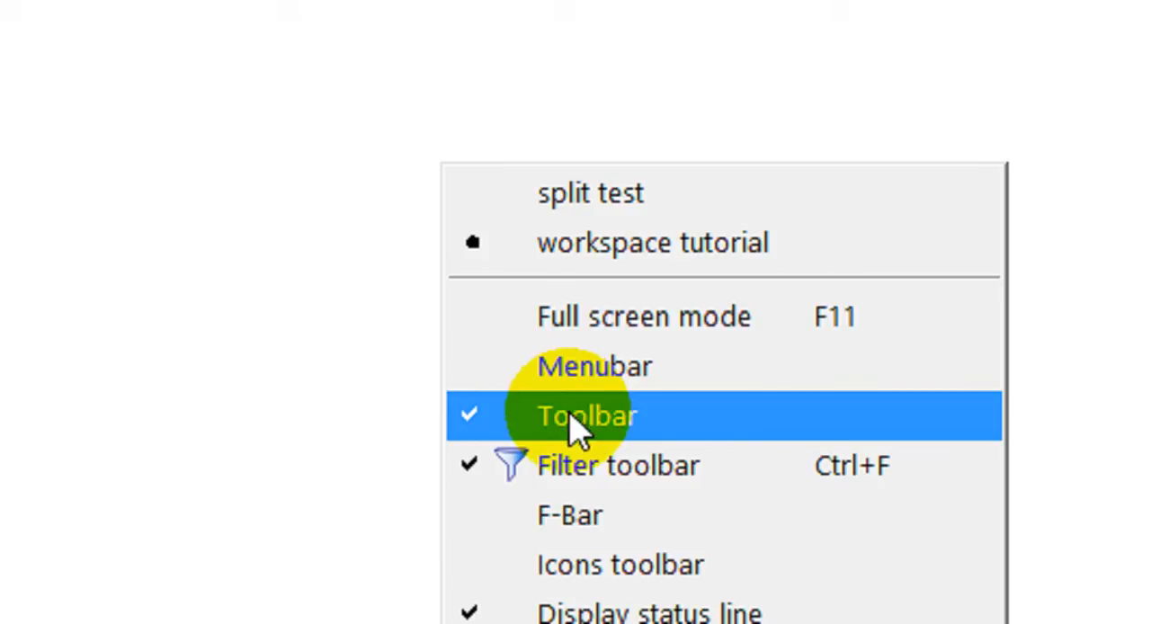
Untick Toolbar, leaving the filter toolbar enabled above the map
left_click(586, 413)
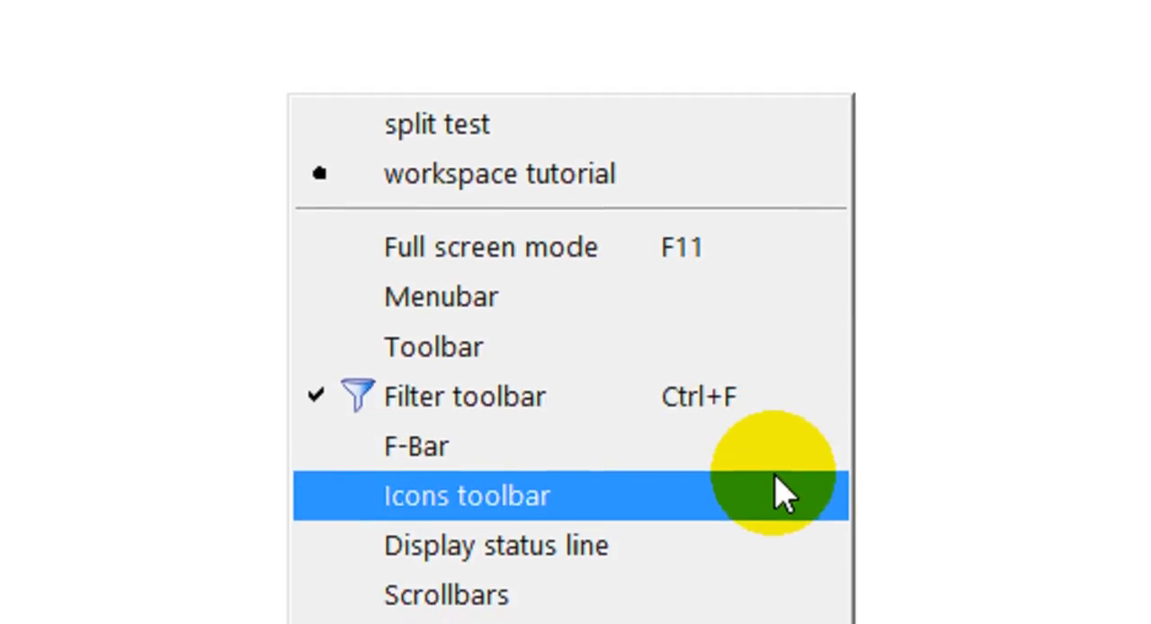
mouse_move(758, 399)
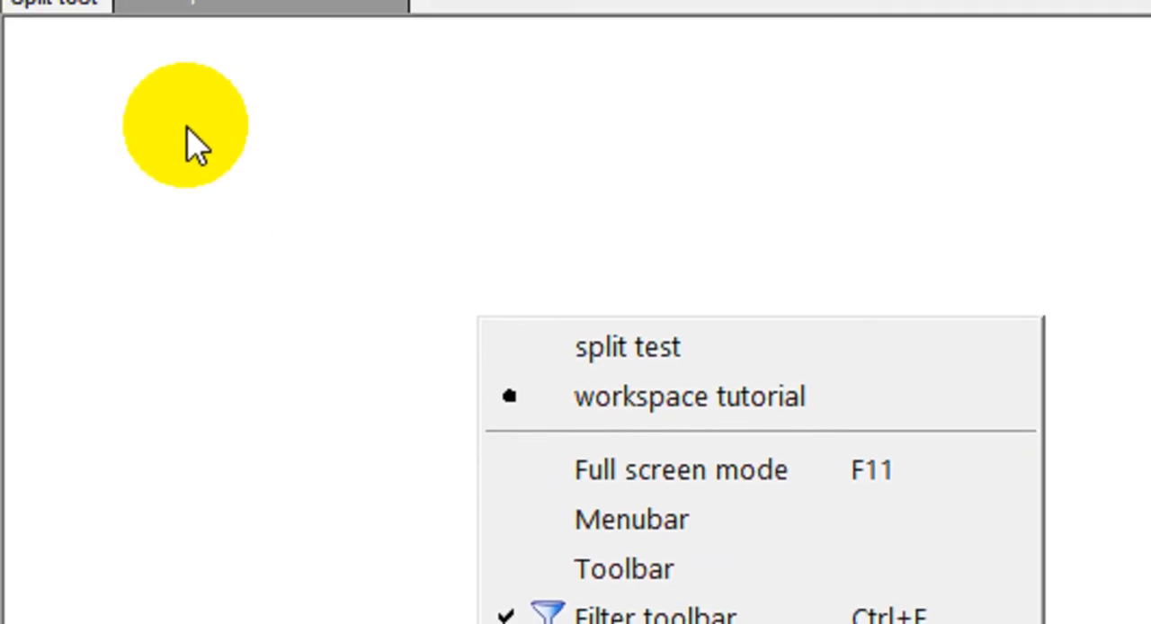
mouse_move(863, 460)
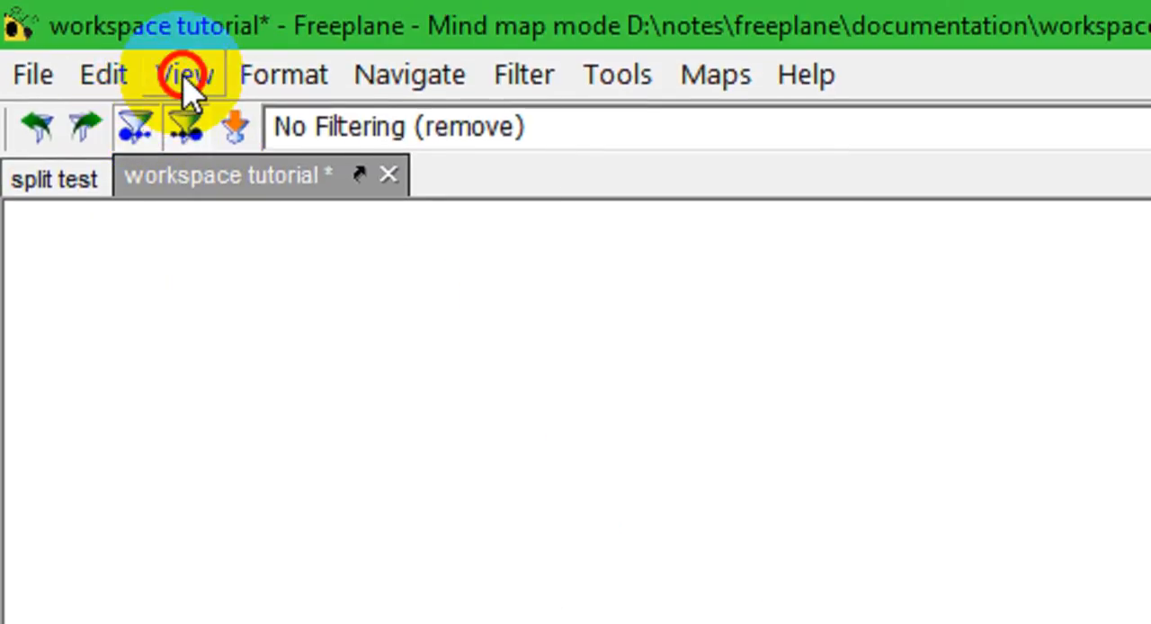
Assign a keyboard shortcut to the Toolbar toggle via Enter new key, confirm it, then clear the entry
left_click(183, 74)
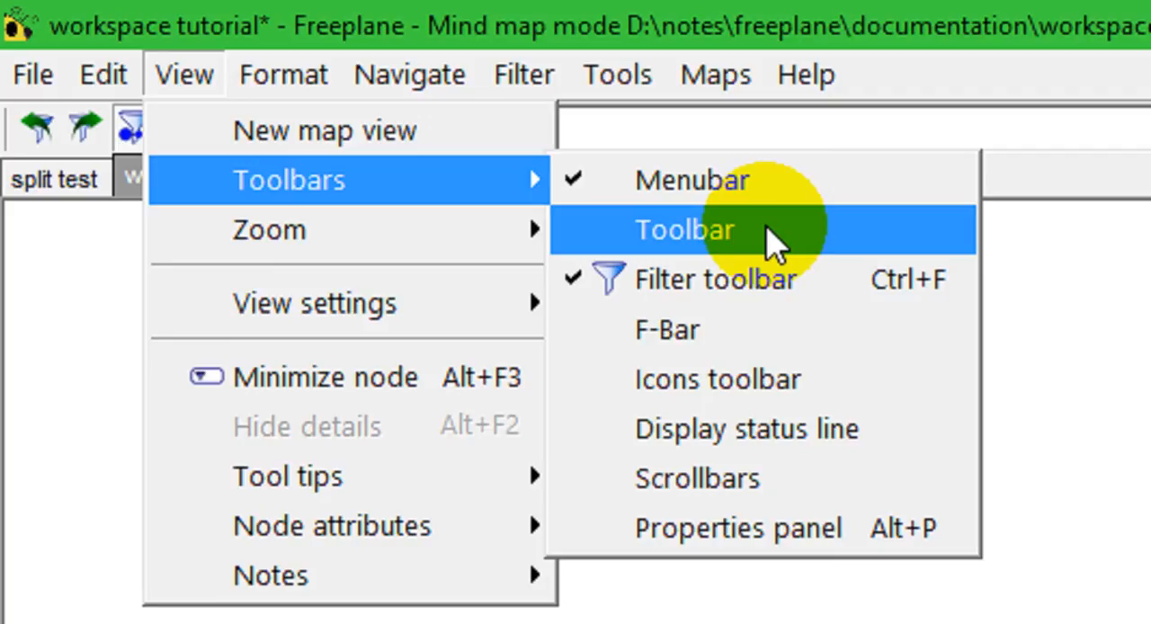
left_click(683, 230)
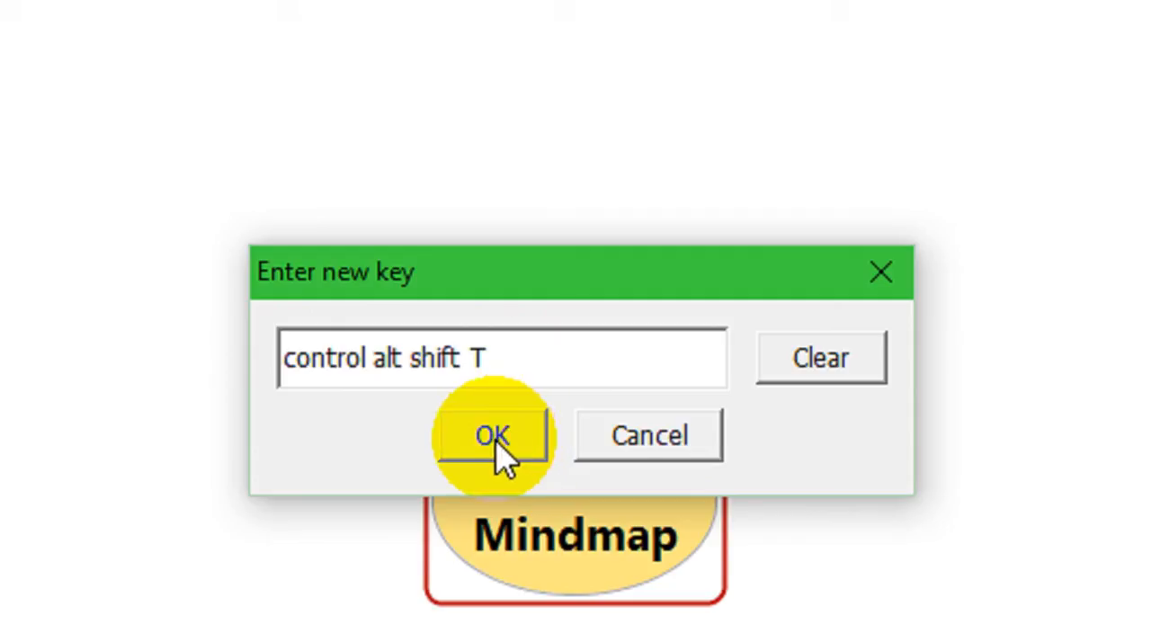
left_click(820, 357)
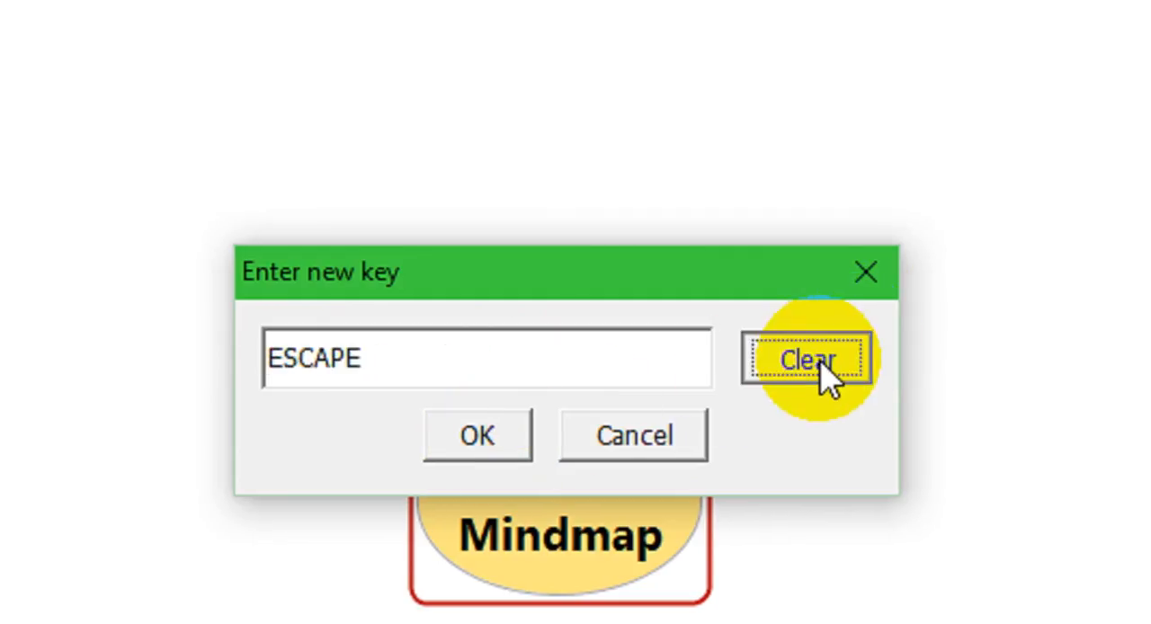
left_click(800, 358)
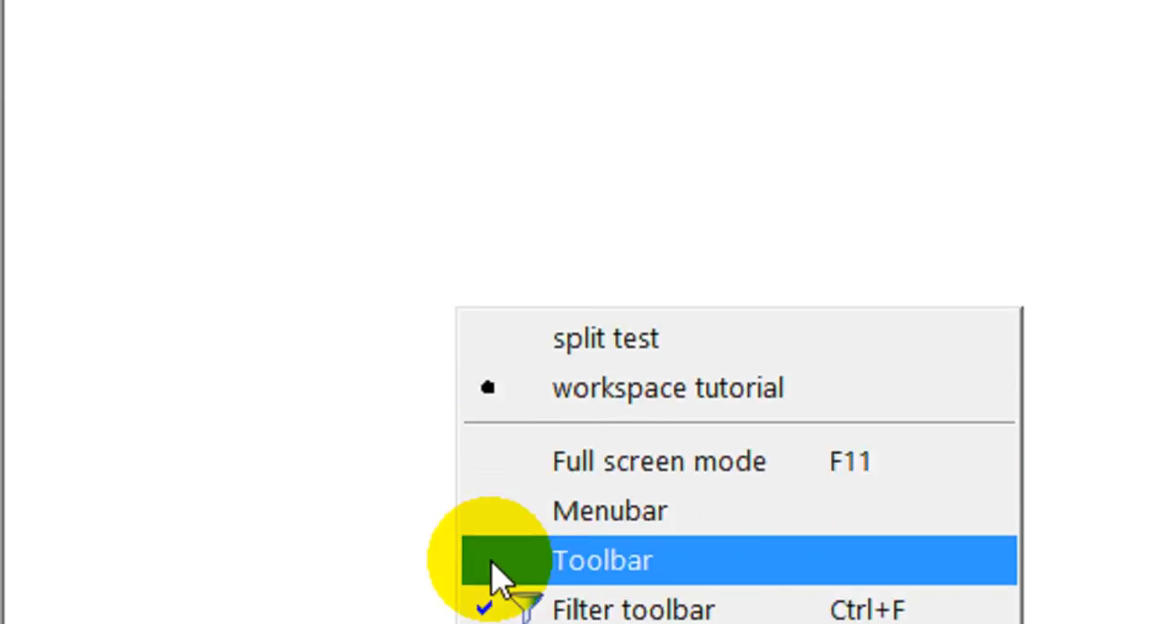
Leave only the filter toolbar showing and review its text and Contains dropdowns
left_click(602, 559)
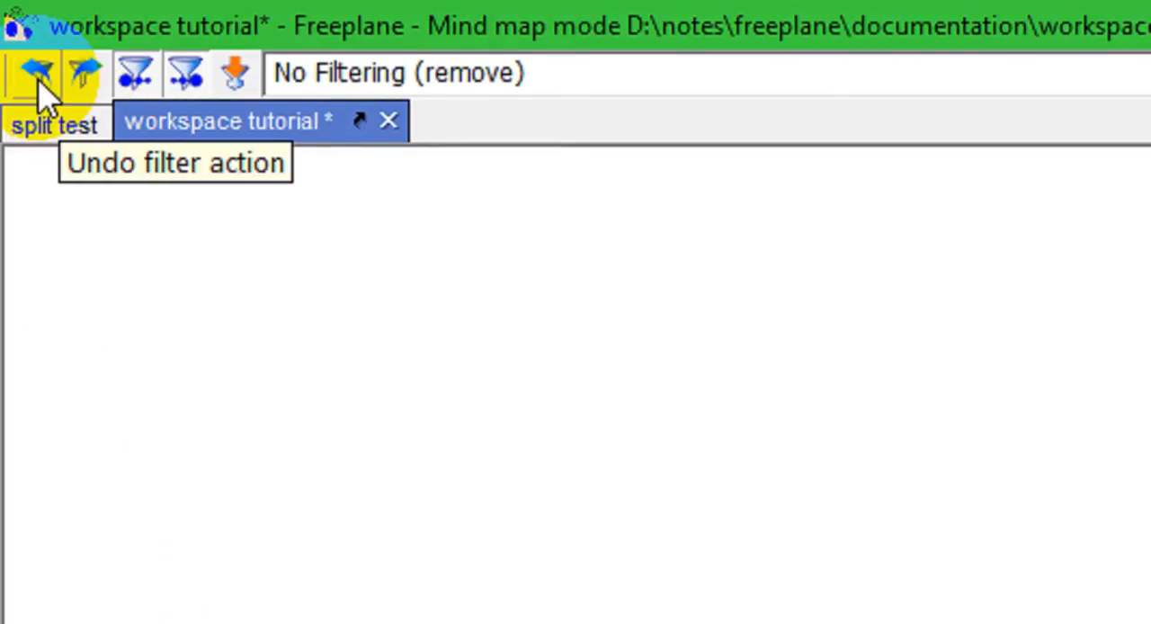
mouse_move(86, 73)
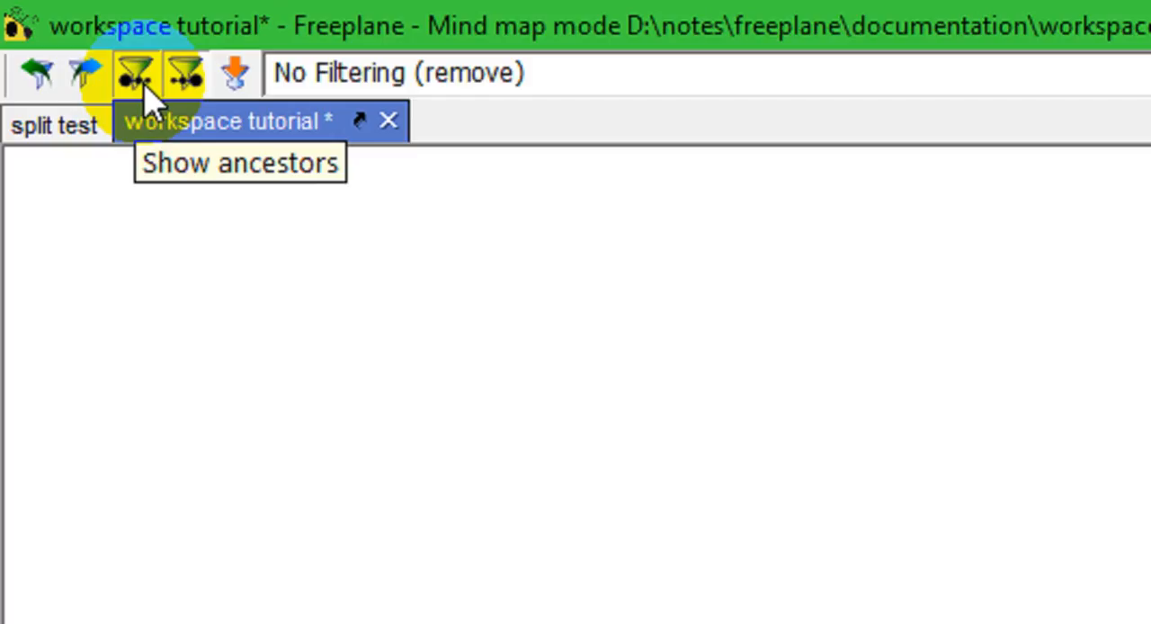
mouse_move(162, 108)
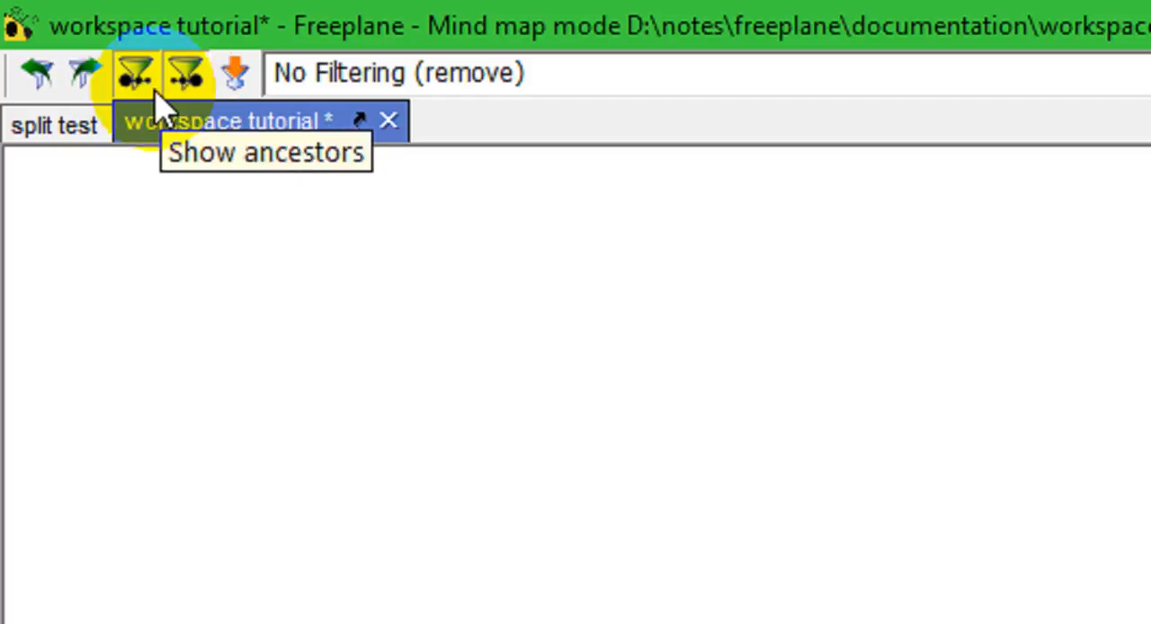
mouse_move(187, 74)
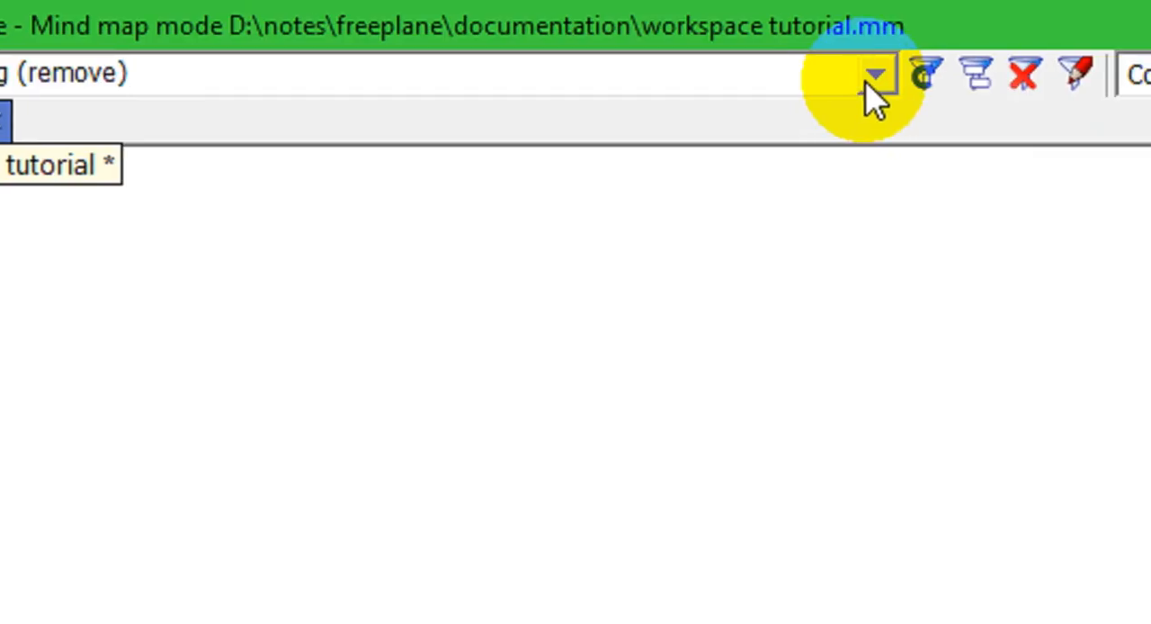
left_click(874, 74)
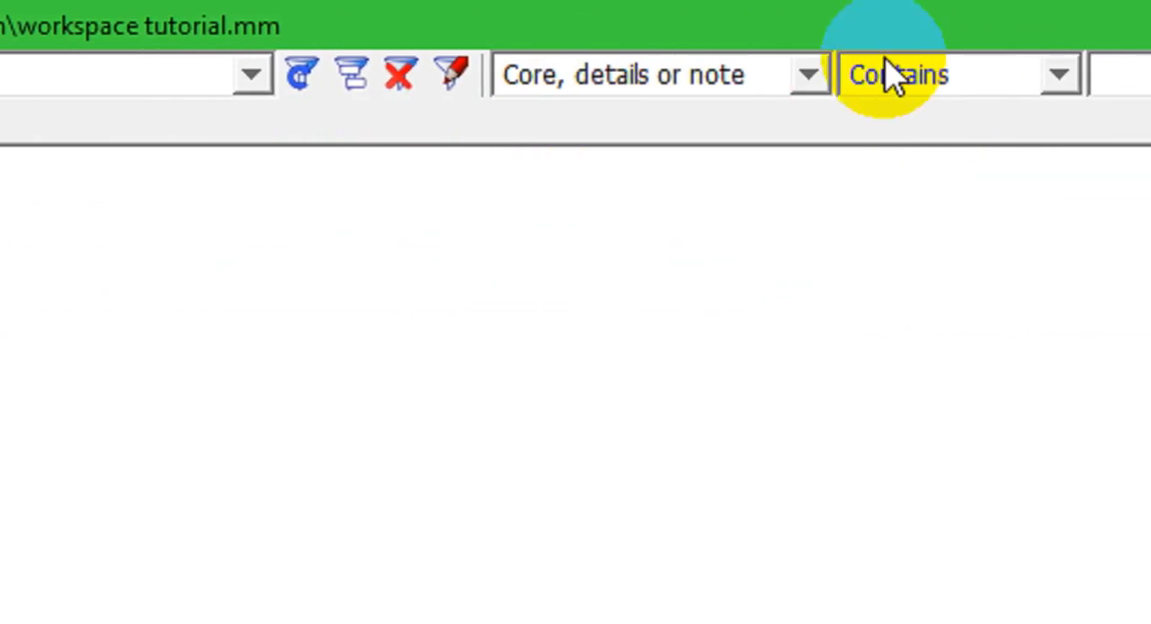
left_click(252, 76)
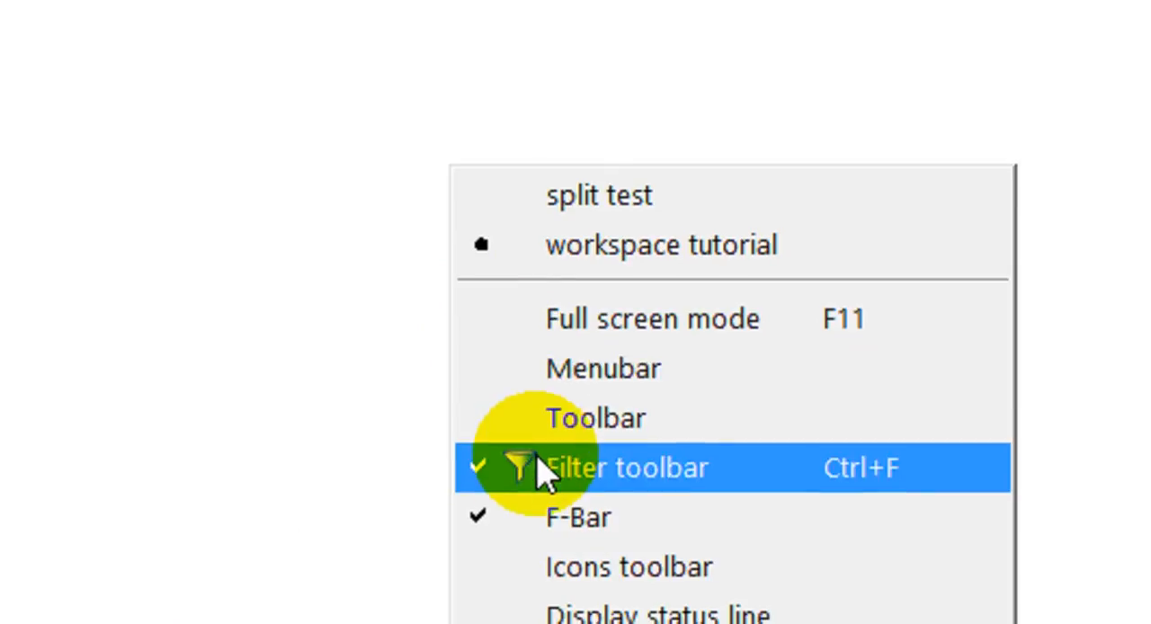
left_click(626, 468)
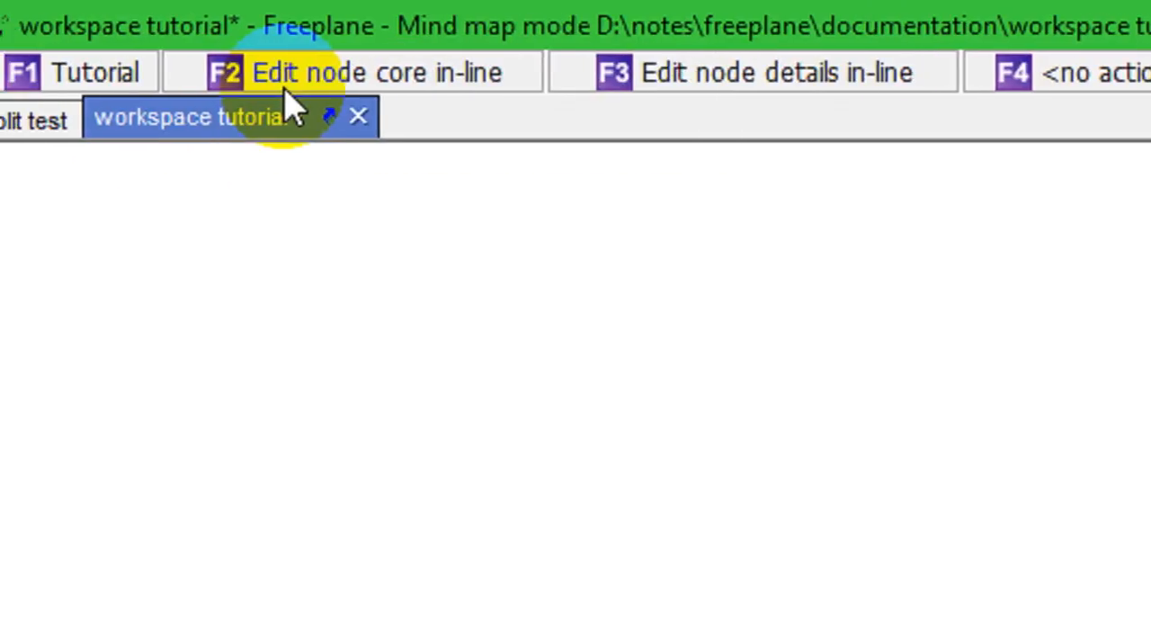
mouse_move(297, 90)
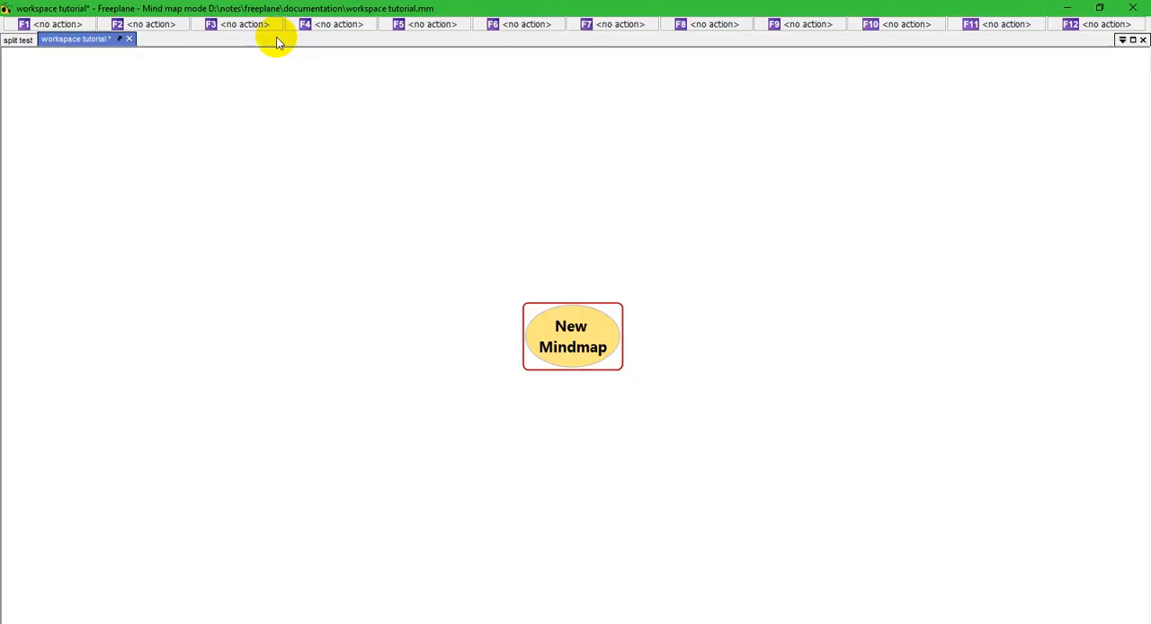
mouse_move(461, 49)
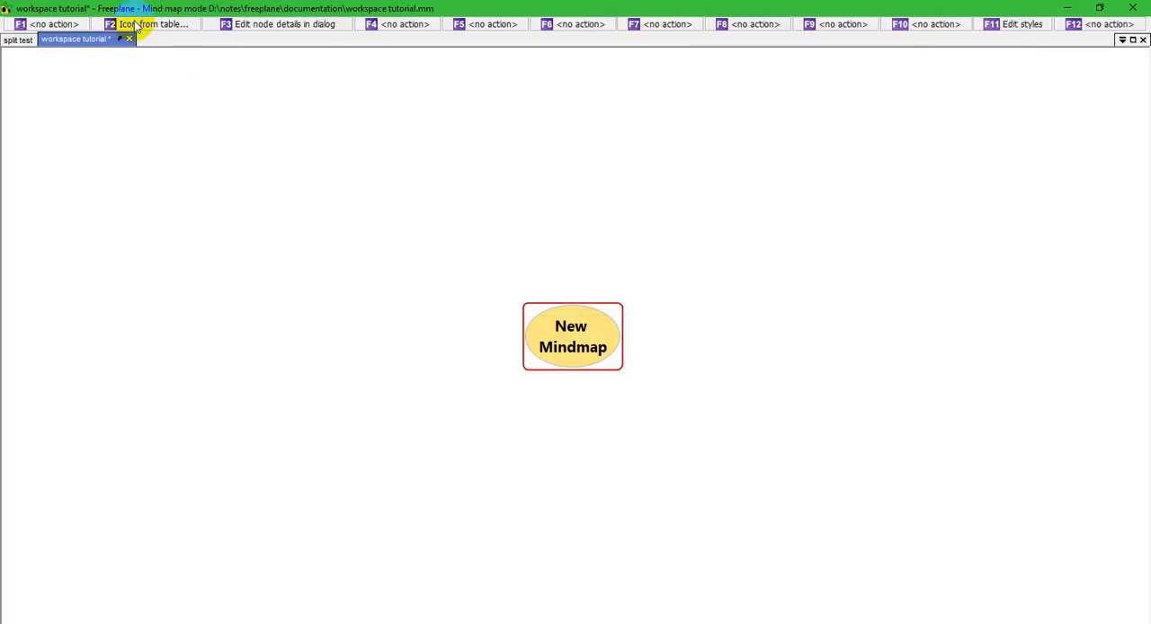
mouse_move(151, 23)
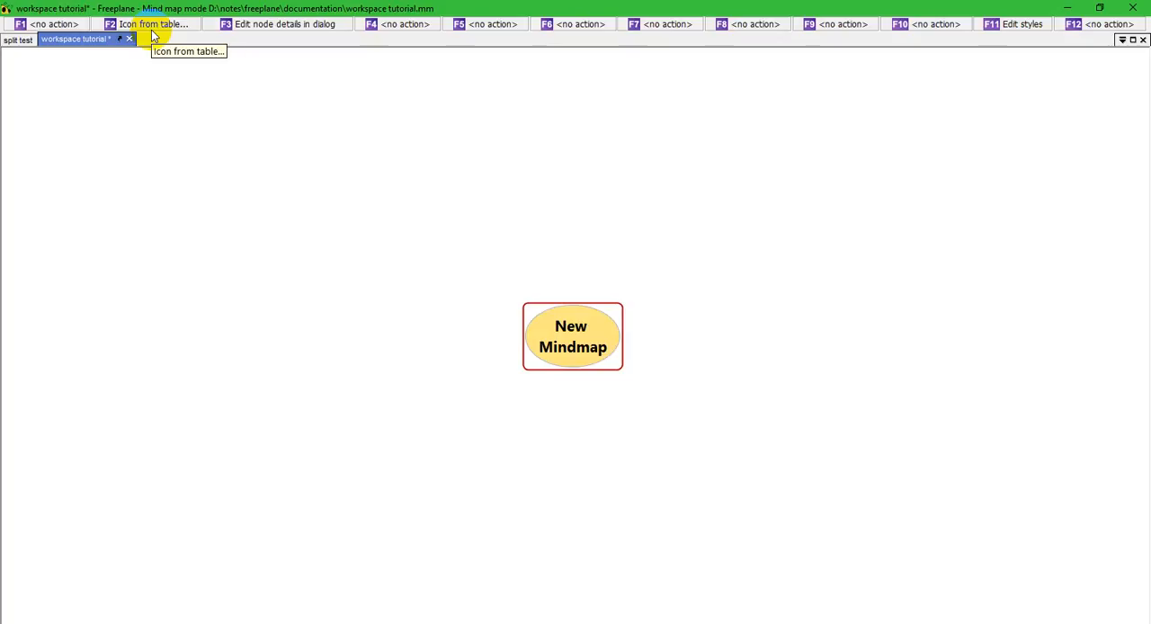
mouse_move(266, 24)
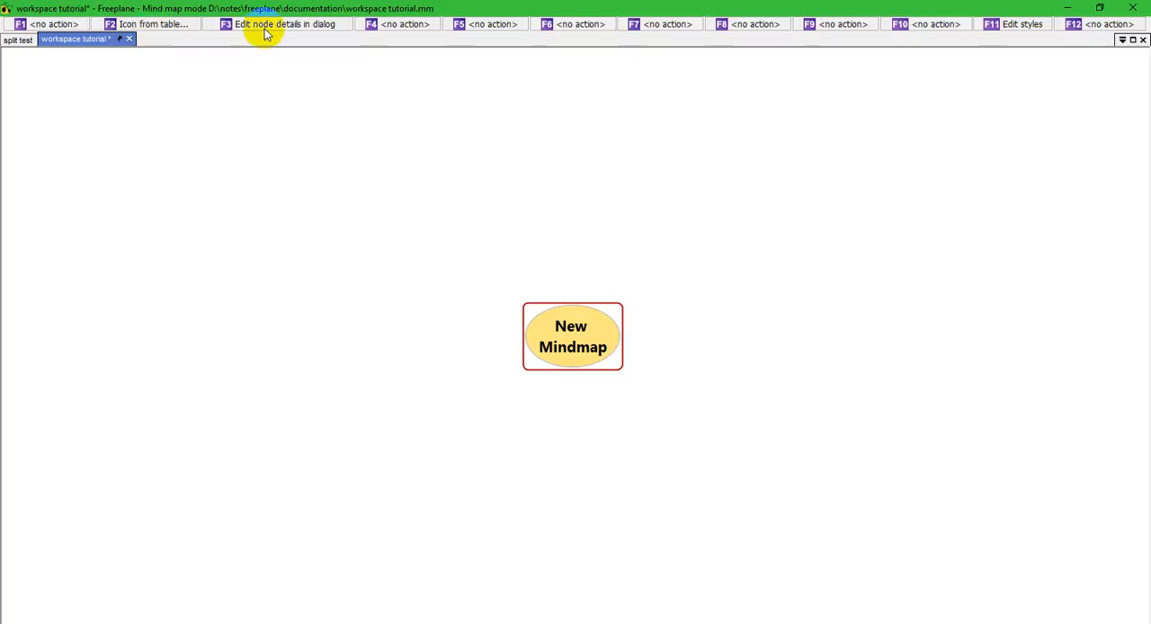
mouse_move(288, 27)
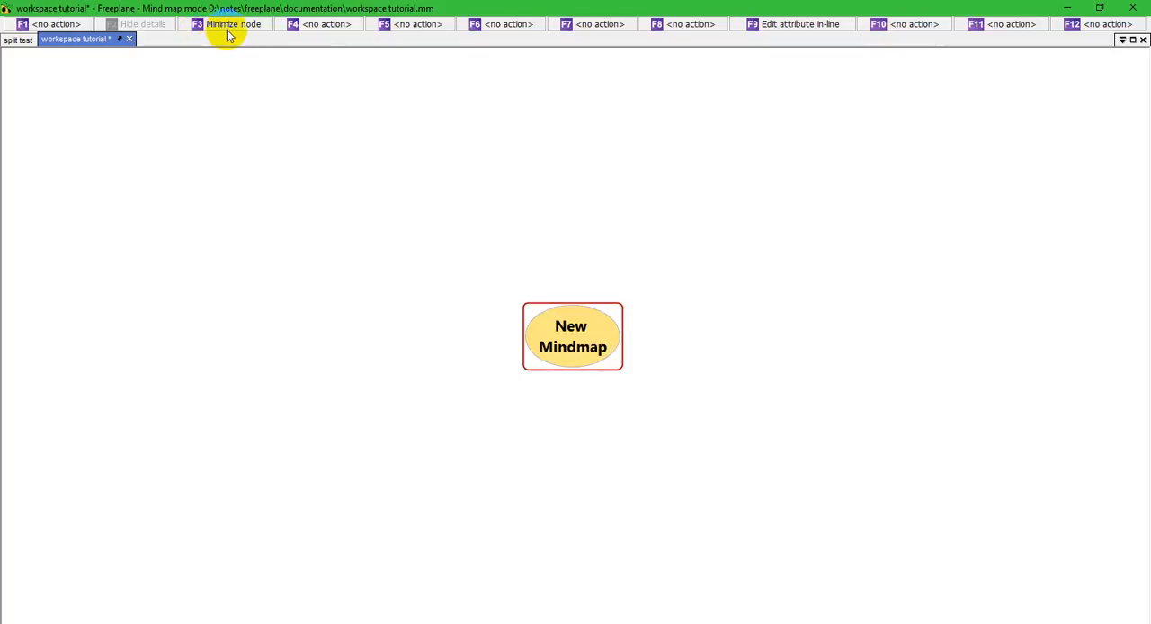
mouse_move(234, 23)
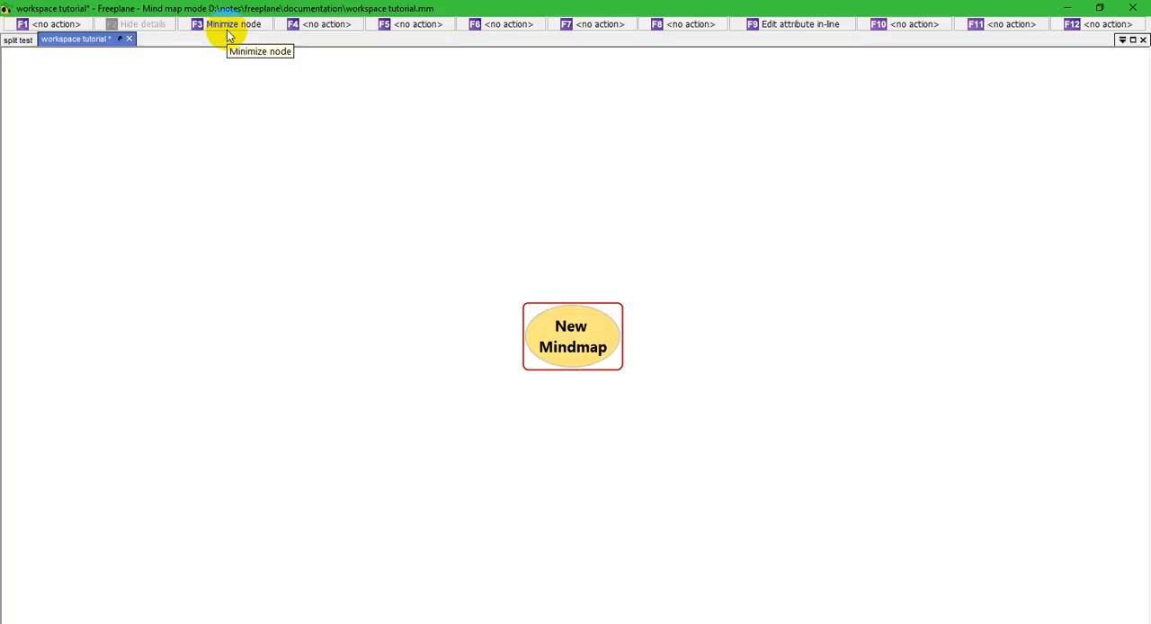
mouse_move(726, 39)
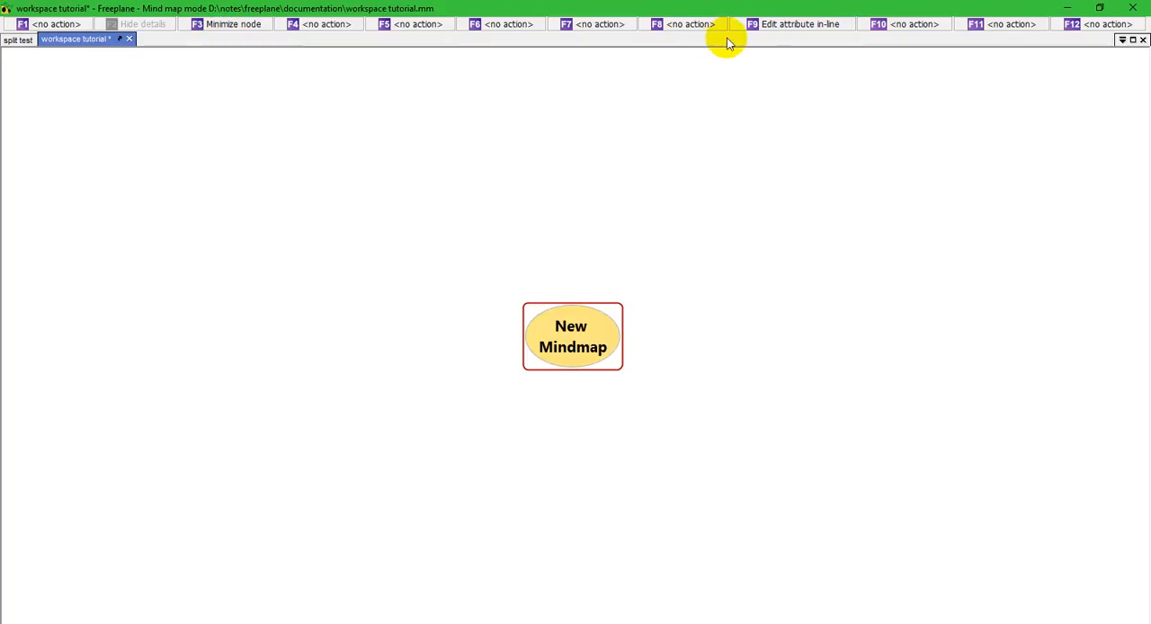
mouse_move(775, 25)
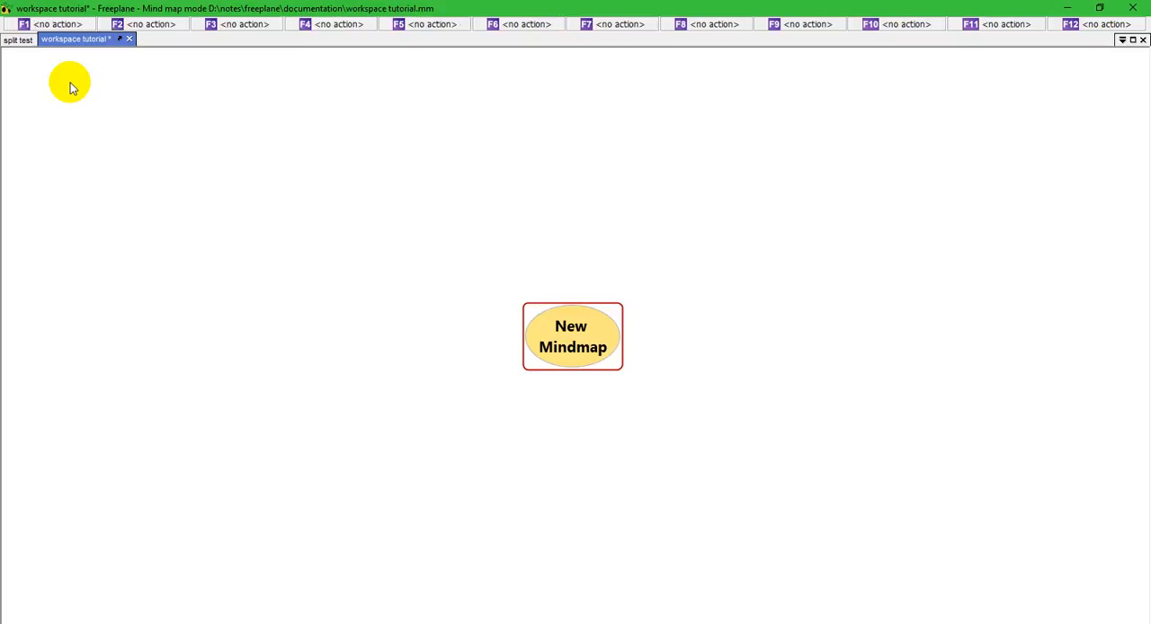
mouse_move(602, 26)
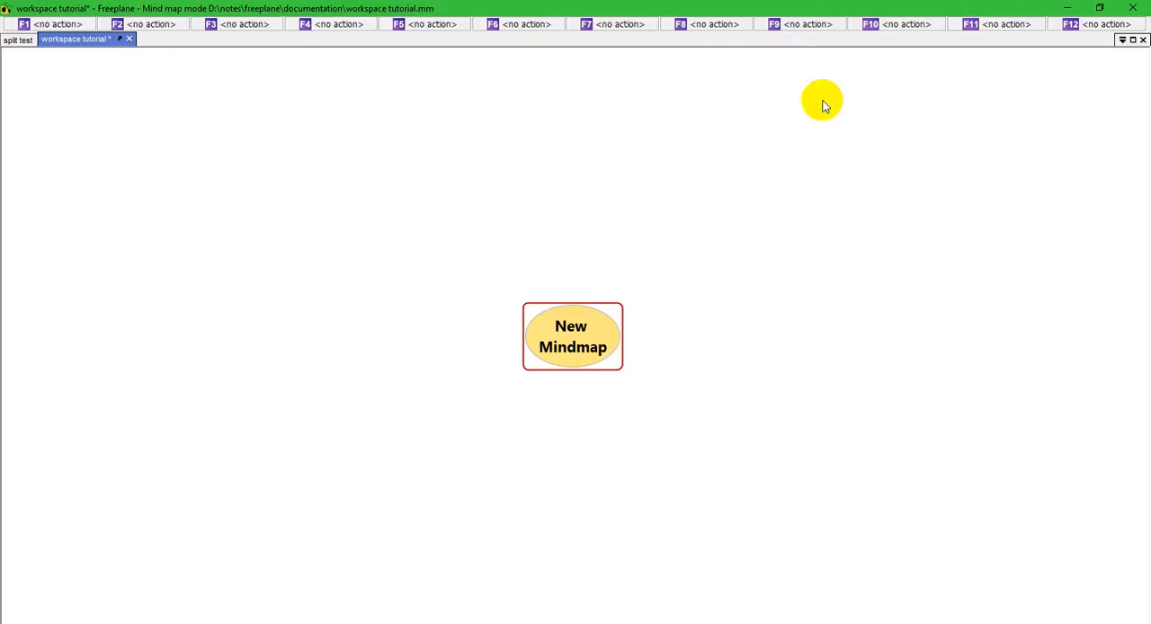
mouse_move(547, 85)
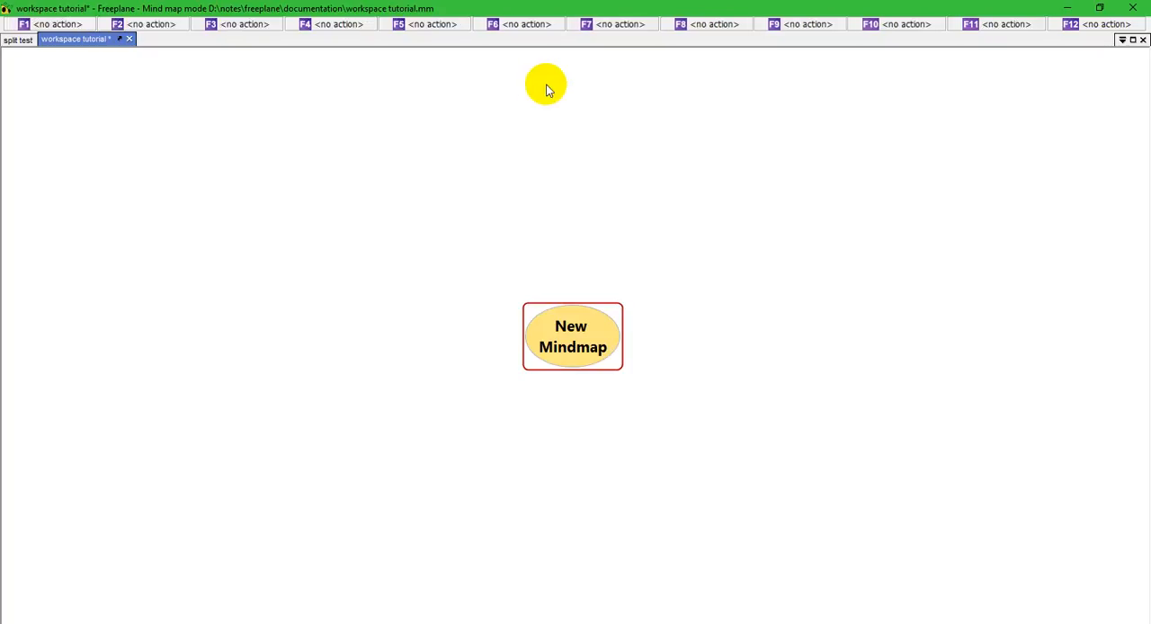
mouse_move(805, 47)
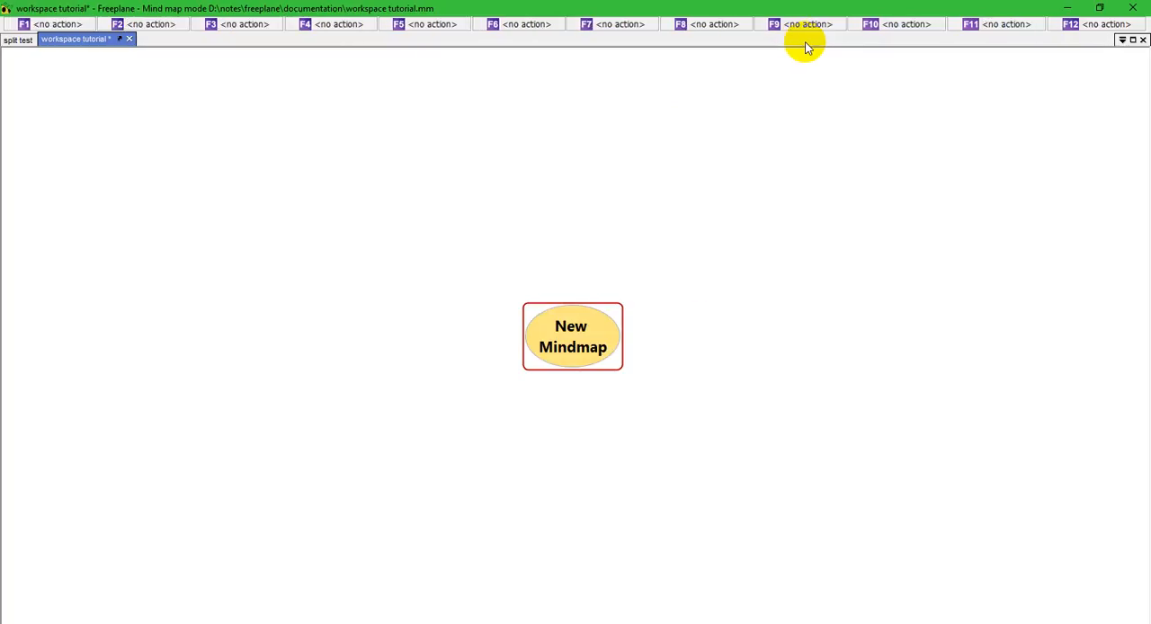
mouse_move(470, 72)
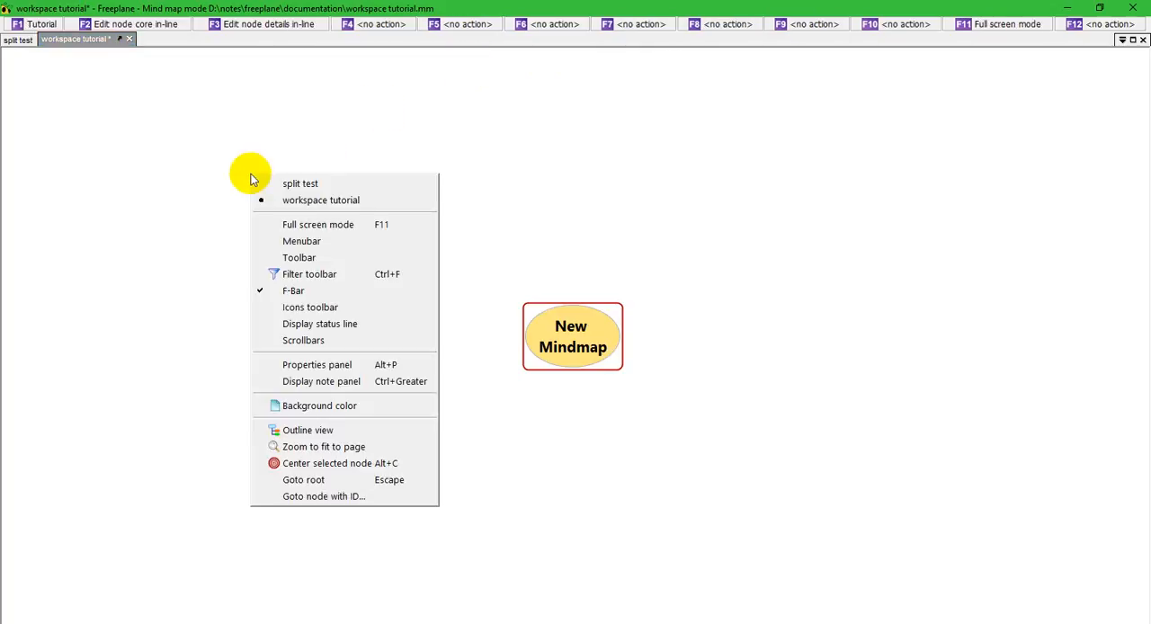
mouse_move(309, 306)
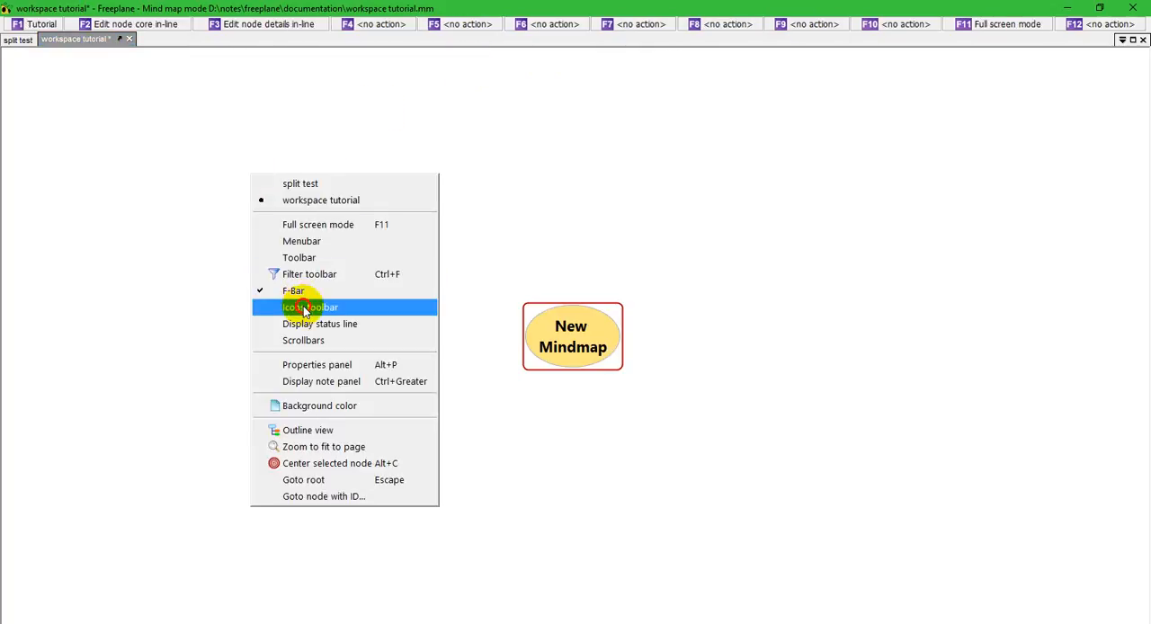
Show the icons toolbar down the left, hide the F-Bar, and peek at the emoticon icon group
left_click(309, 305)
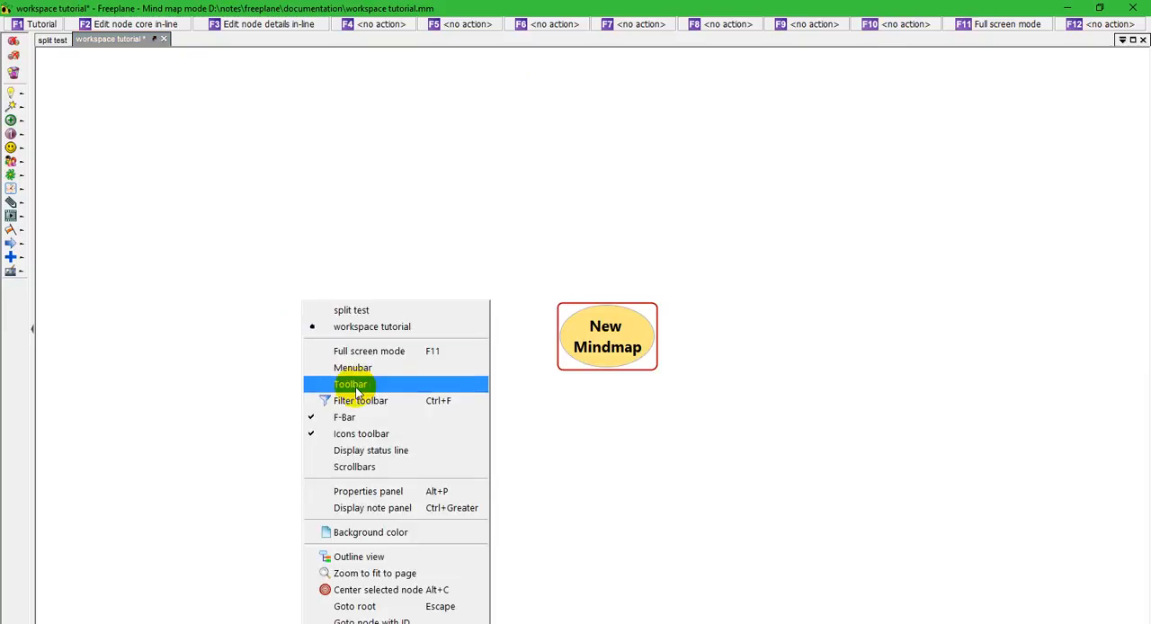
left_click(349, 385)
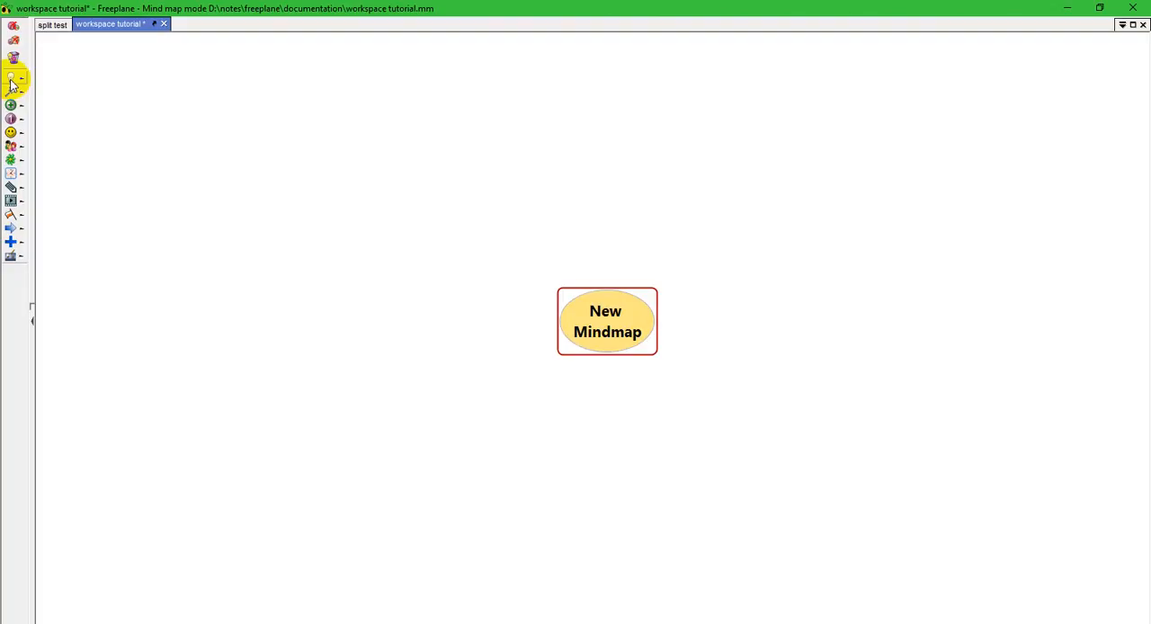
left_click(11, 82)
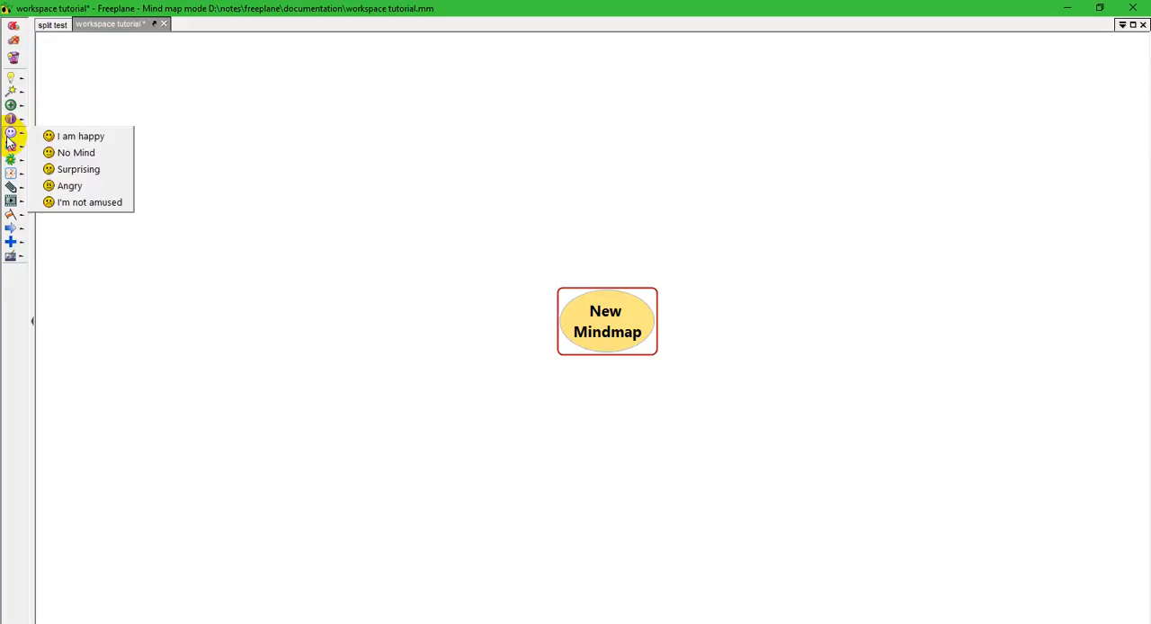
left_click(10, 200)
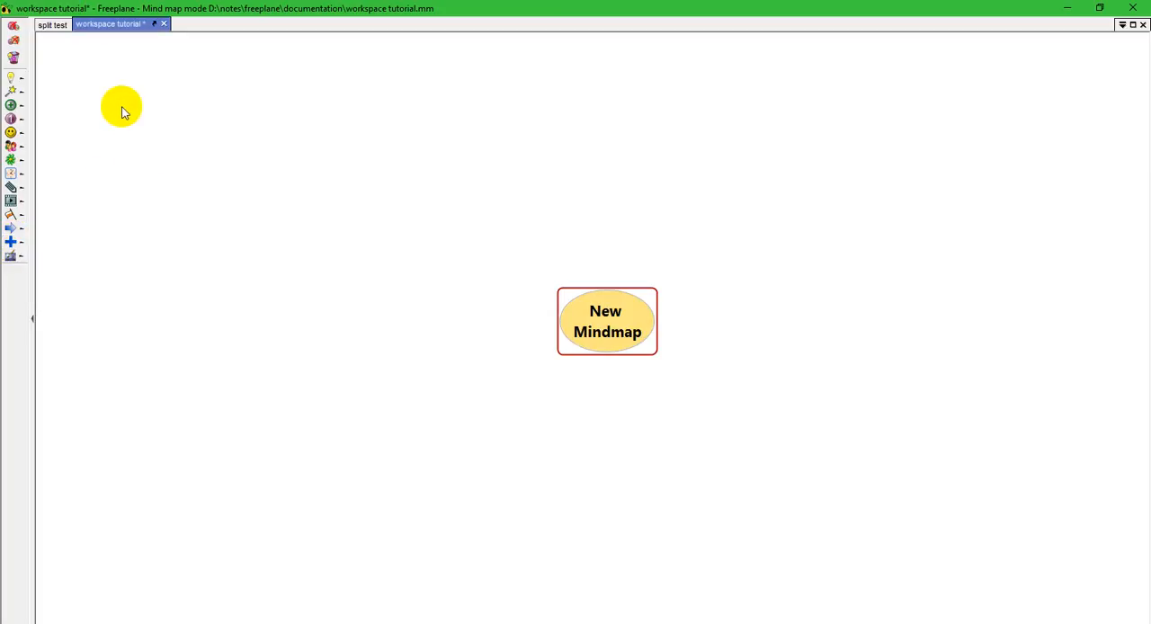
mouse_move(137, 117)
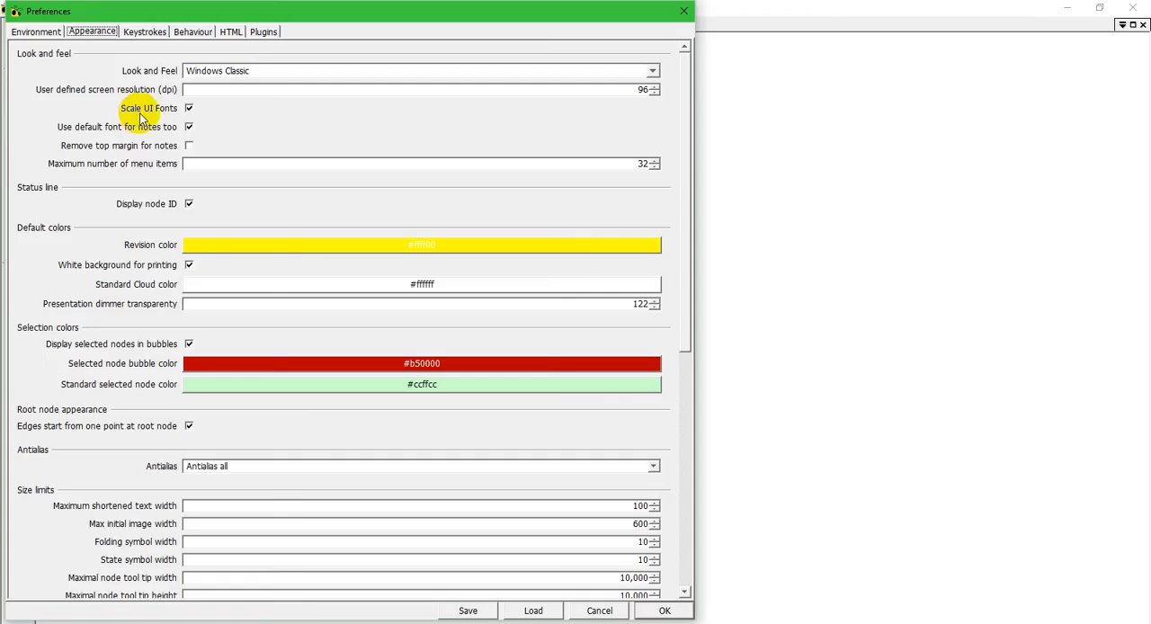
mouse_move(224, 133)
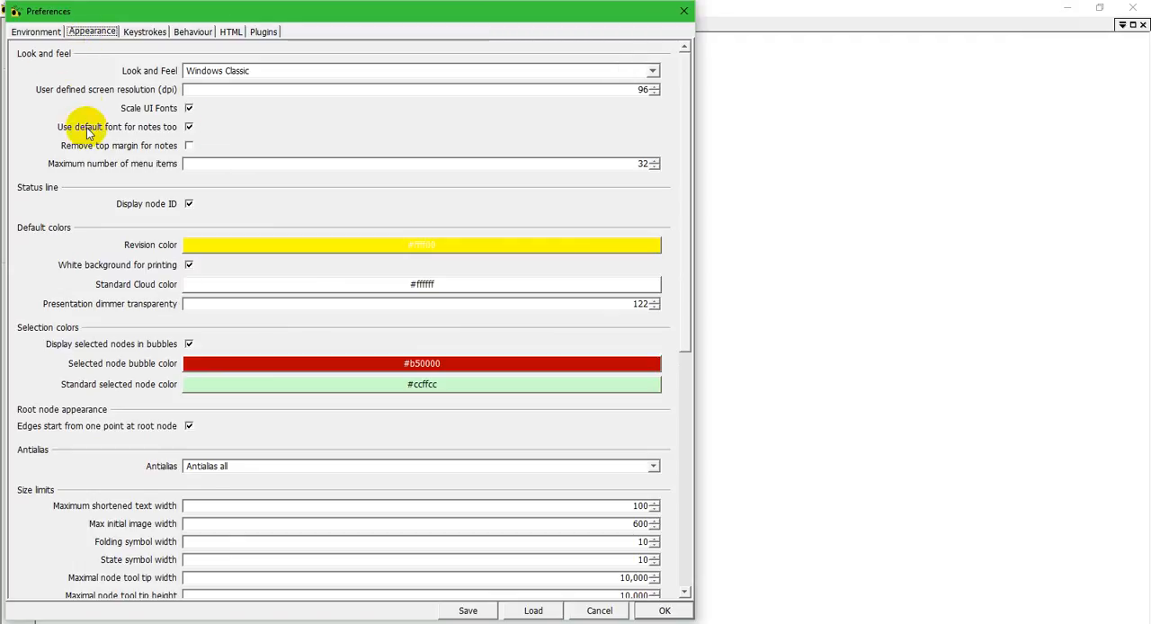
scroll("down", 3)
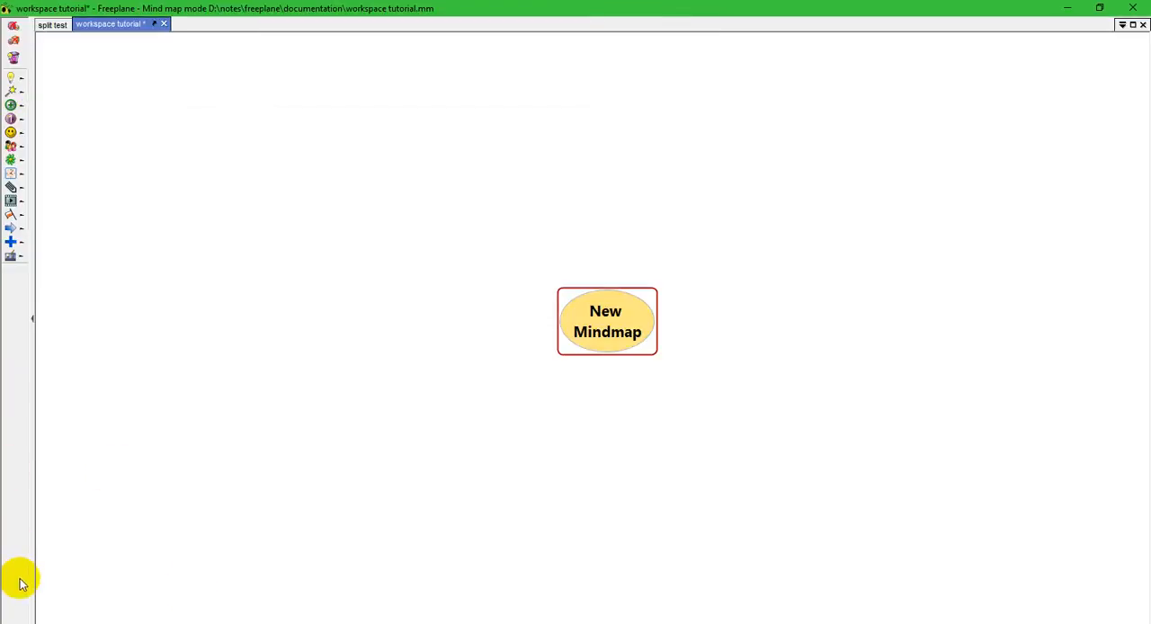
Turn on the status line and hide the icons toolbar via the background context menu
right_click(189, 203)
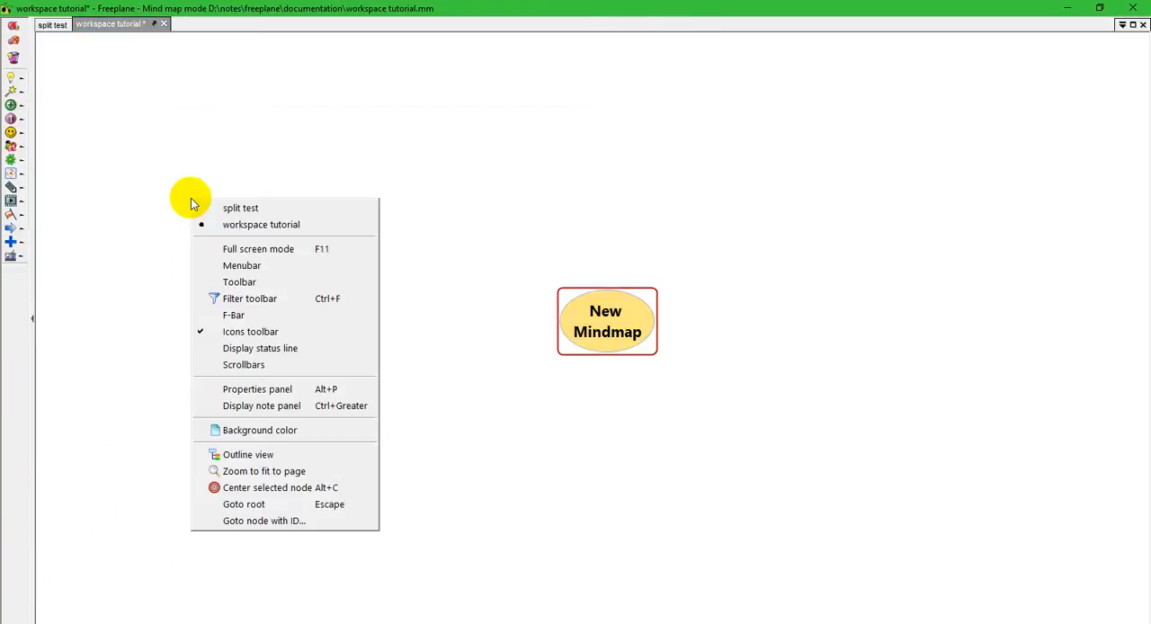
left_click(255, 309)
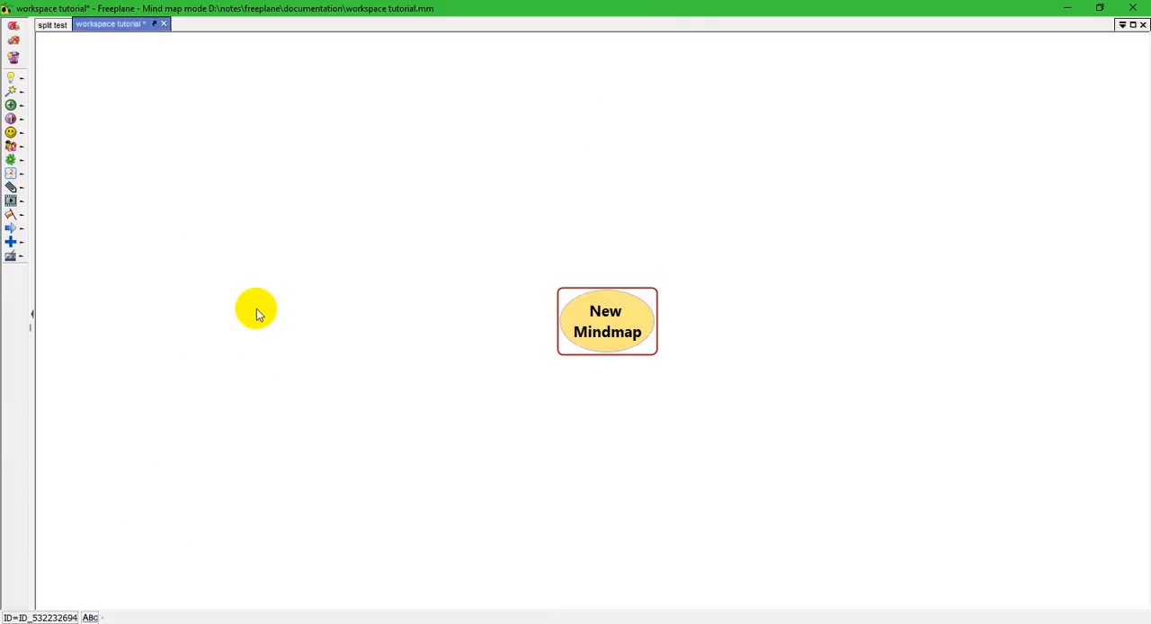
right_click(255, 309)
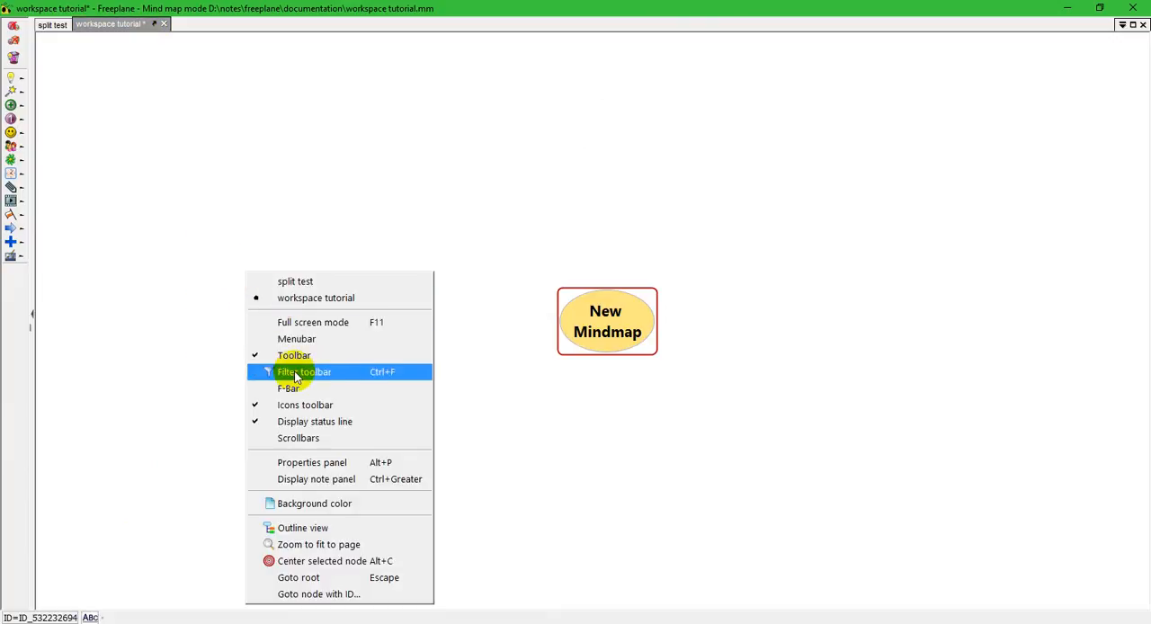
mouse_move(306, 405)
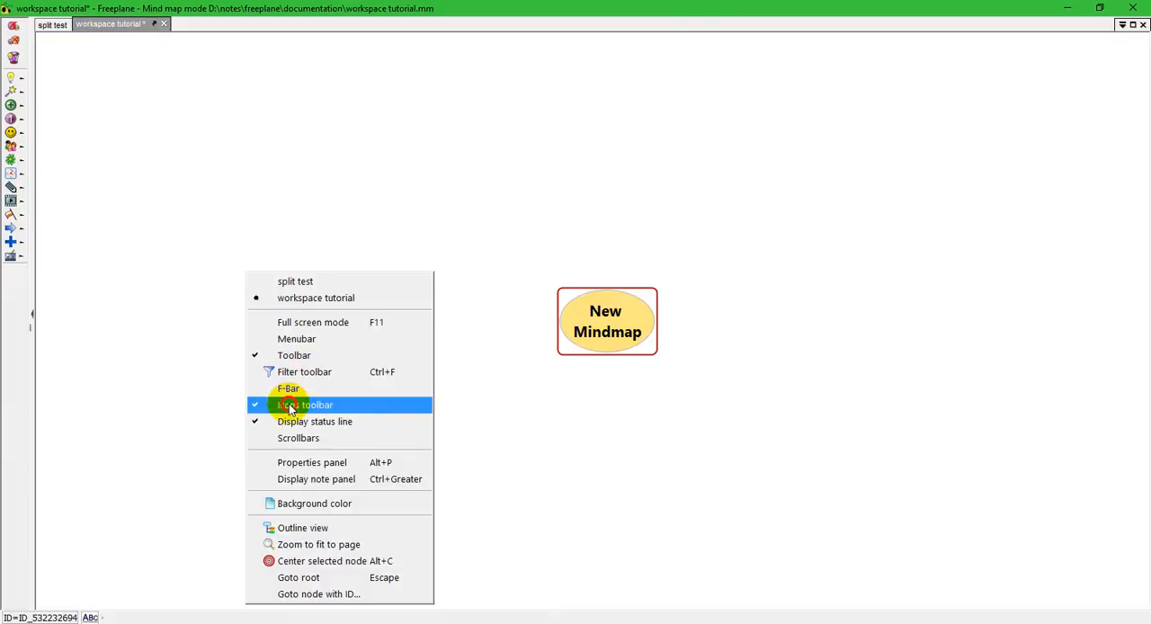
left_click(306, 405)
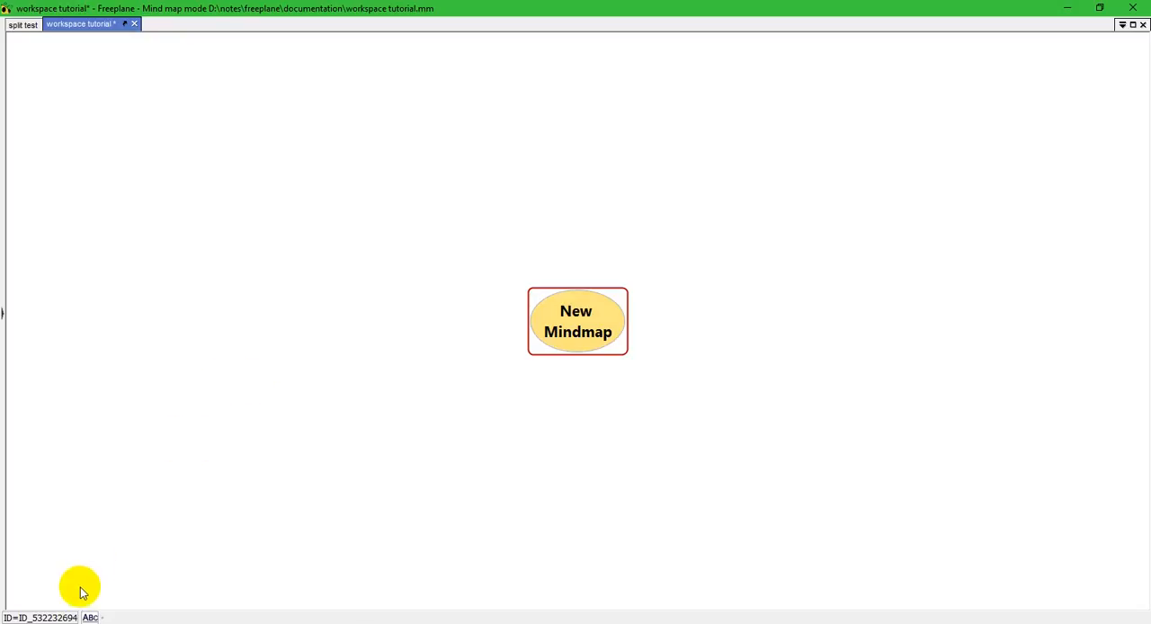
mouse_move(615, 320)
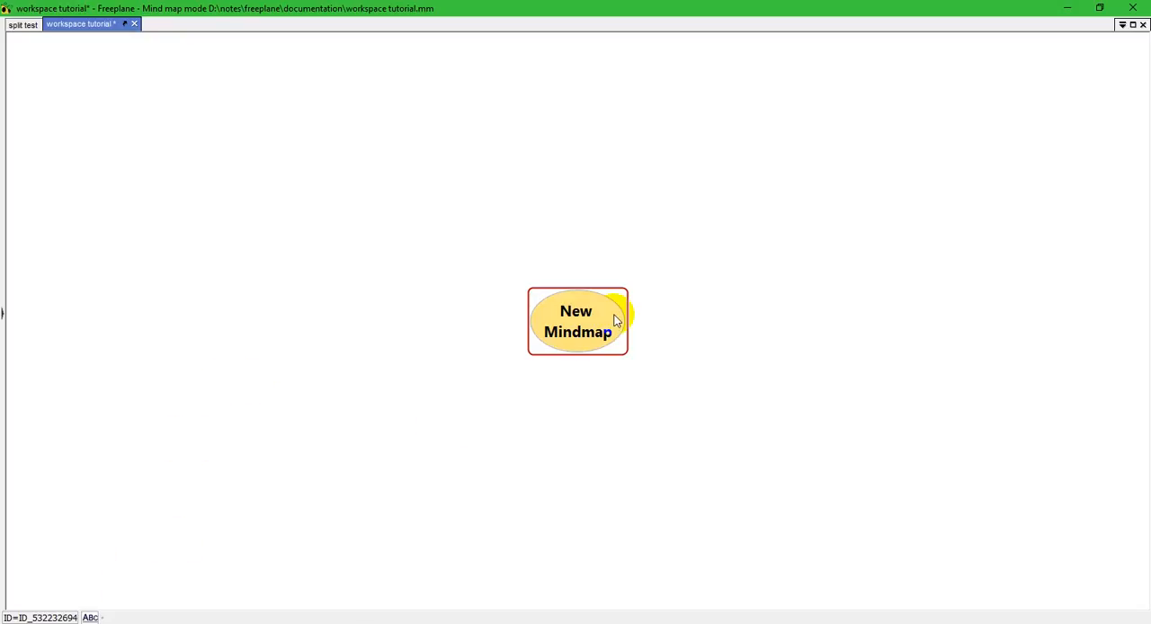
Type 'asd' into the map and select the asdf node
type("asdfasdf")
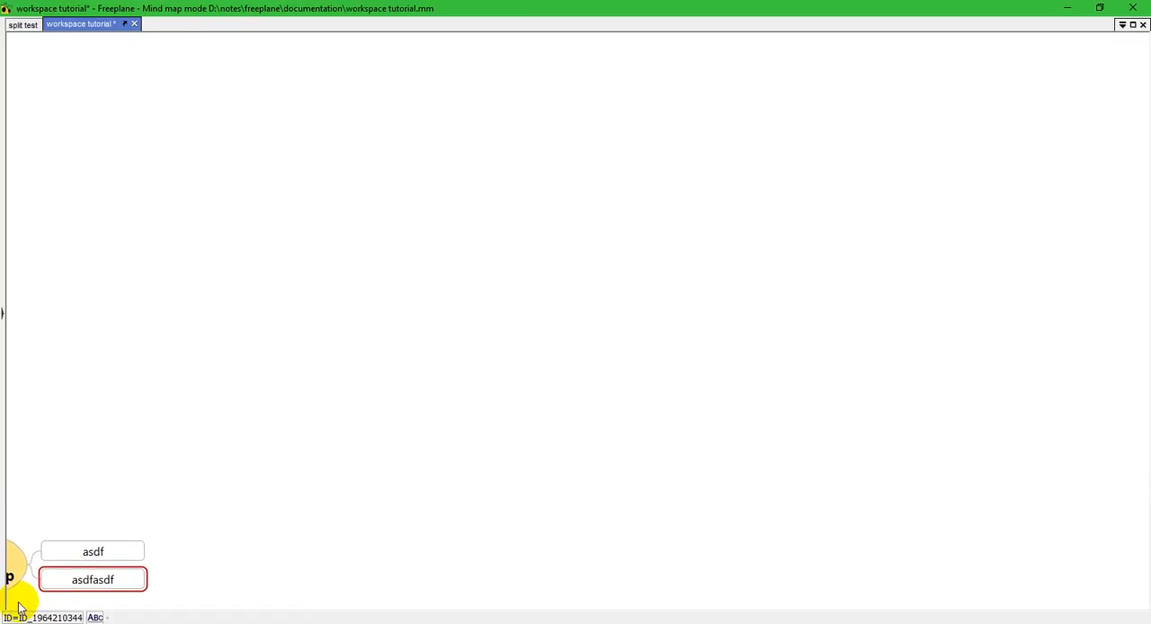
left_click(93, 551)
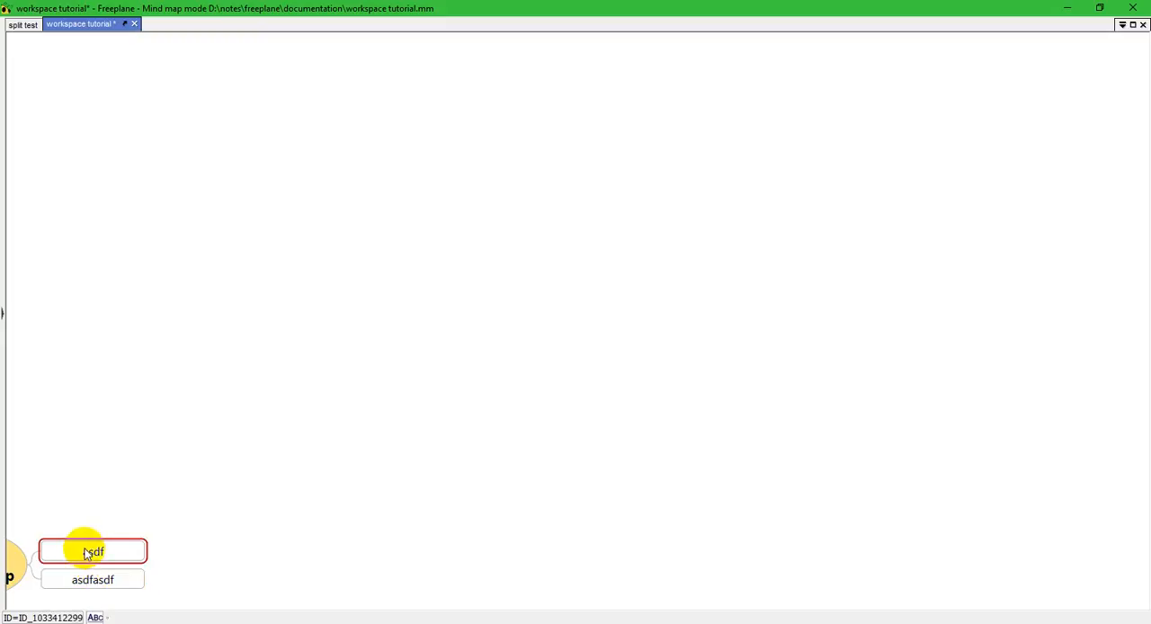
Set the asdf node as the link anchor via Link > Set link anchor
right_click(93, 550)
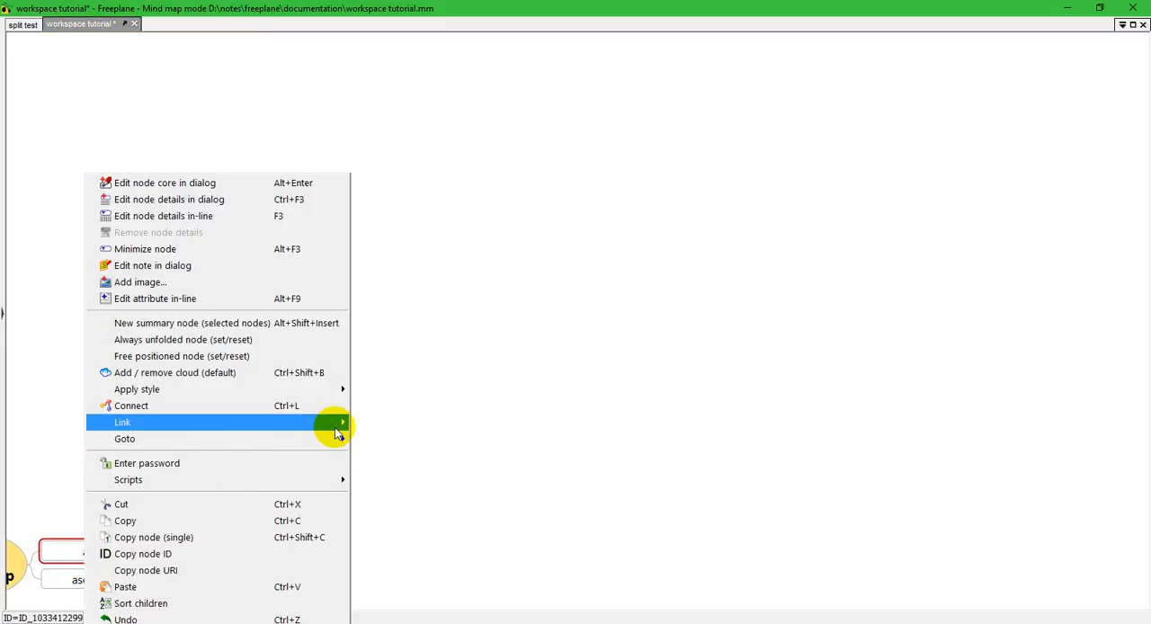
left_click(122, 421)
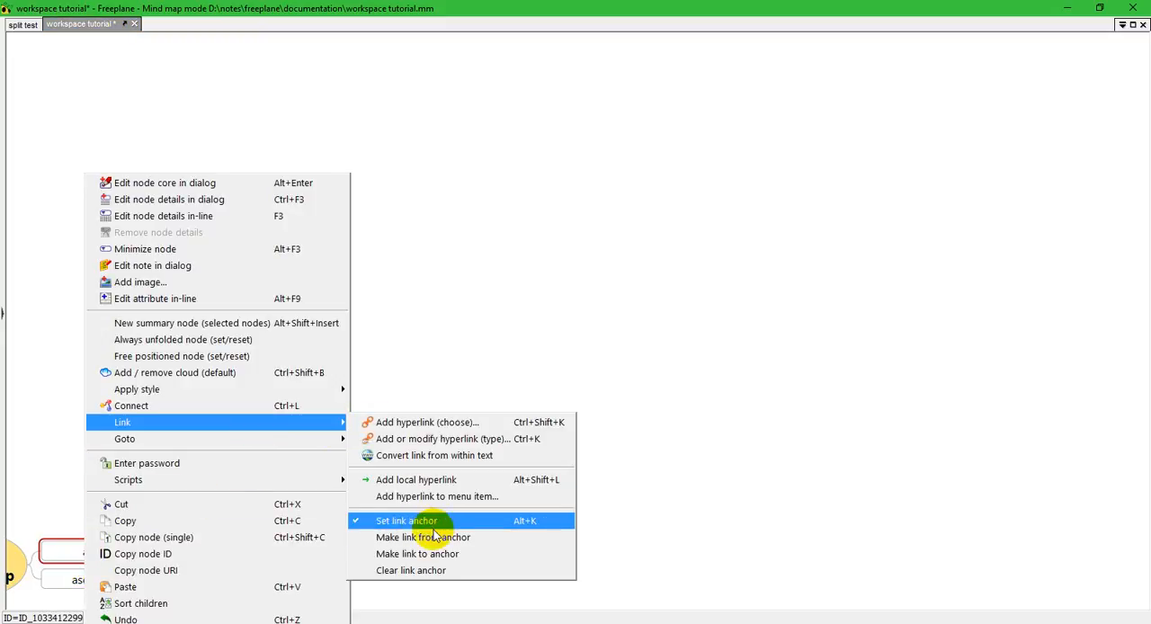
left_click(407, 522)
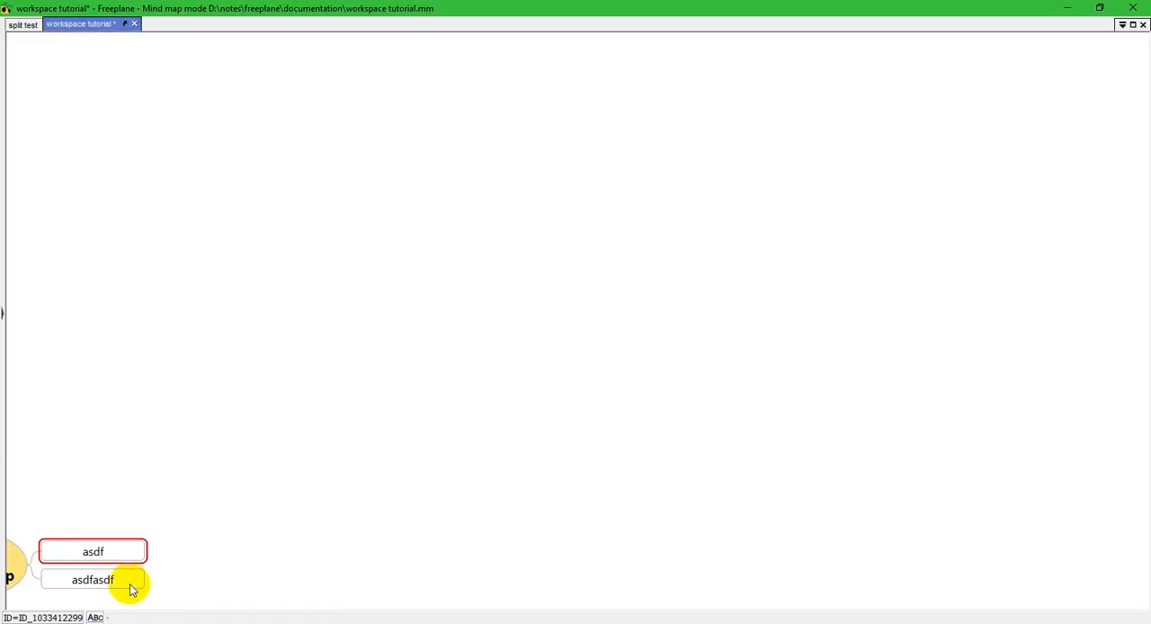
Make the asdfasdf node link to the anchor node
left_click(94, 579)
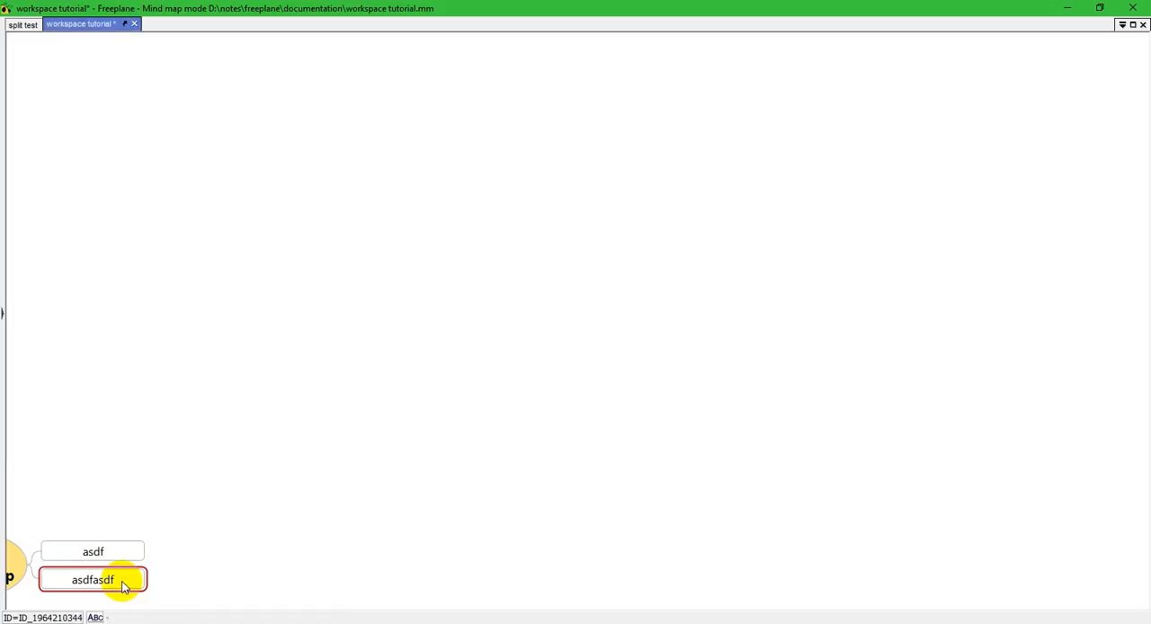
right_click(94, 578)
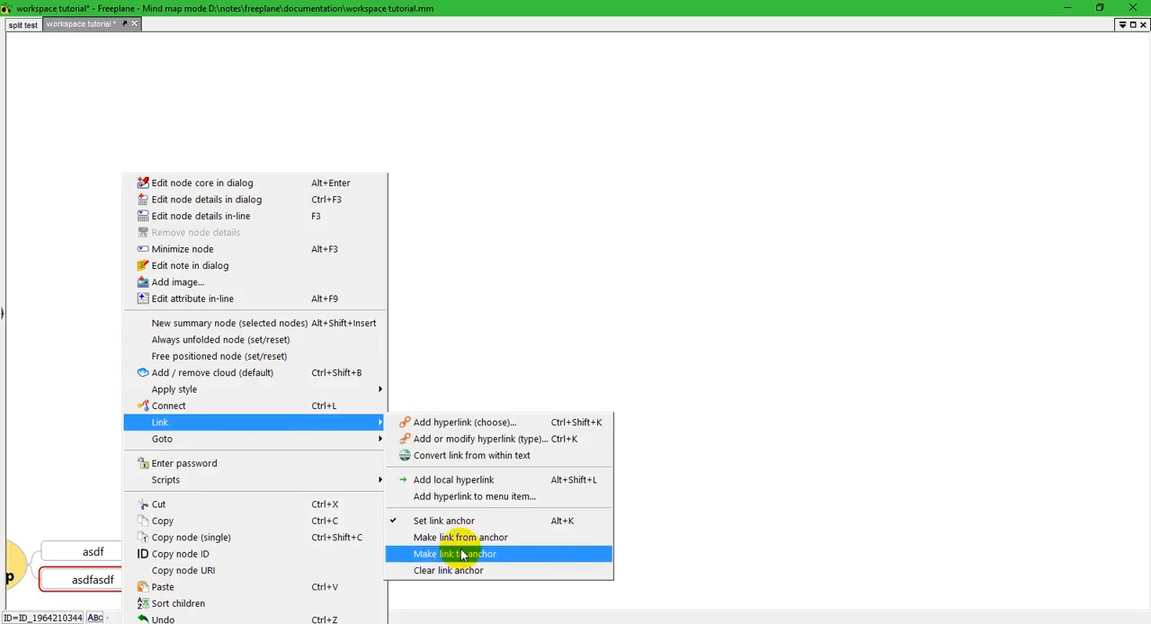
mouse_move(450, 558)
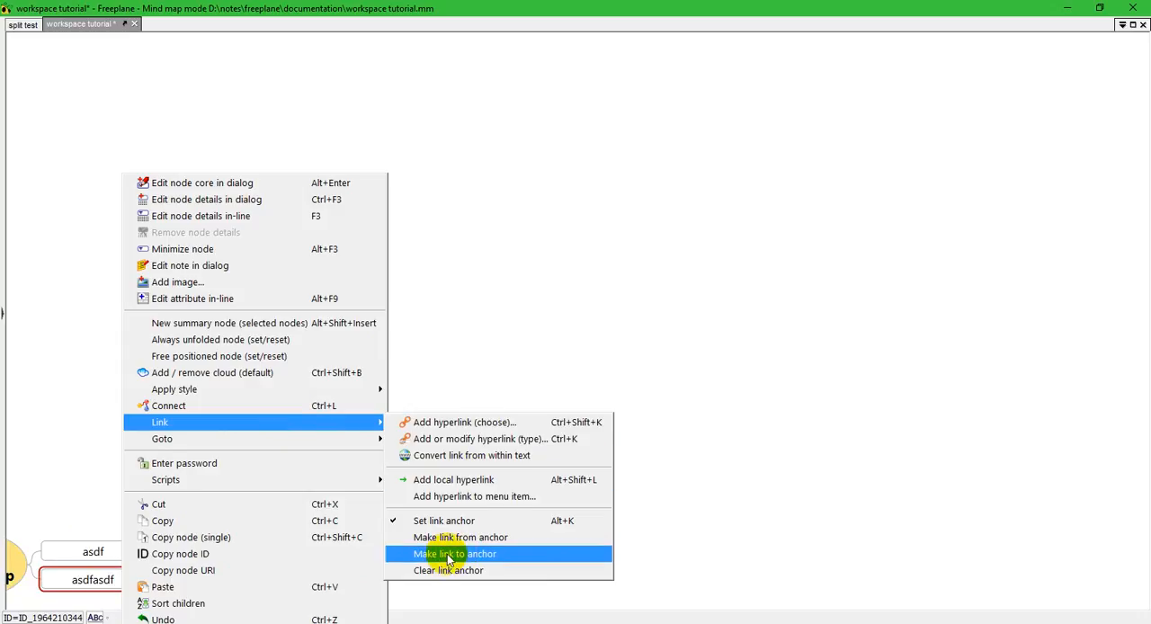
mouse_move(442, 522)
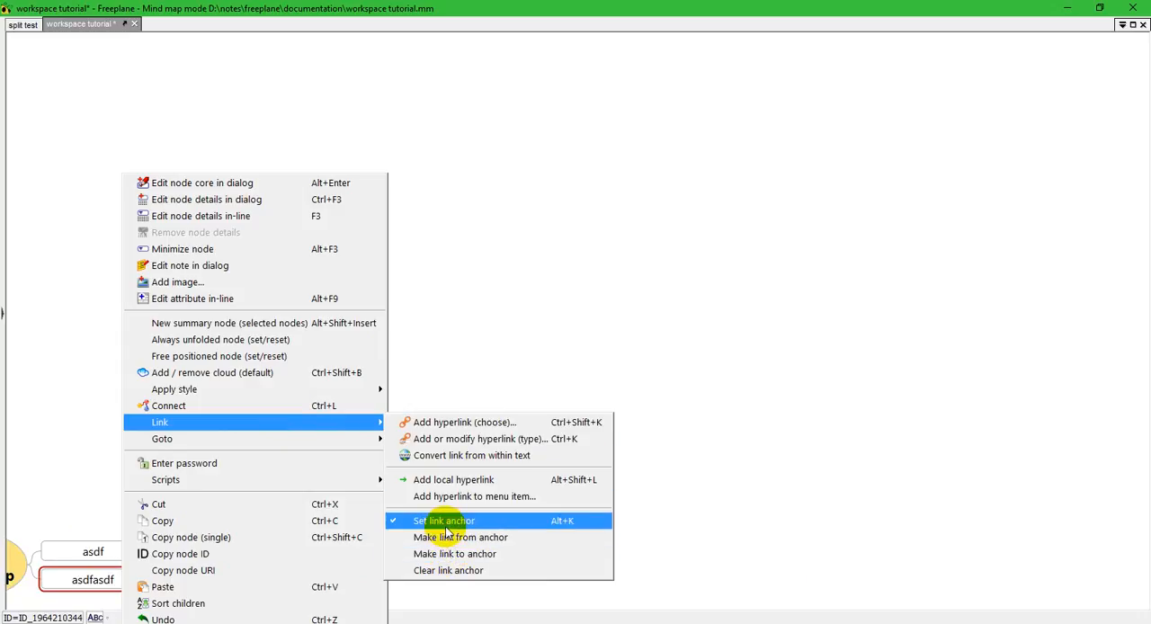
mouse_move(453, 553)
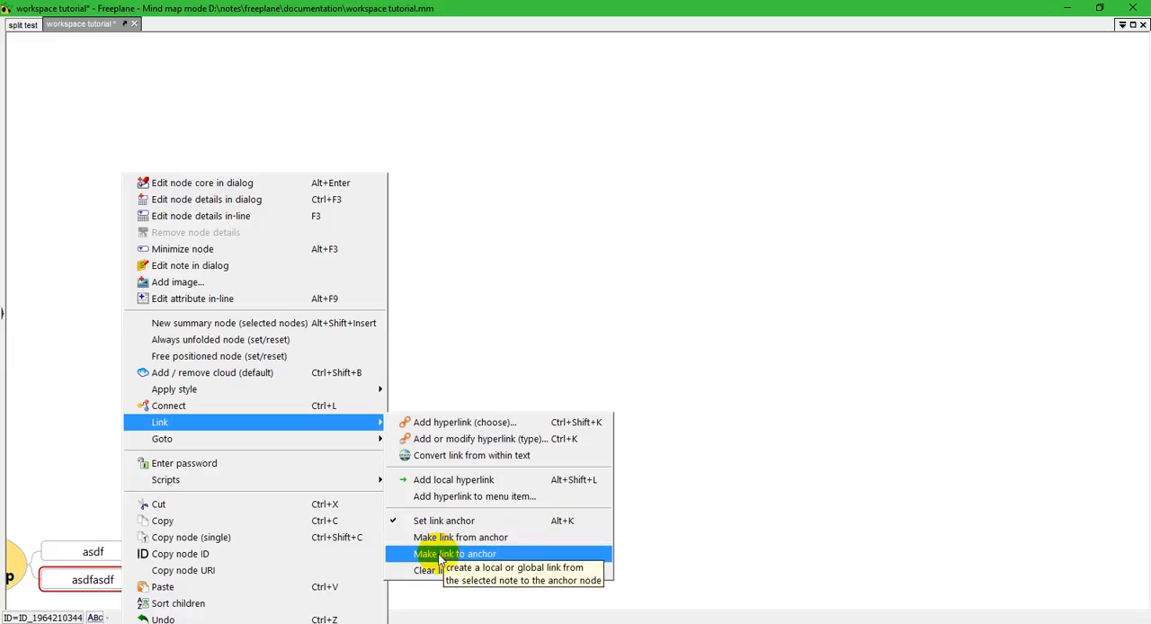
left_click(453, 554)
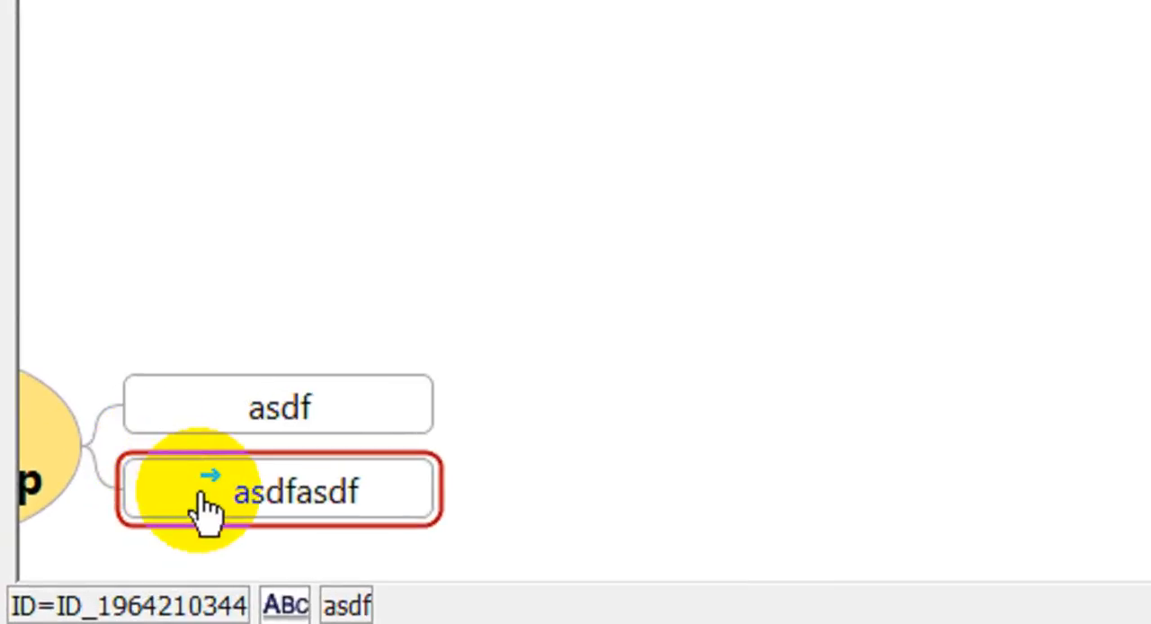
left_click(279, 405)
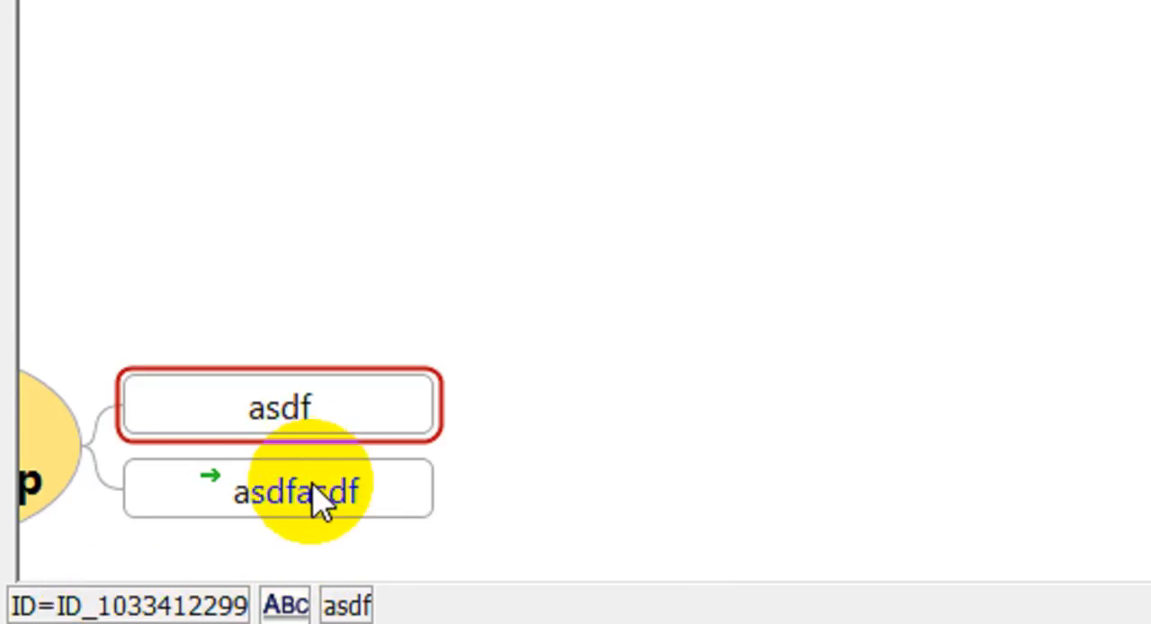
left_click(279, 492)
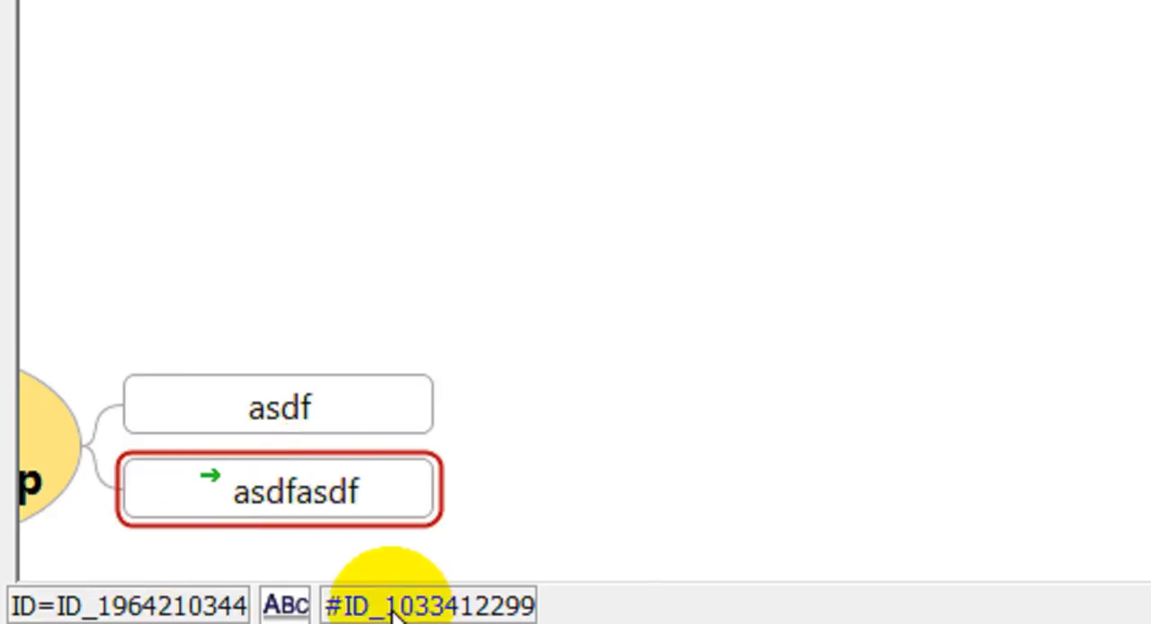
mouse_move(340, 453)
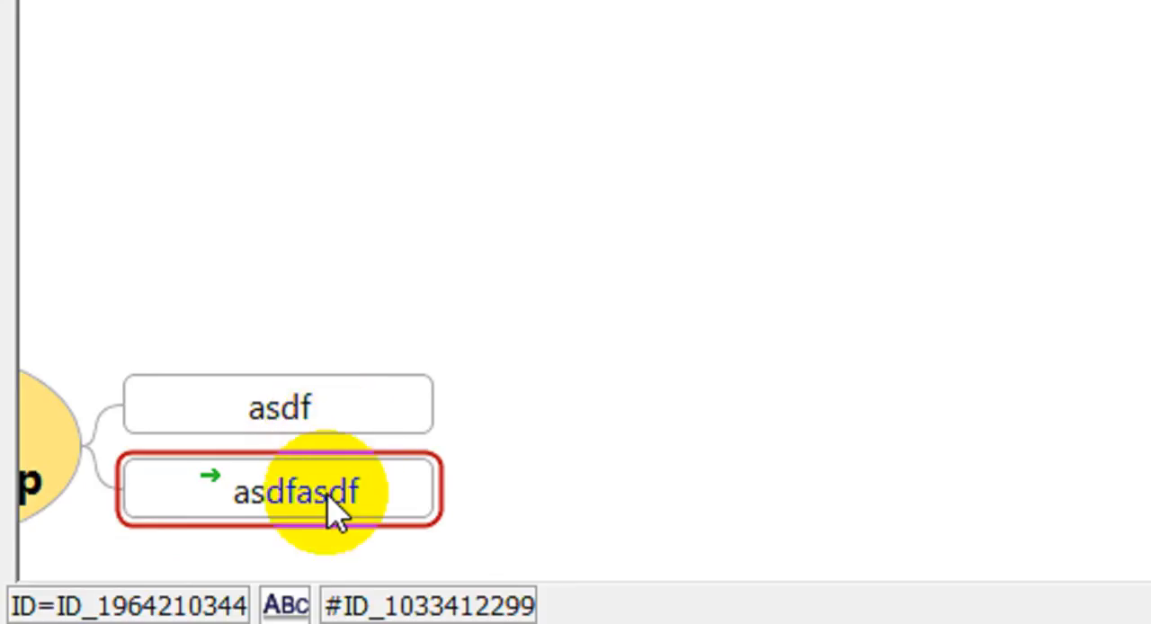
mouse_move(320, 504)
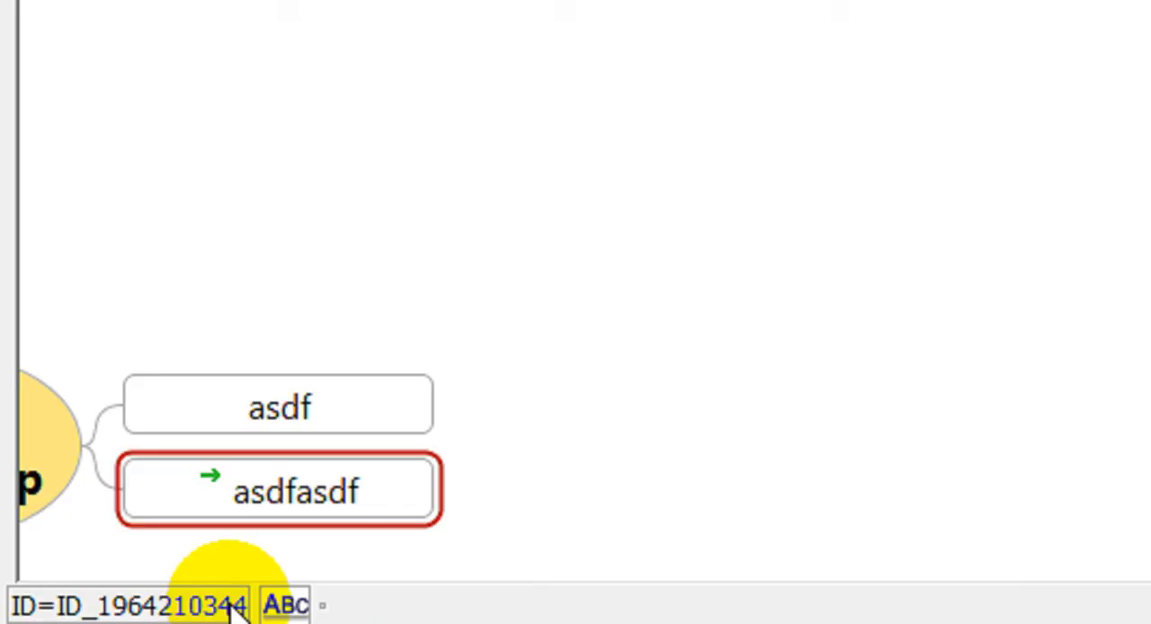
mouse_move(558, 602)
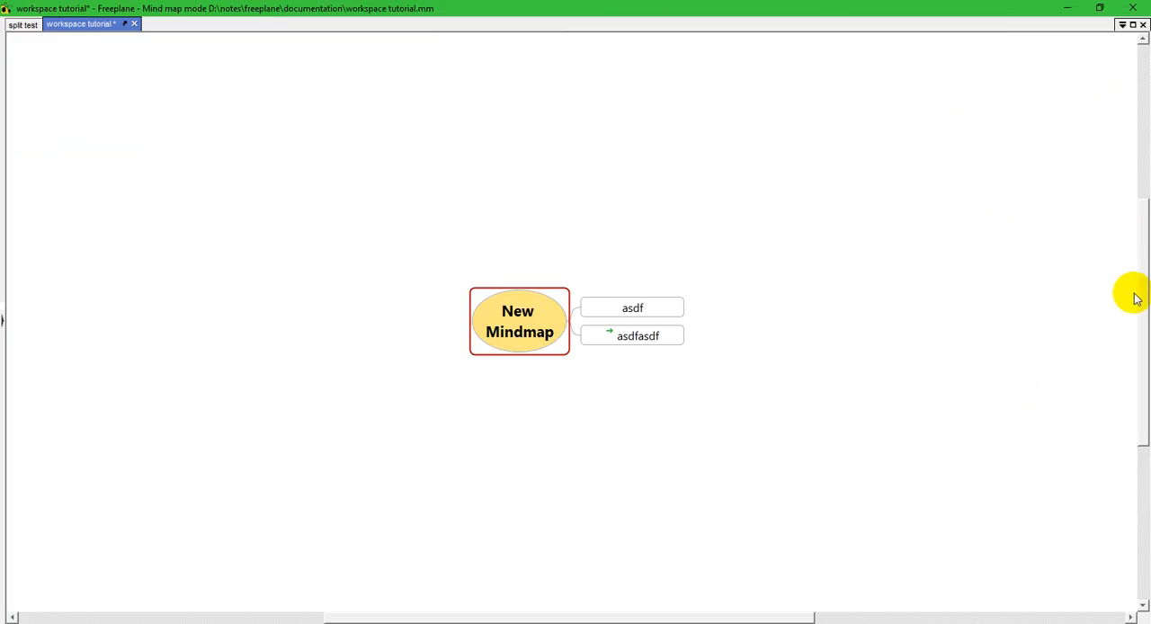
mouse_move(1142, 285)
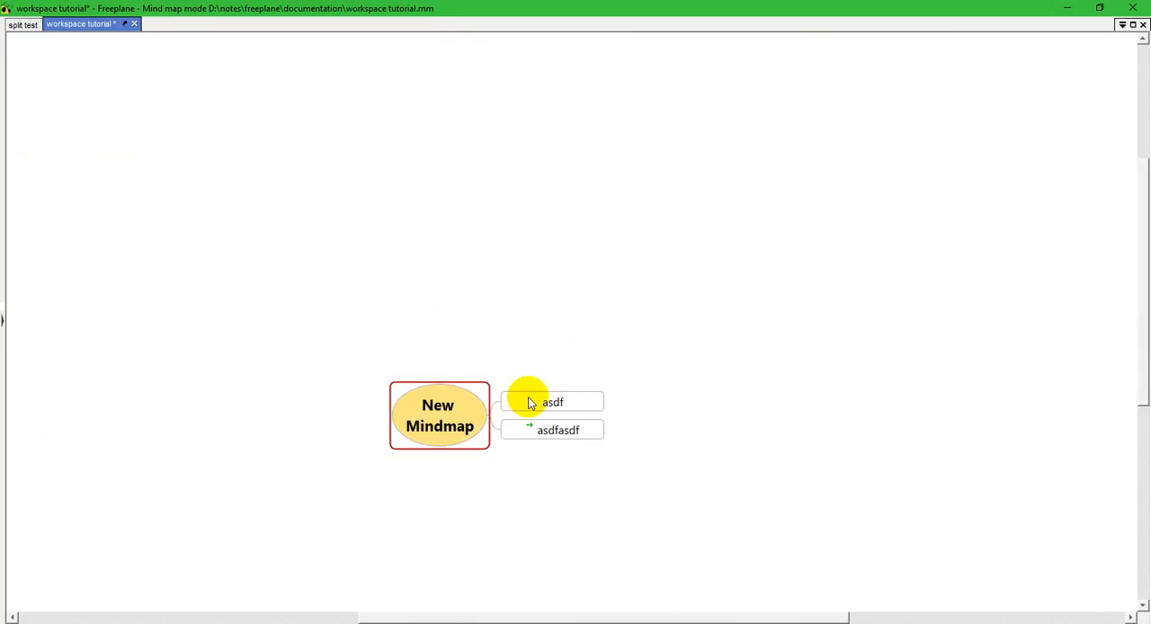
mouse_move(554, 484)
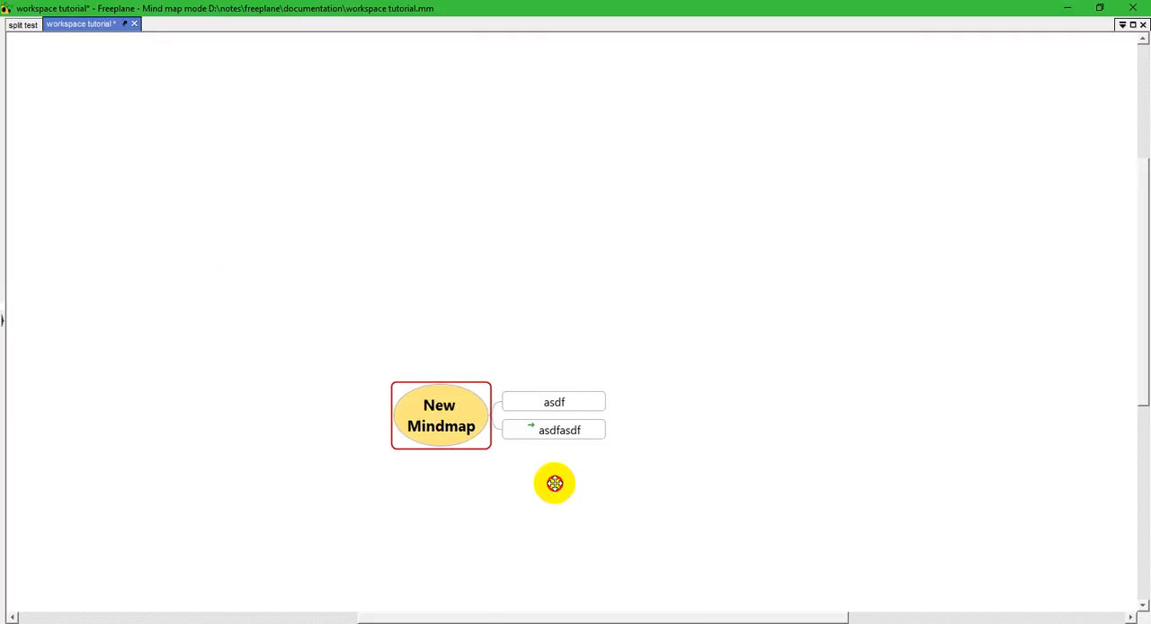
Drag the map background to move the mind map back toward the centre
left_click_drag(554, 481, 601, 412)
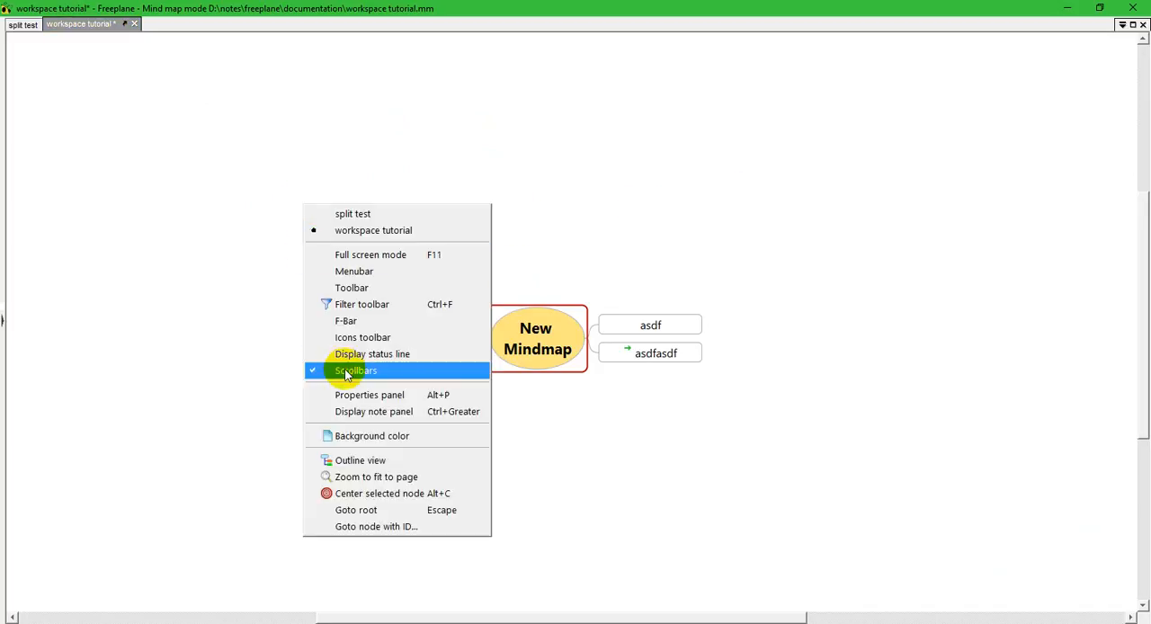
Hide the map scrollbars and bring the view options back up
left_click(369, 396)
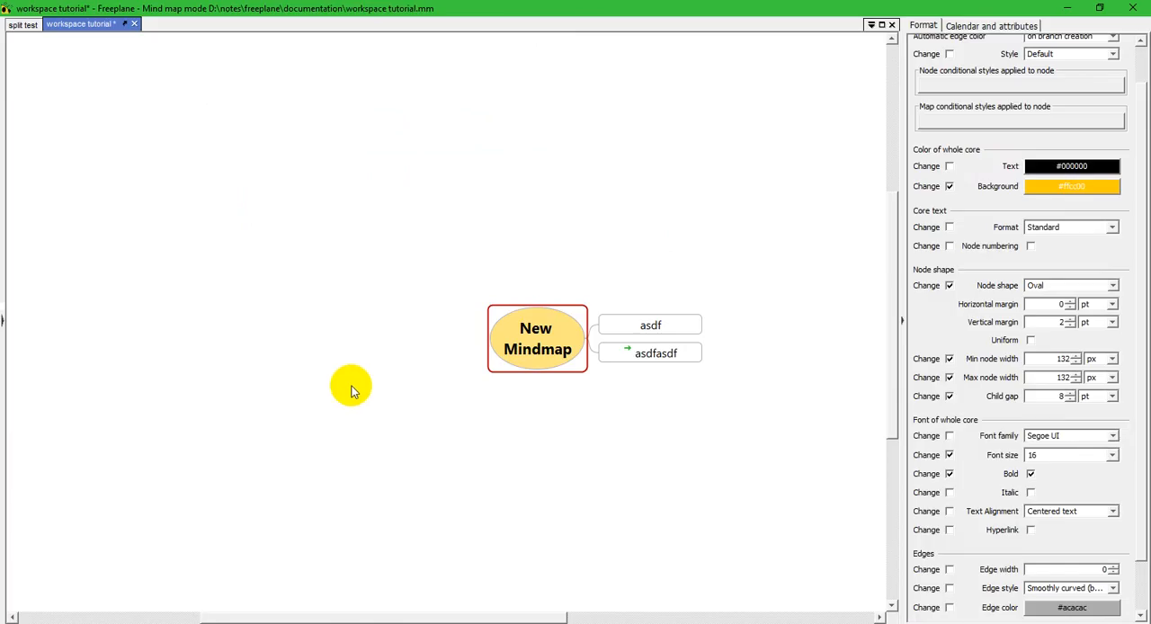
right_click(351, 387)
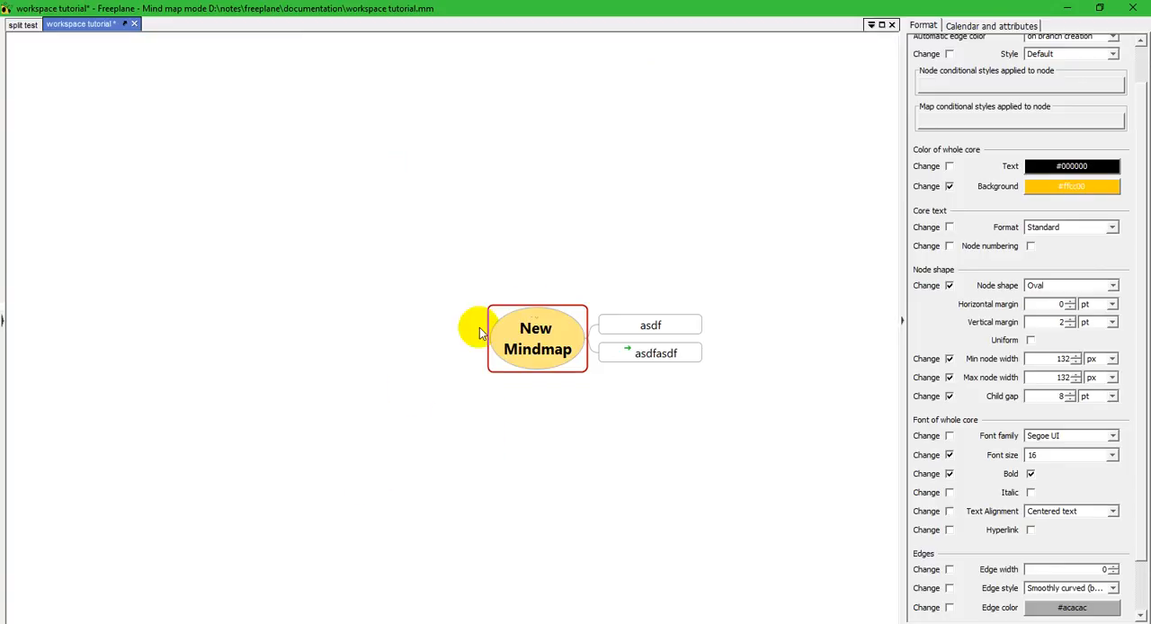
mouse_move(981, 99)
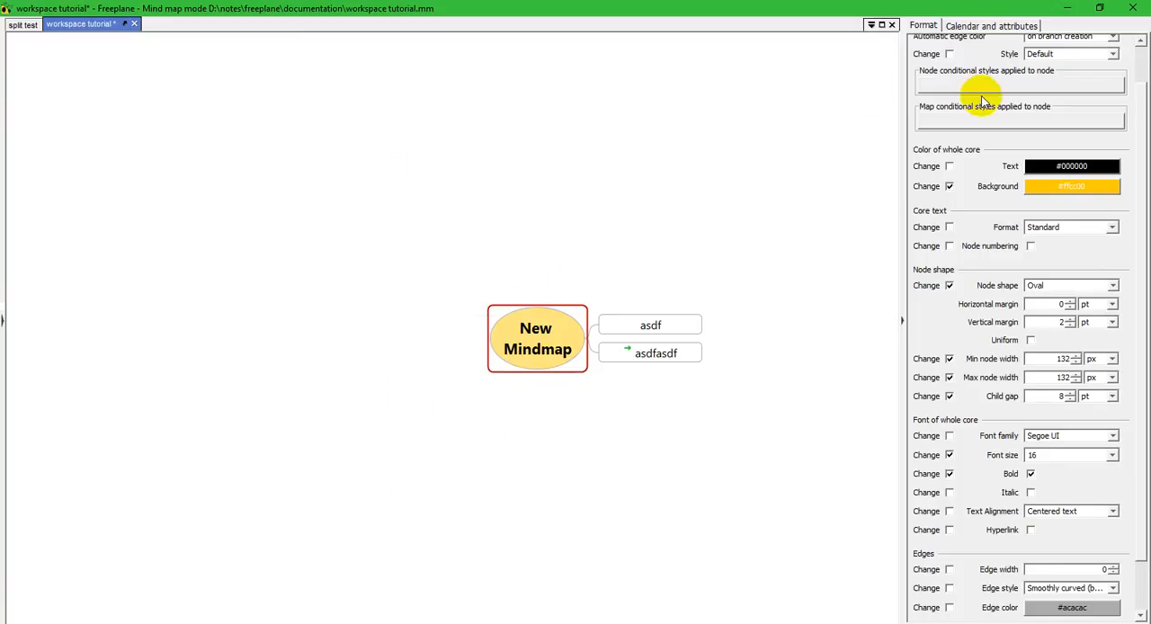
mouse_move(830, 225)
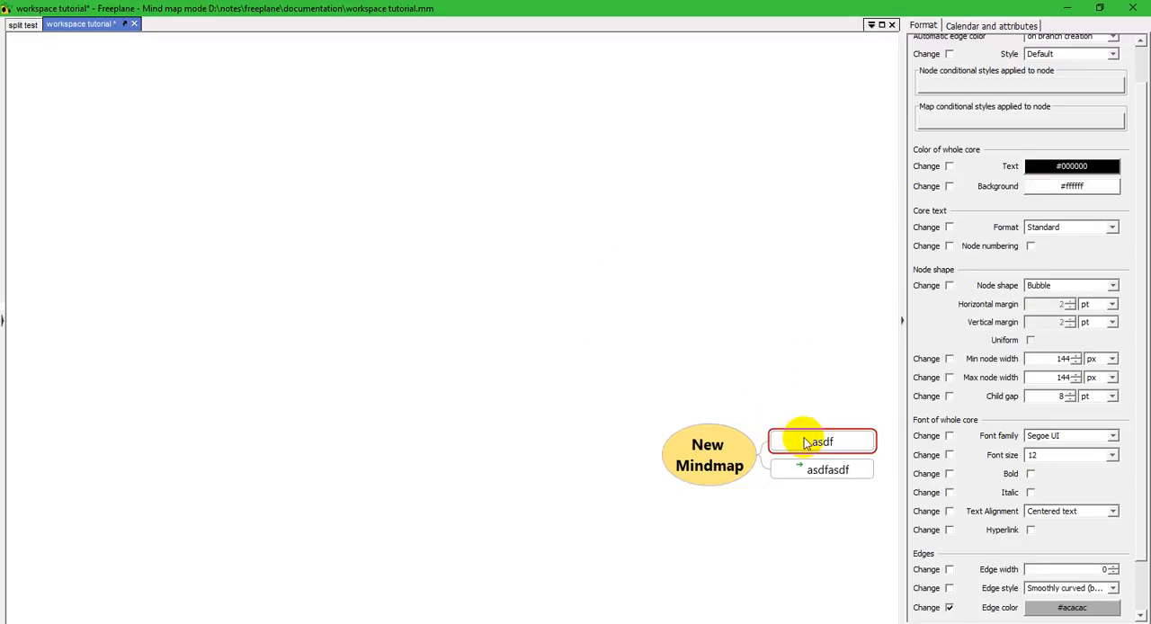
mouse_move(795, 417)
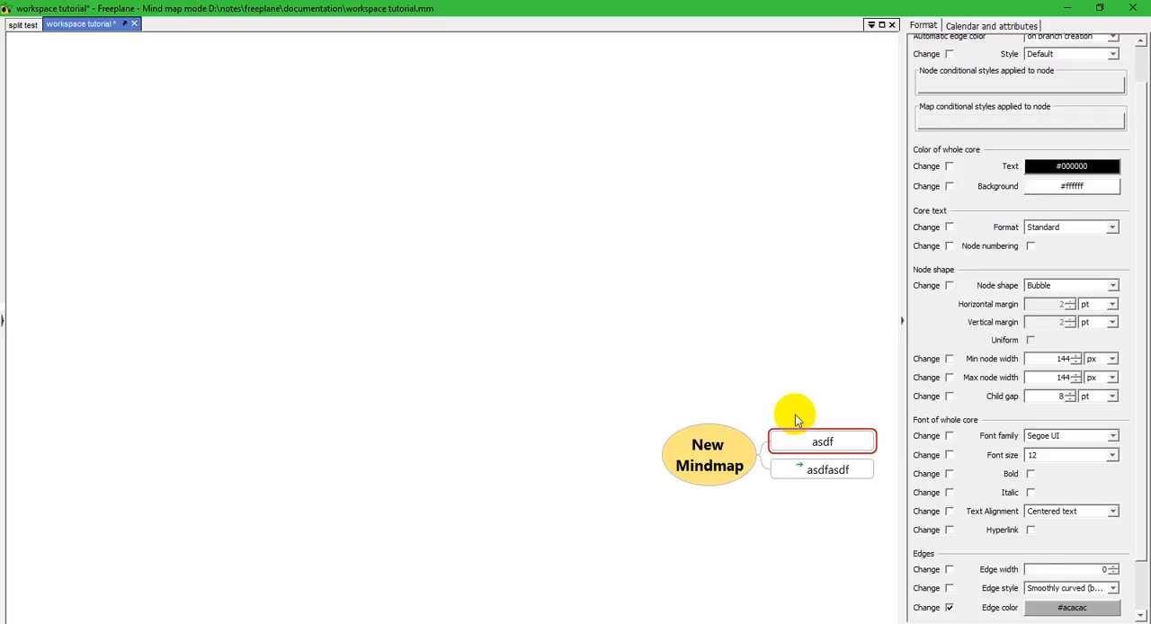
mouse_move(1047, 492)
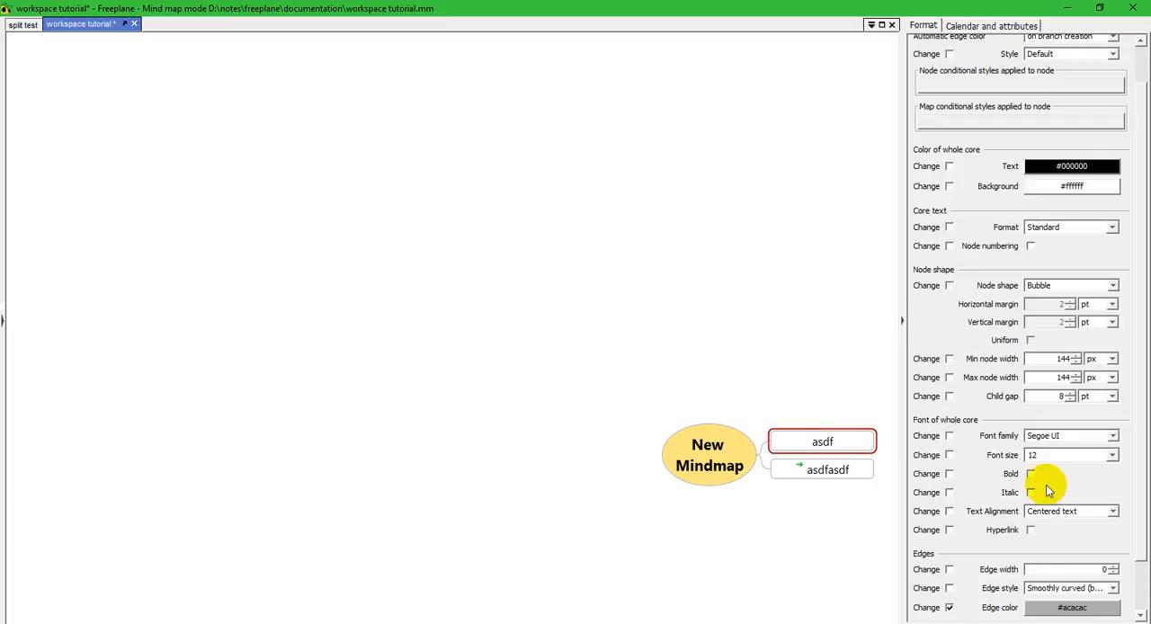
mouse_move(852, 441)
type("23")
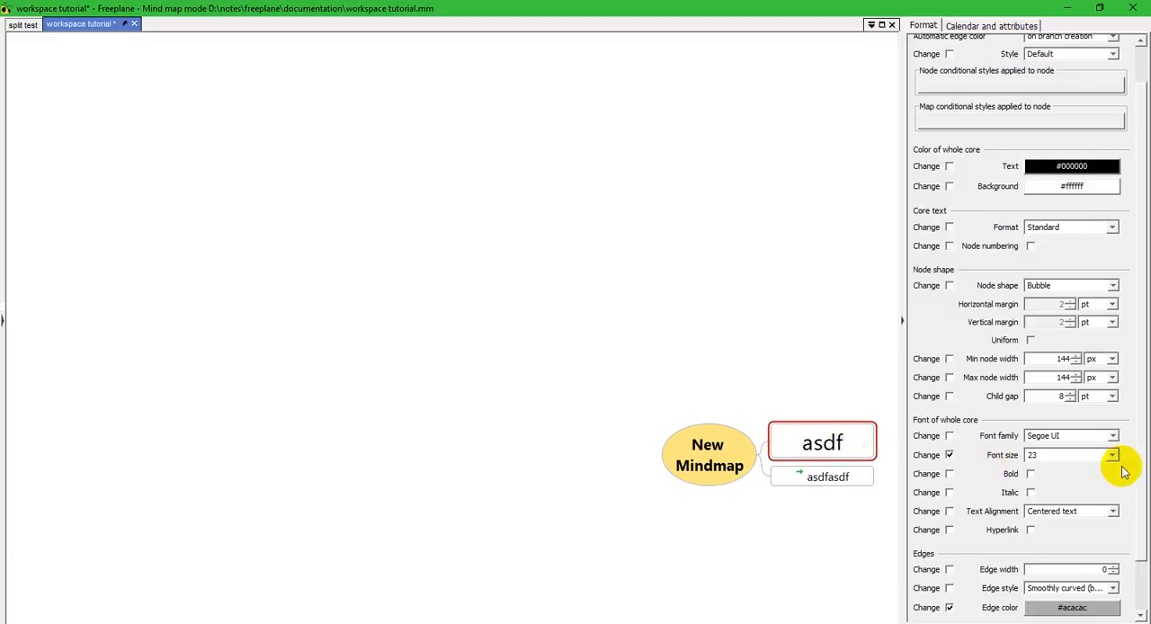
Change asdf's font size in the Properties panel, restore it, and switch to calendar and attributes
left_click(1113, 455)
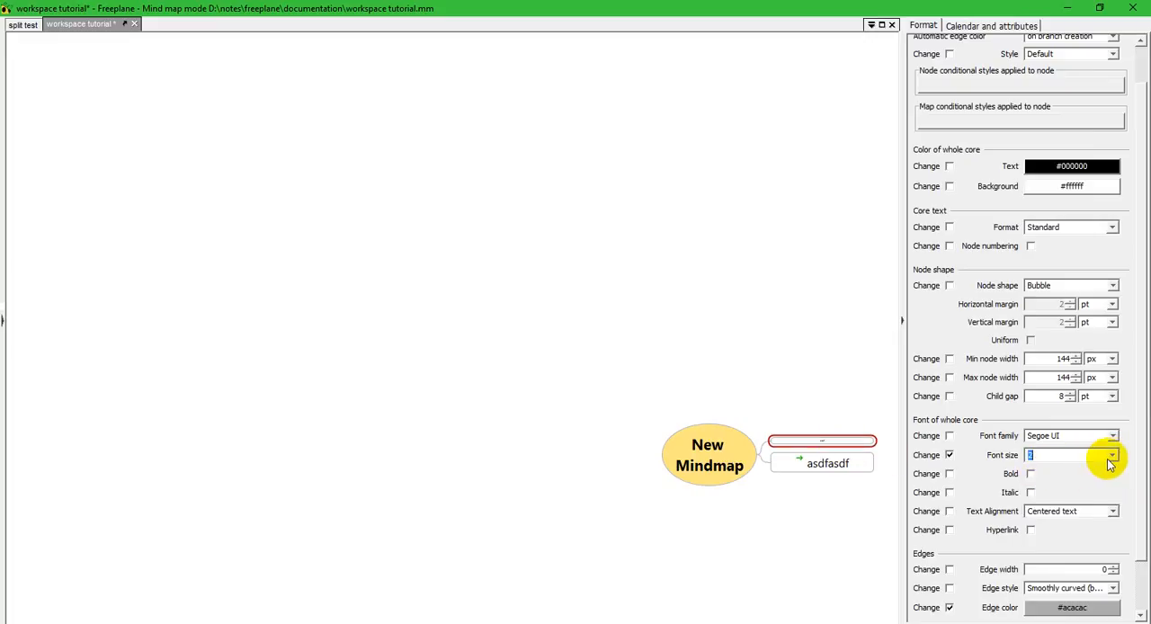
left_click(1112, 455)
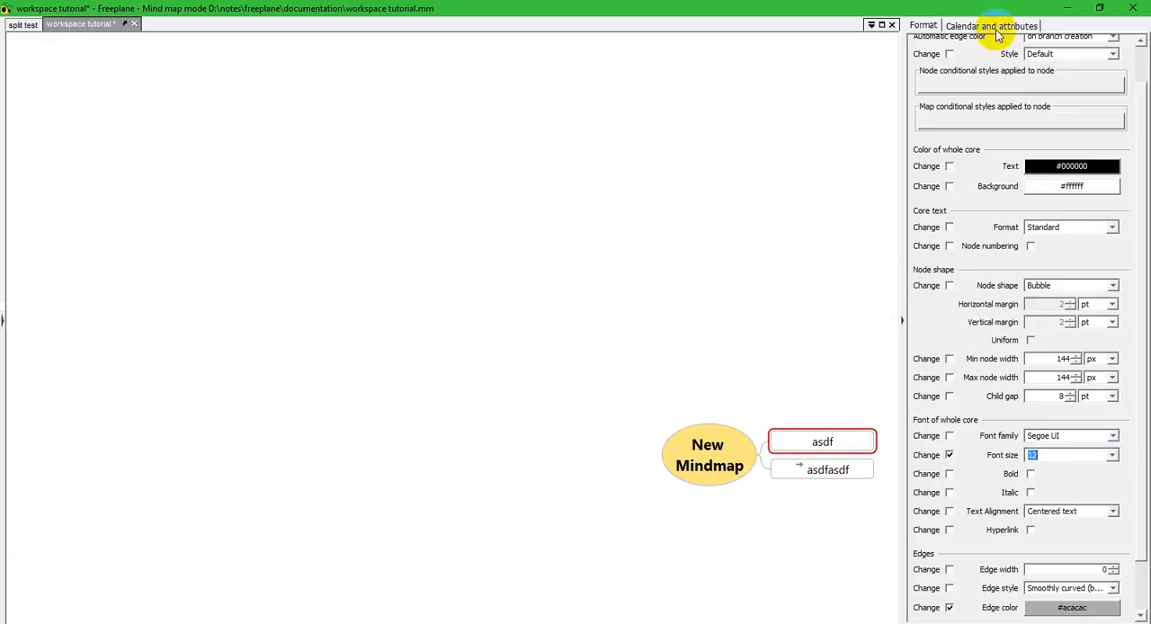
left_click(991, 25)
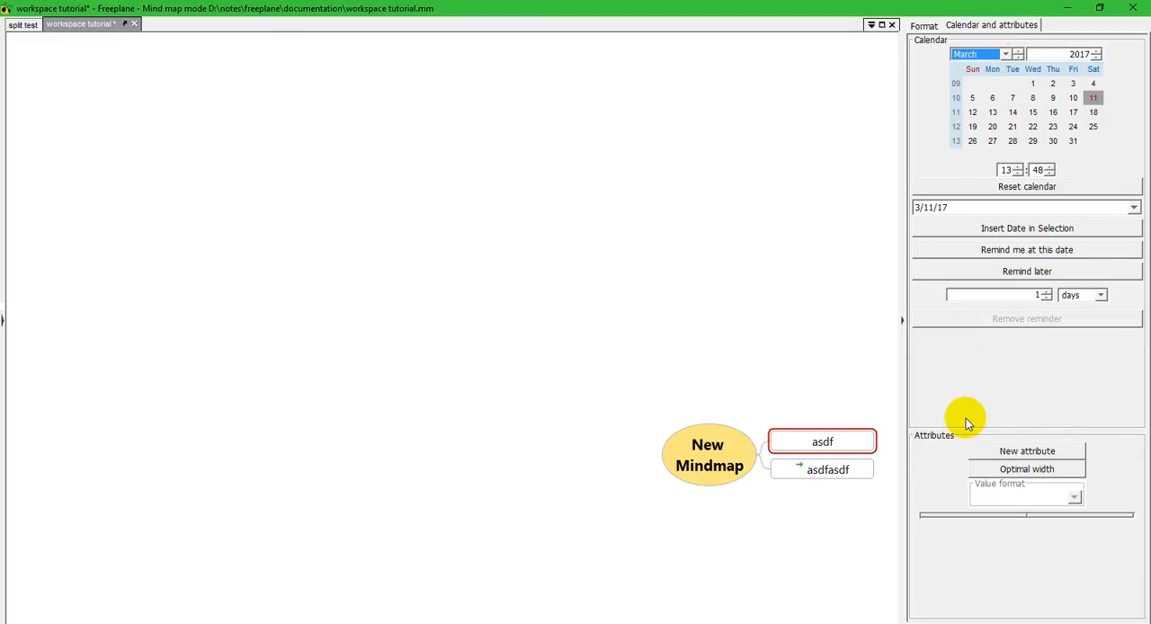
mouse_move(820, 291)
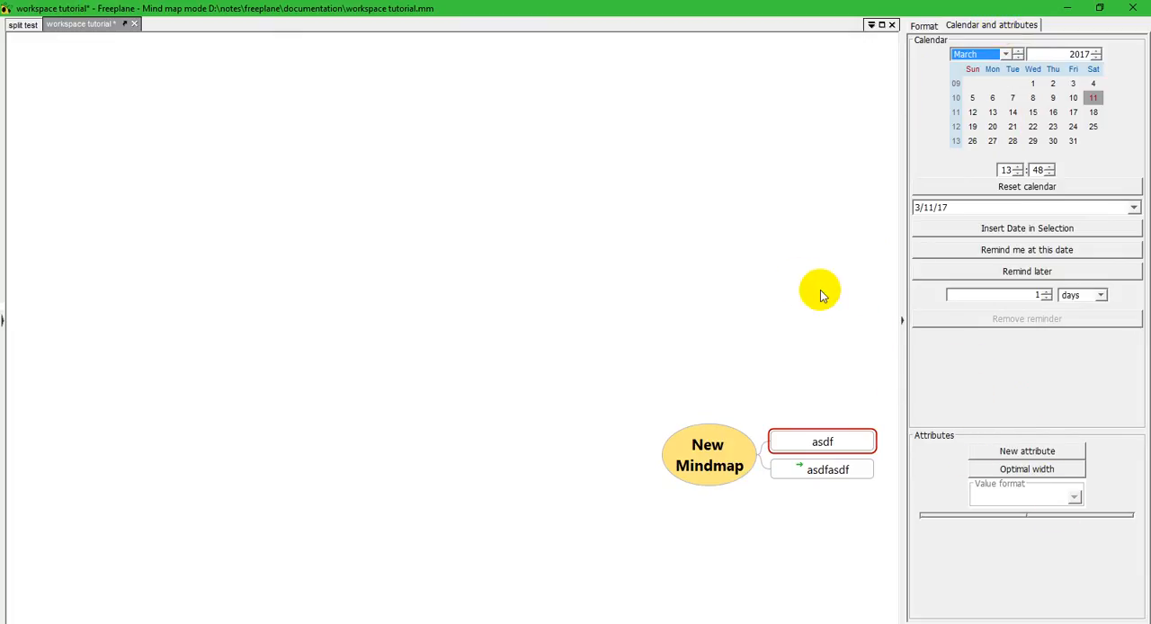
mouse_move(798, 280)
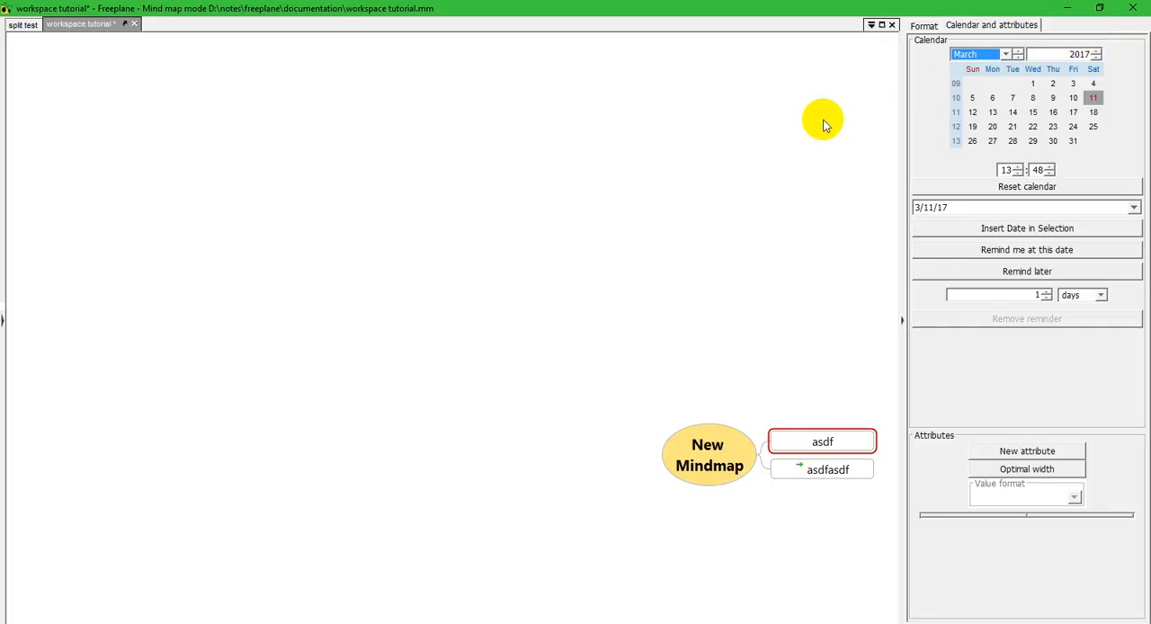
Show the labelled workspace overview briefly, then return to the tutorial map
key("alt+tab")
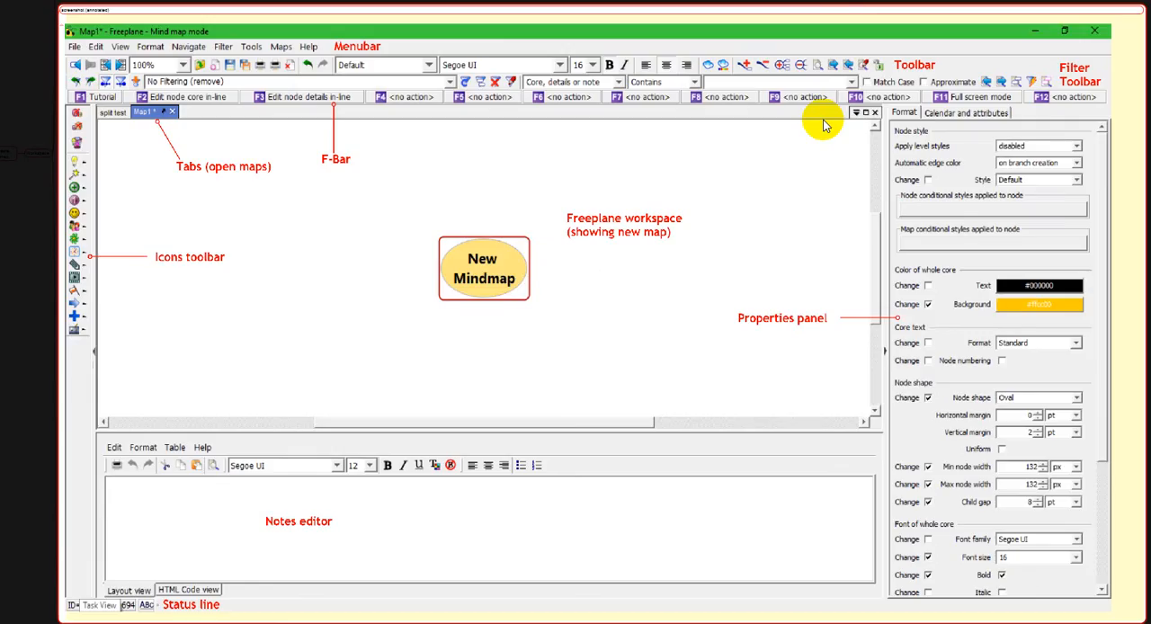
left_click(1065, 9)
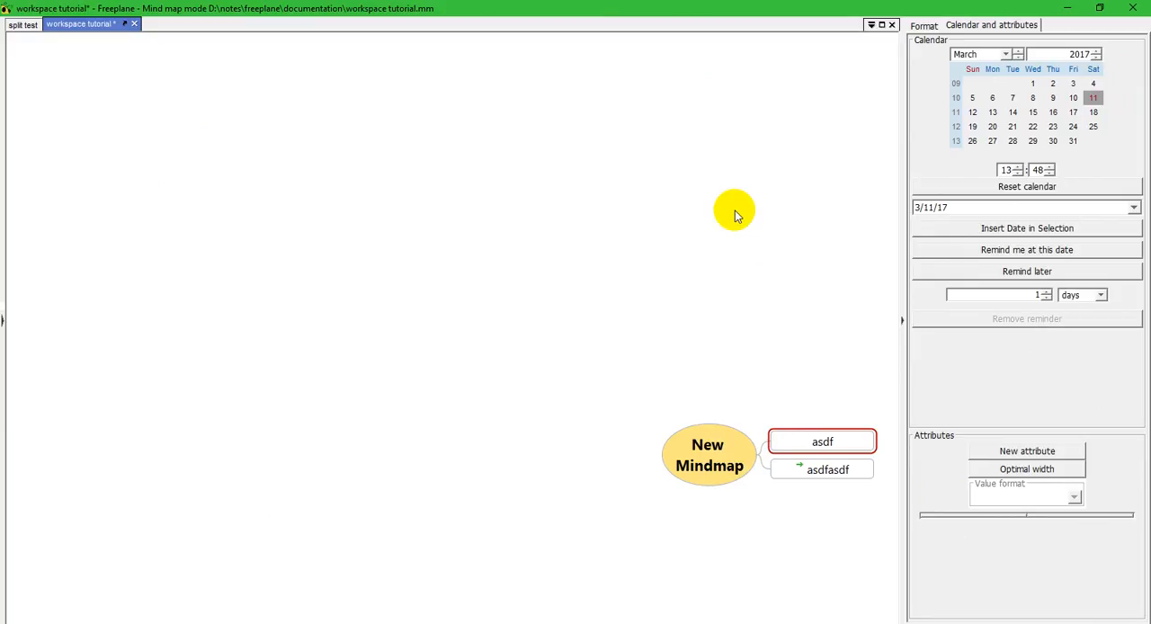
Show the notes editor panel from the workspace view options
right_click(734, 208)
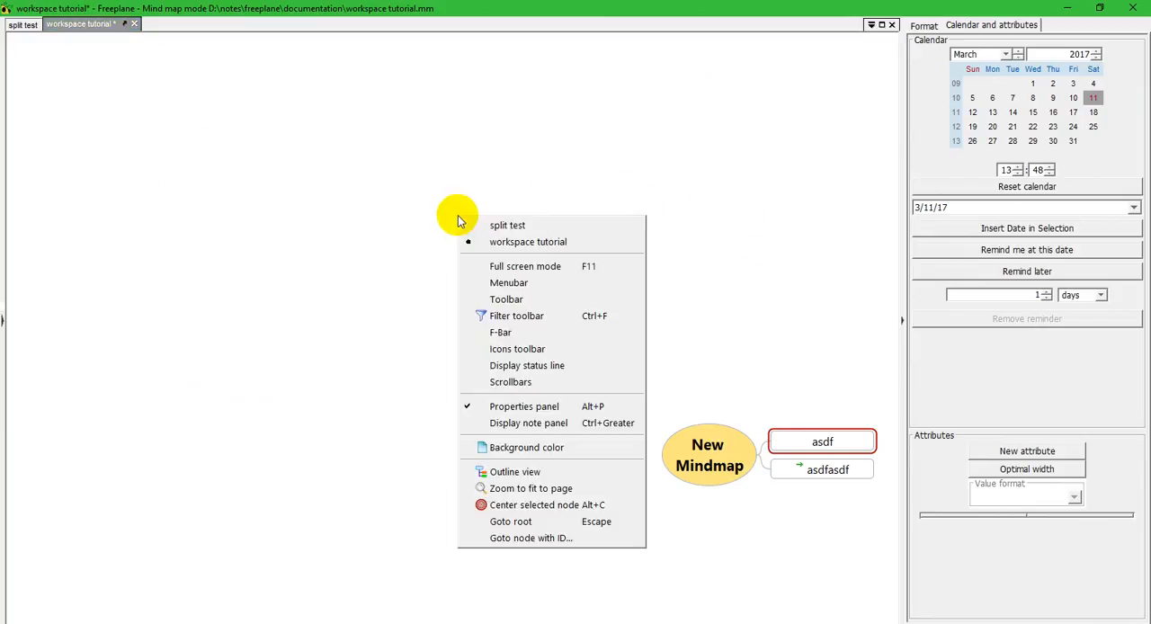
mouse_move(529, 423)
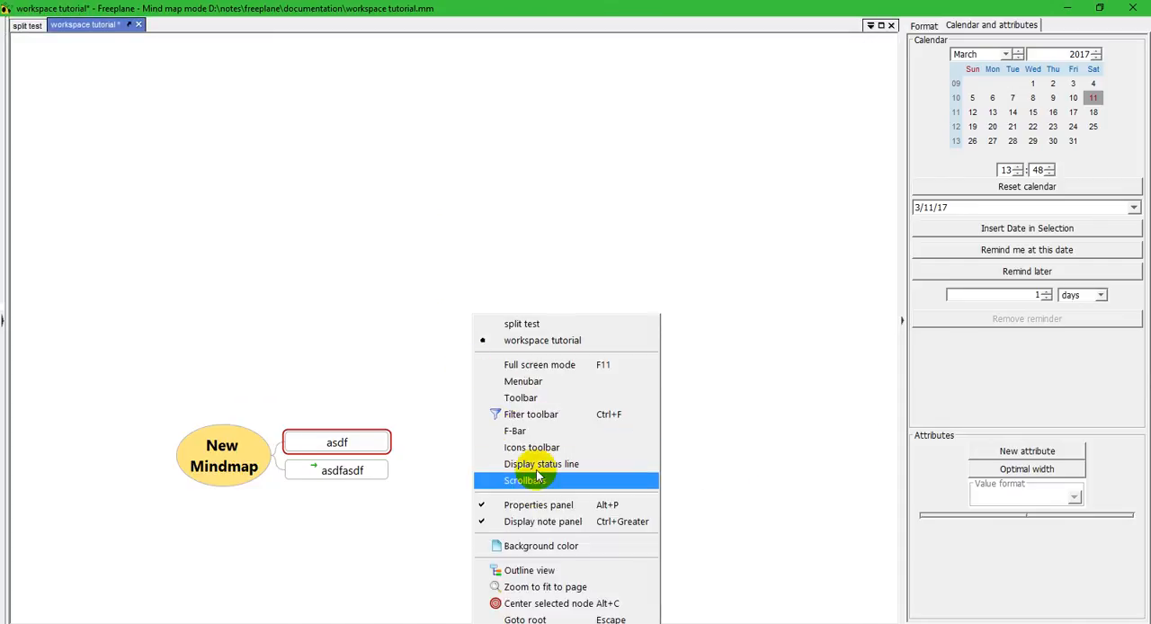
left_click(525, 480)
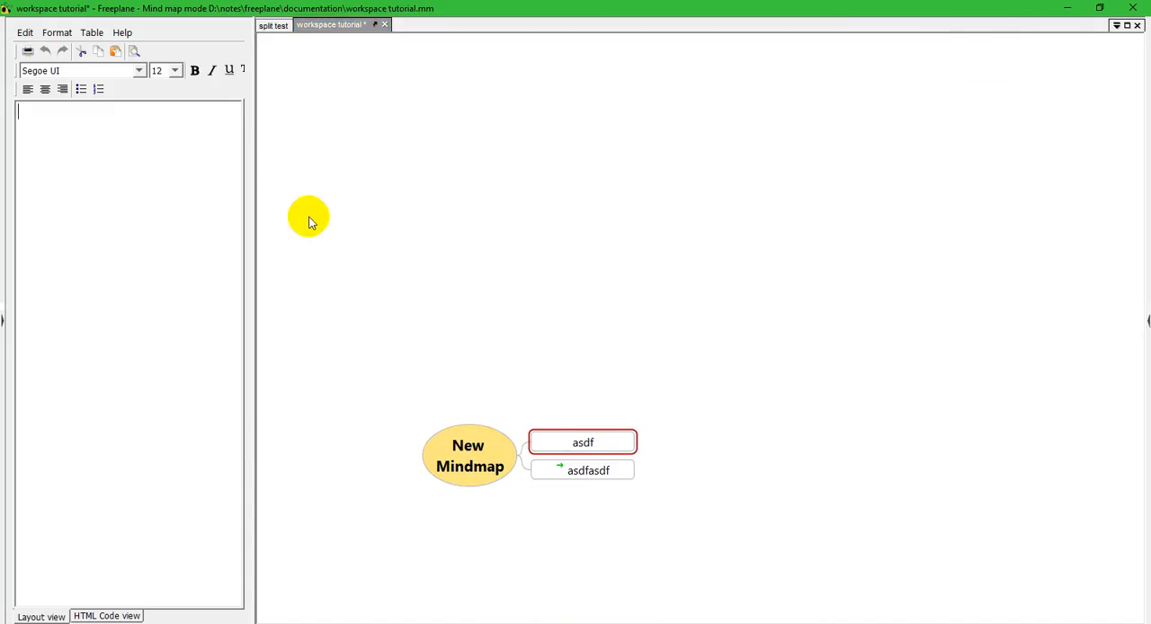
mouse_move(440, 279)
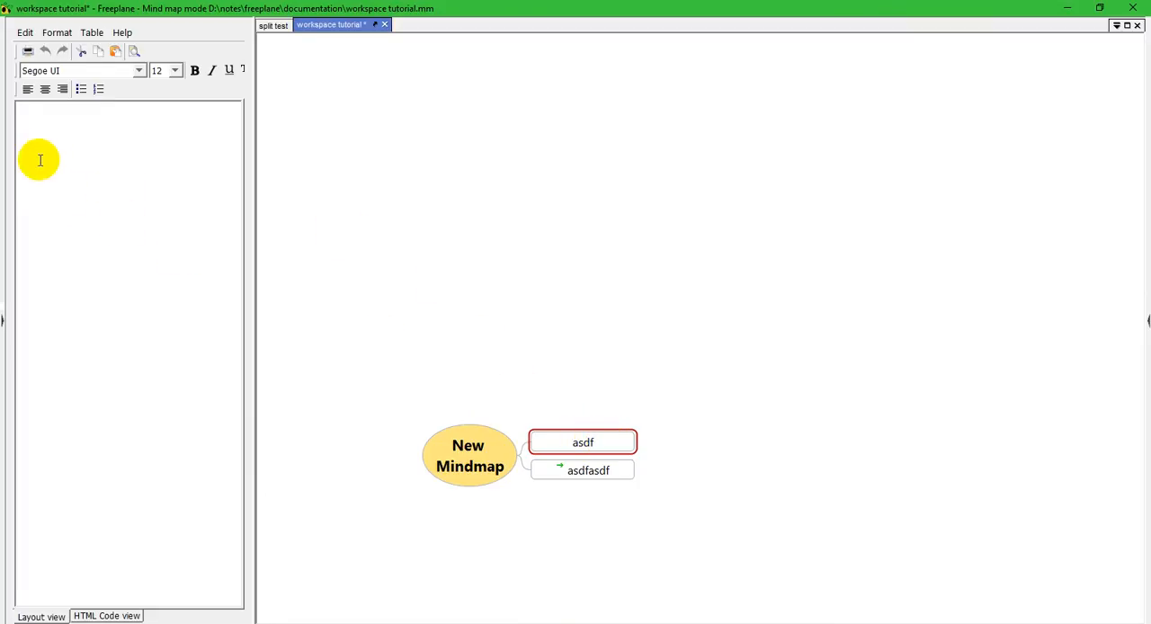
Fill asdf's note with repeated 'asdf' words copied into several paragraphs
type("as")
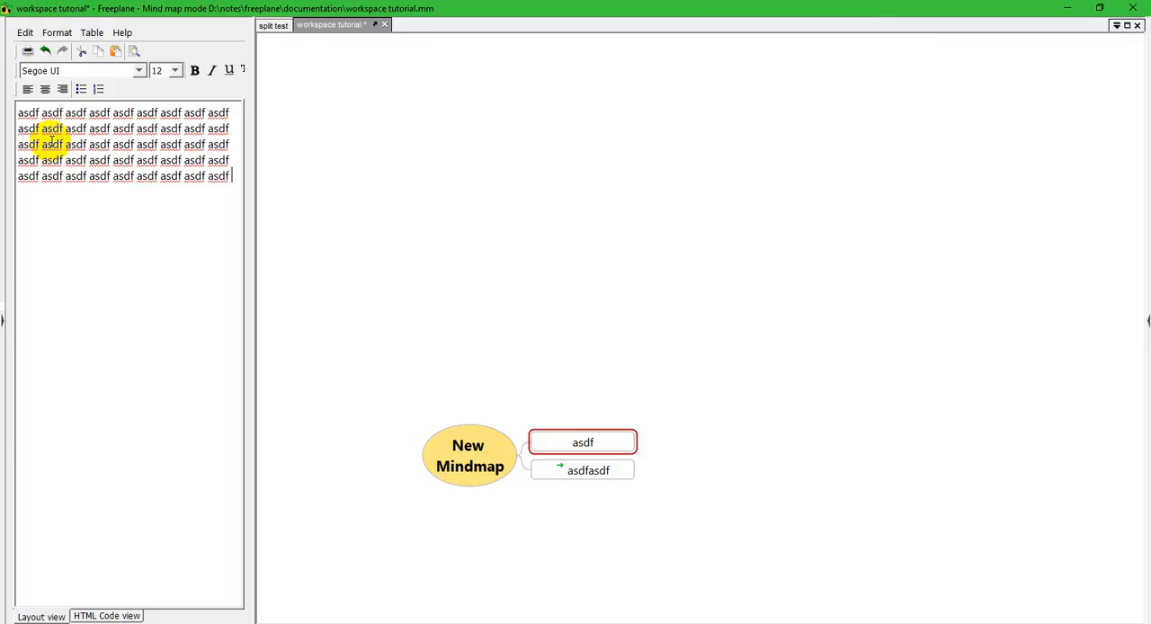
key("ctrl+a")
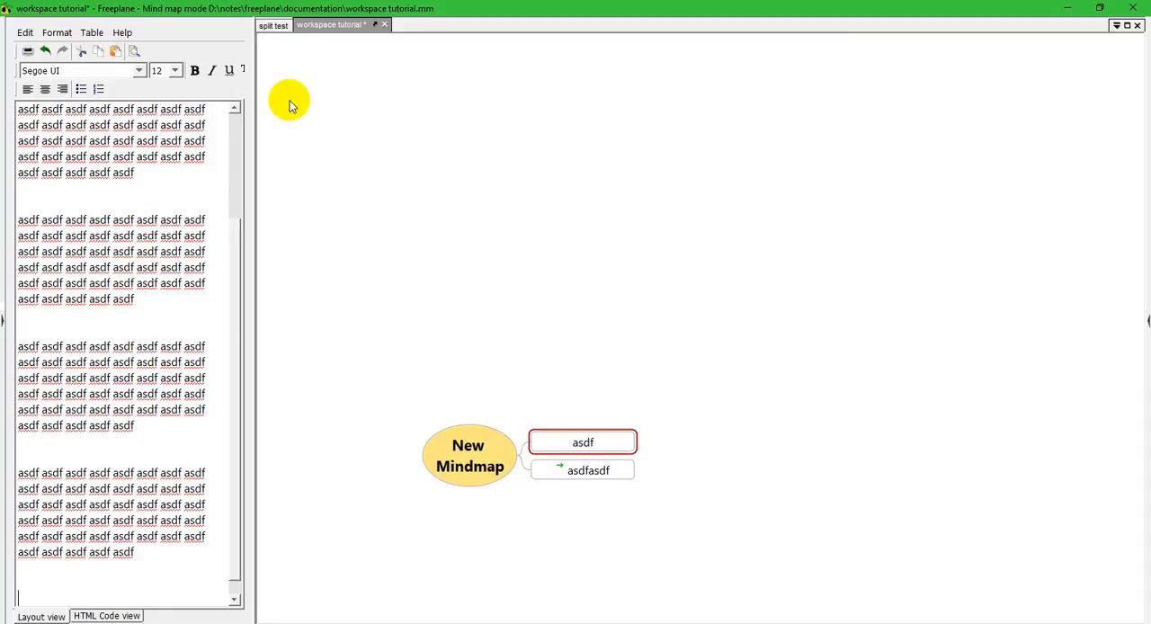
Turn on the full menu bar from the map view options
right_click(287, 99)
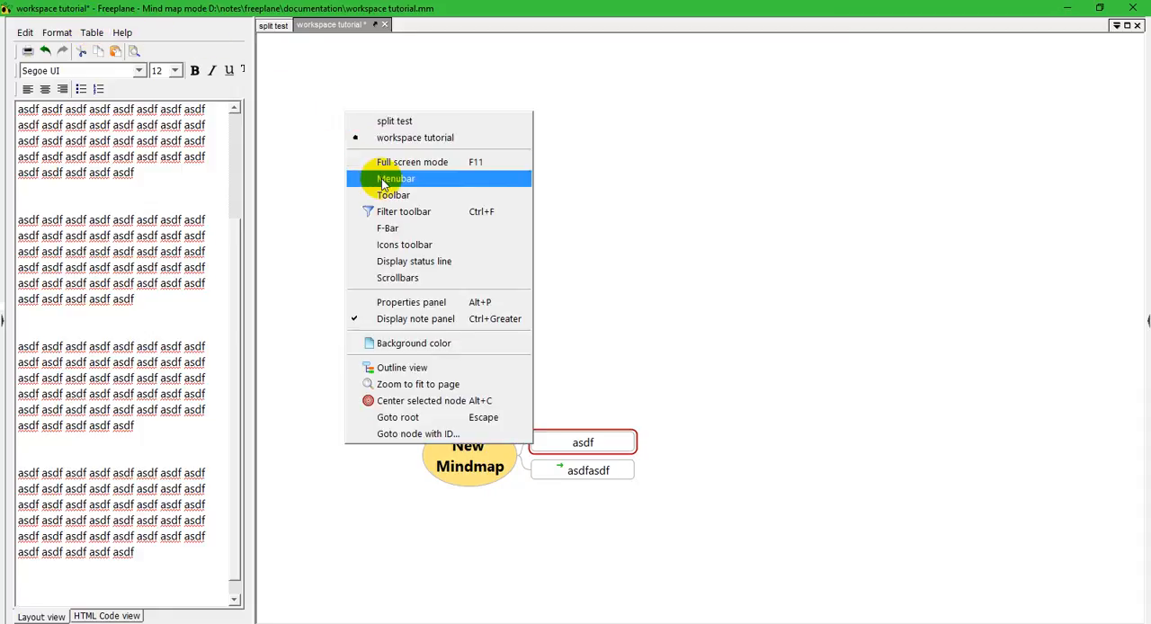
left_click(394, 178)
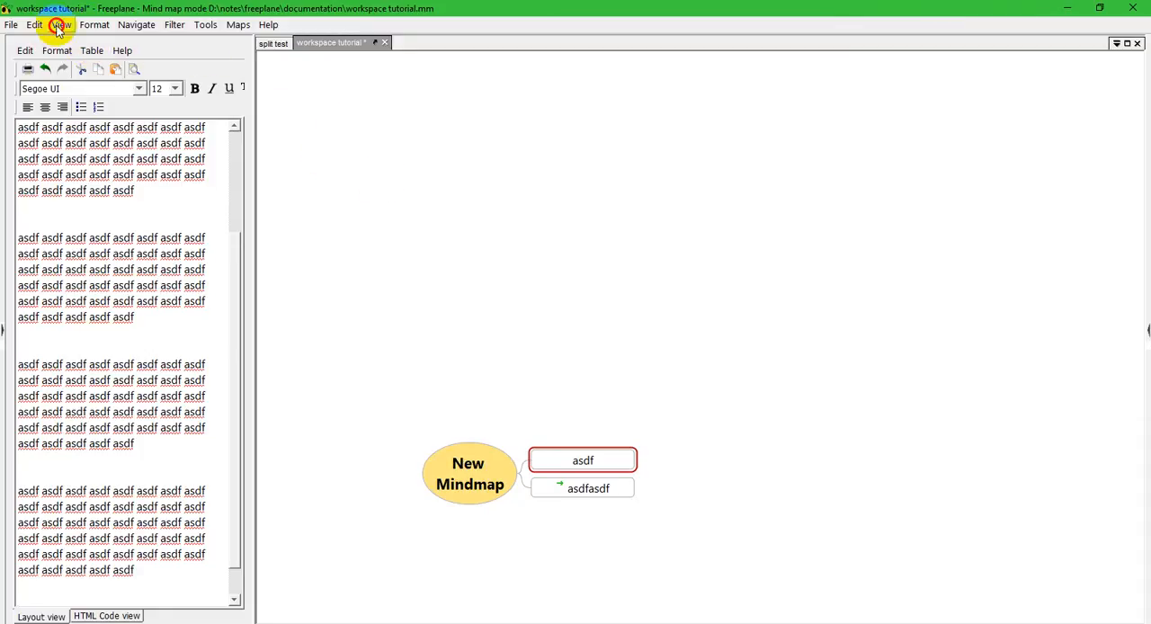
Move the notes editor below the map via View > Notes > Note panel position
left_click(62, 26)
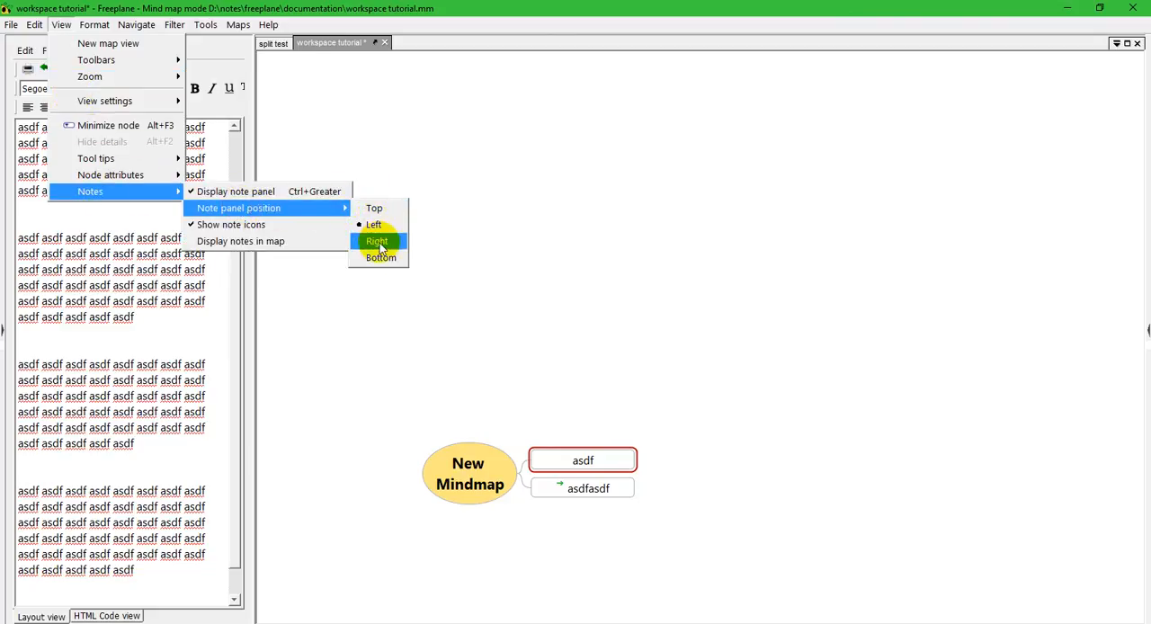
mouse_move(381, 254)
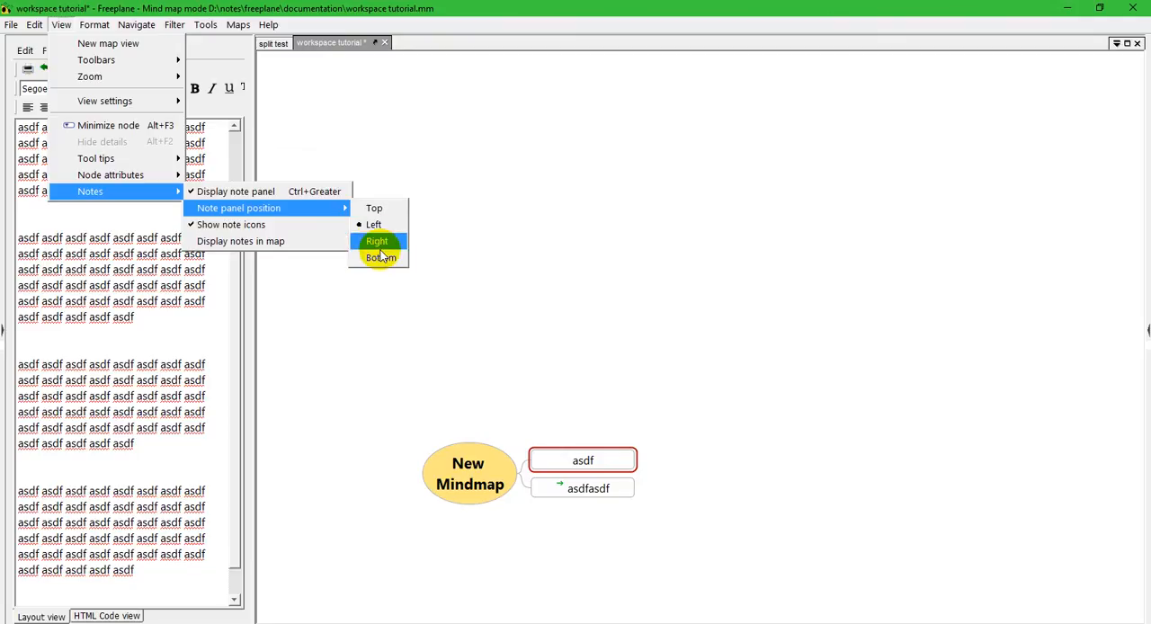
left_click(381, 259)
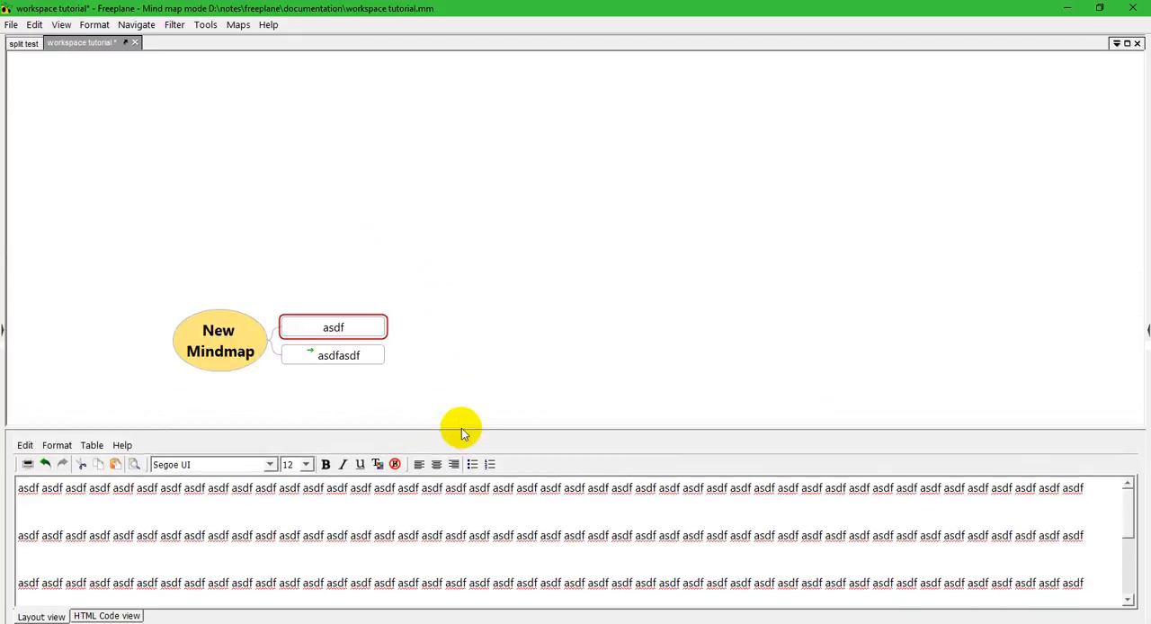
Hide the note panel and pick a swatch in the map background colour chooser
left_click(61, 26)
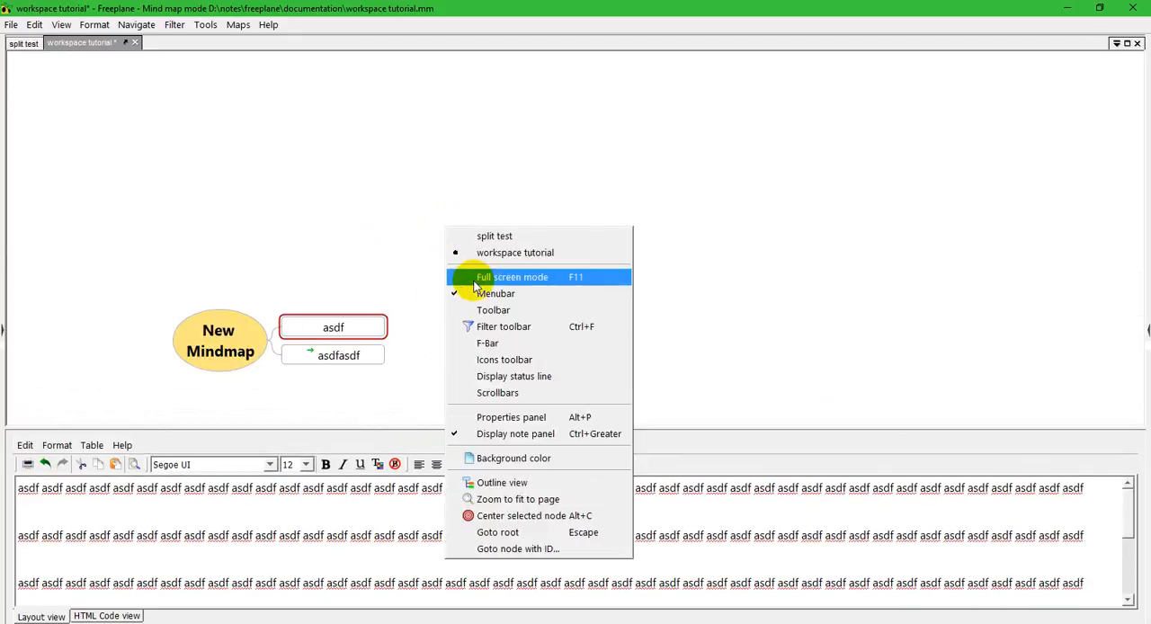
mouse_move(515, 457)
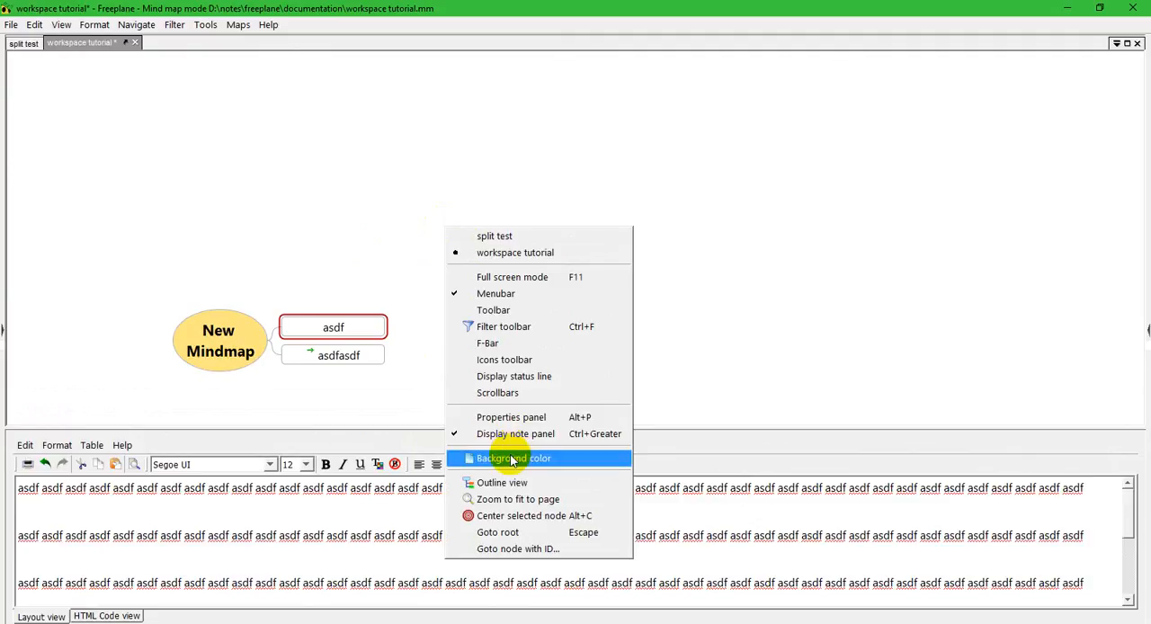
mouse_move(514, 434)
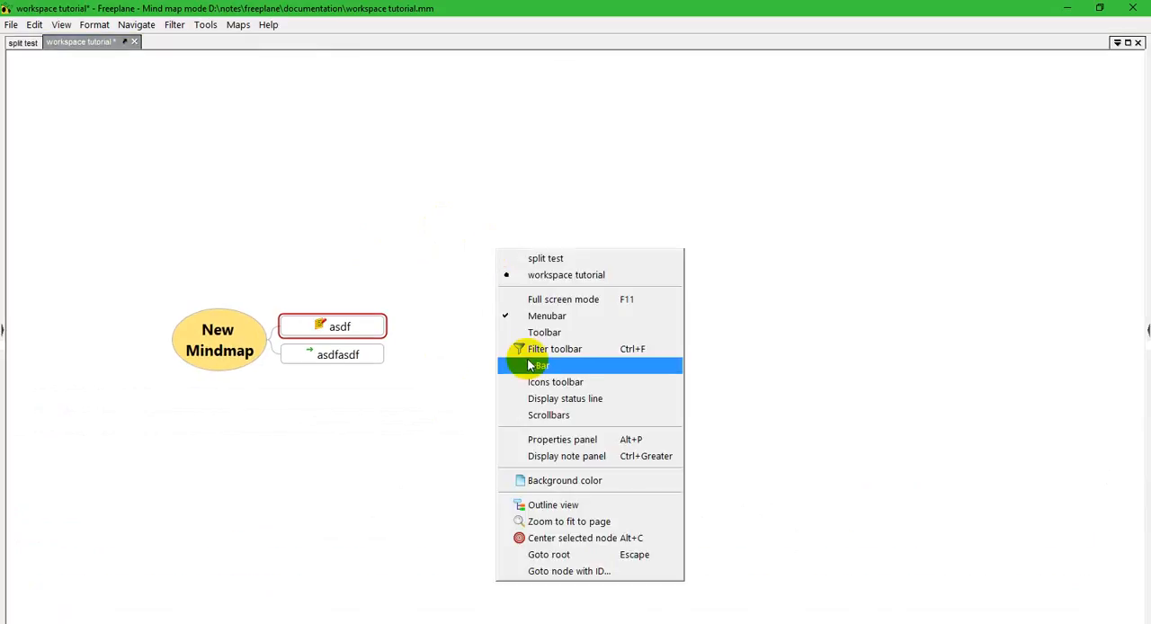
left_click(565, 478)
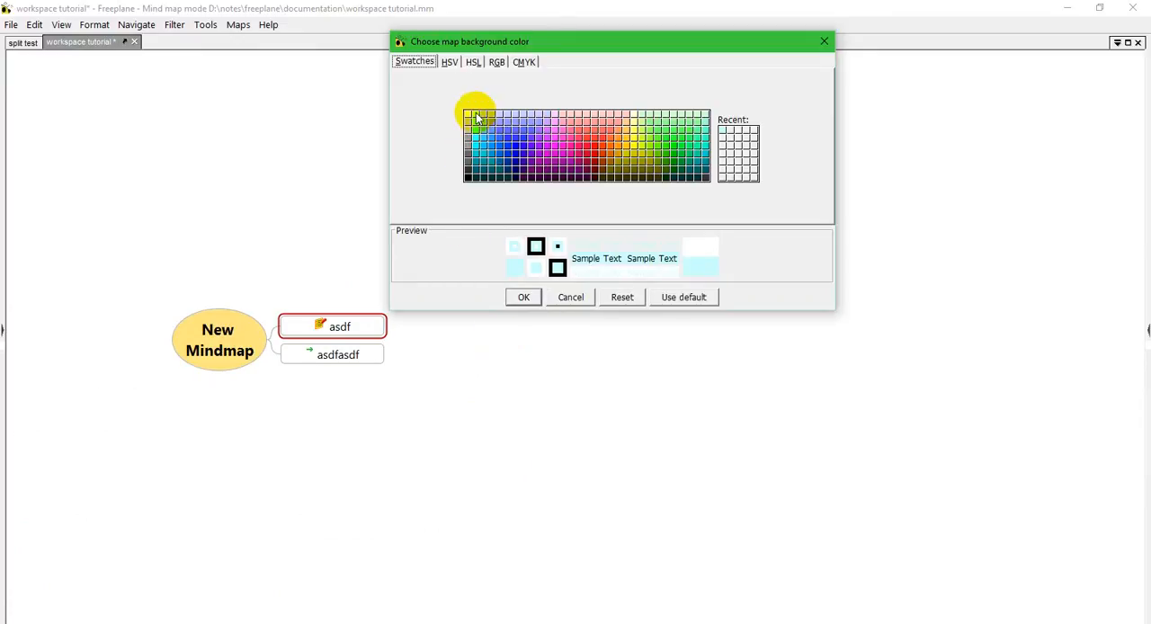
left_click(521, 296)
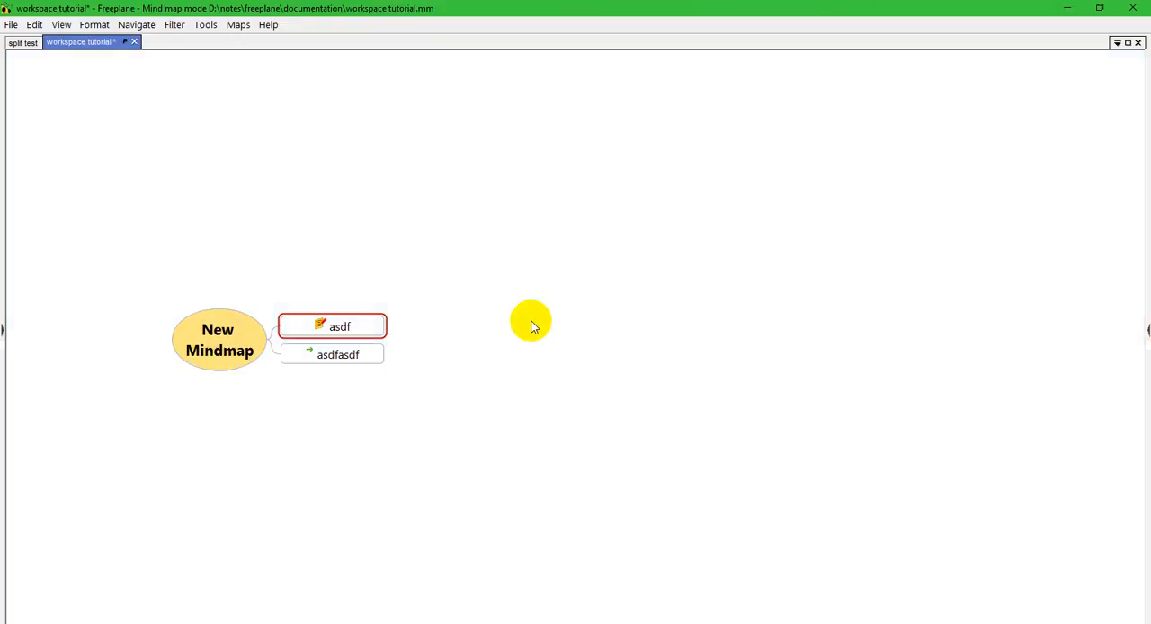
mouse_move(504, 280)
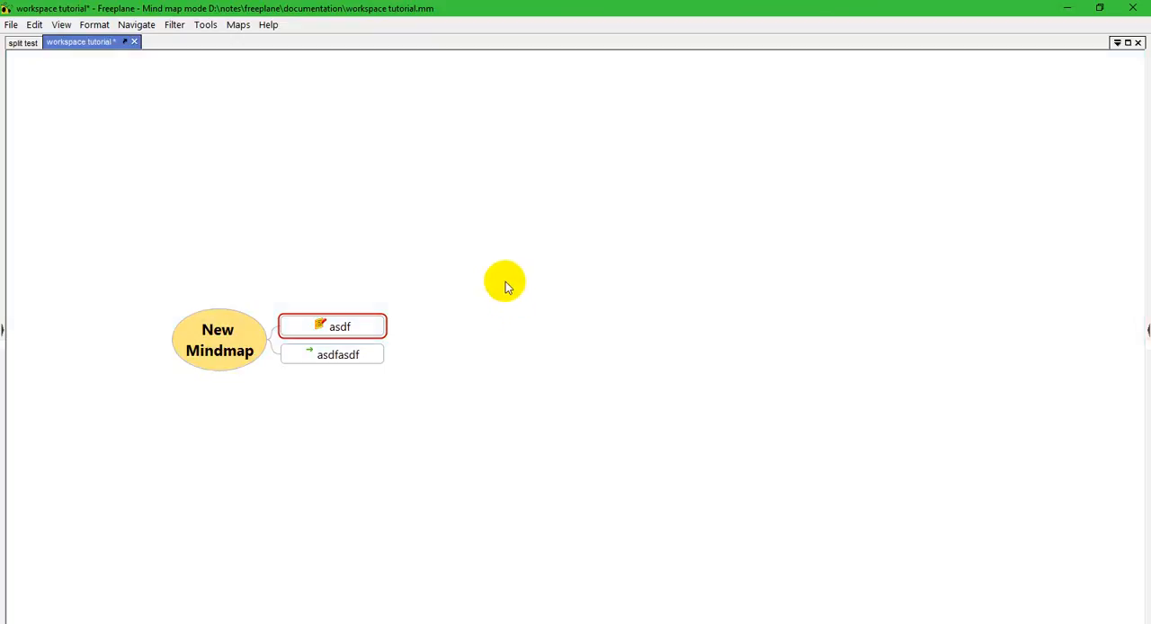
Centre the map from the view options and select the New Mindmap root
right_click(503, 281)
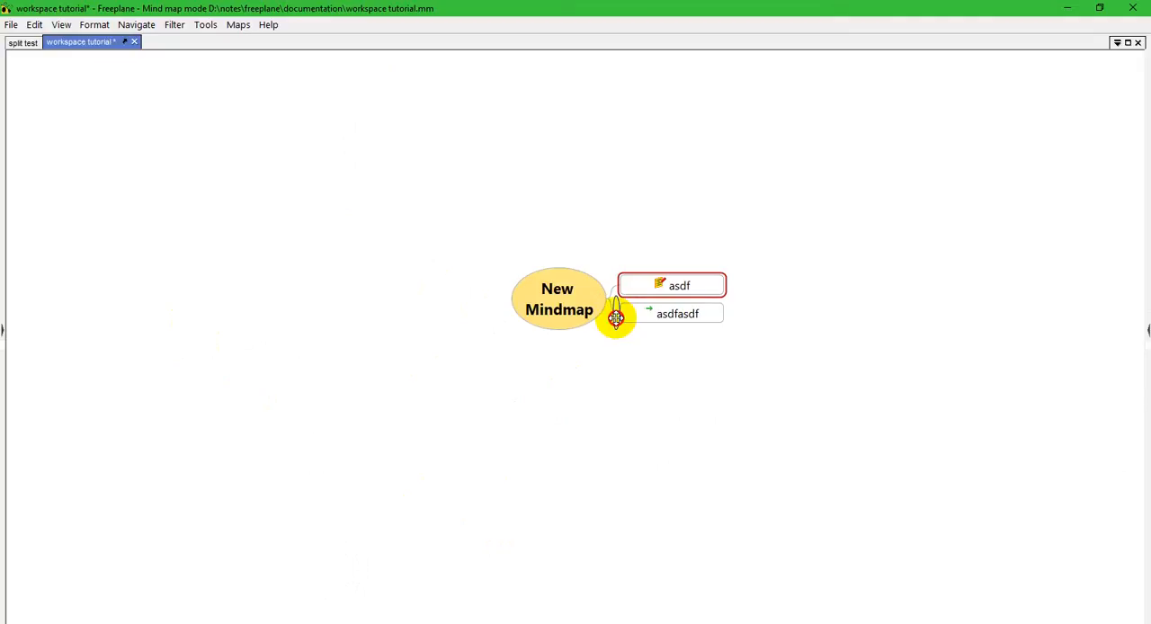
left_click(676, 327)
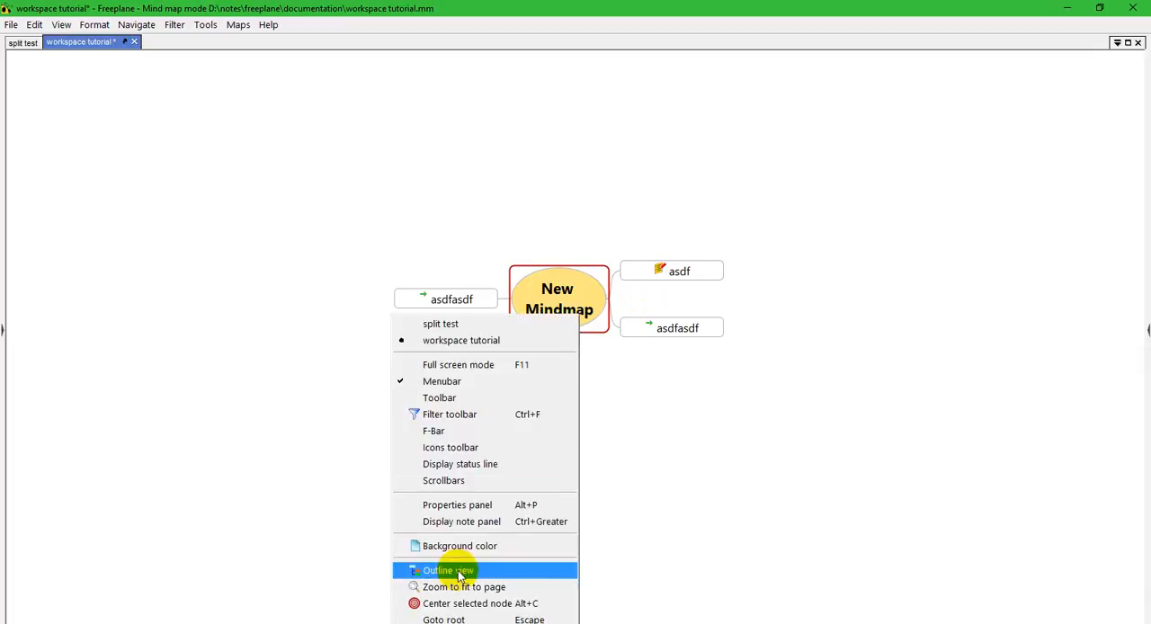
Switch the map to outline view and select the last asdfasdf child
left_click(446, 570)
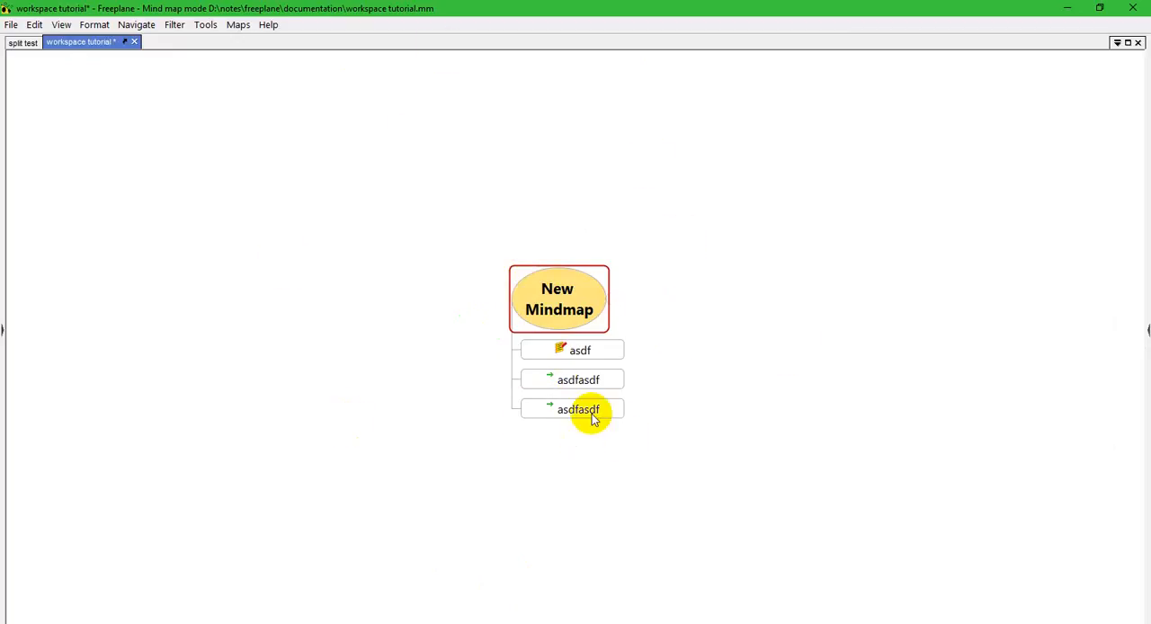
left_click(579, 408)
type("qwer")
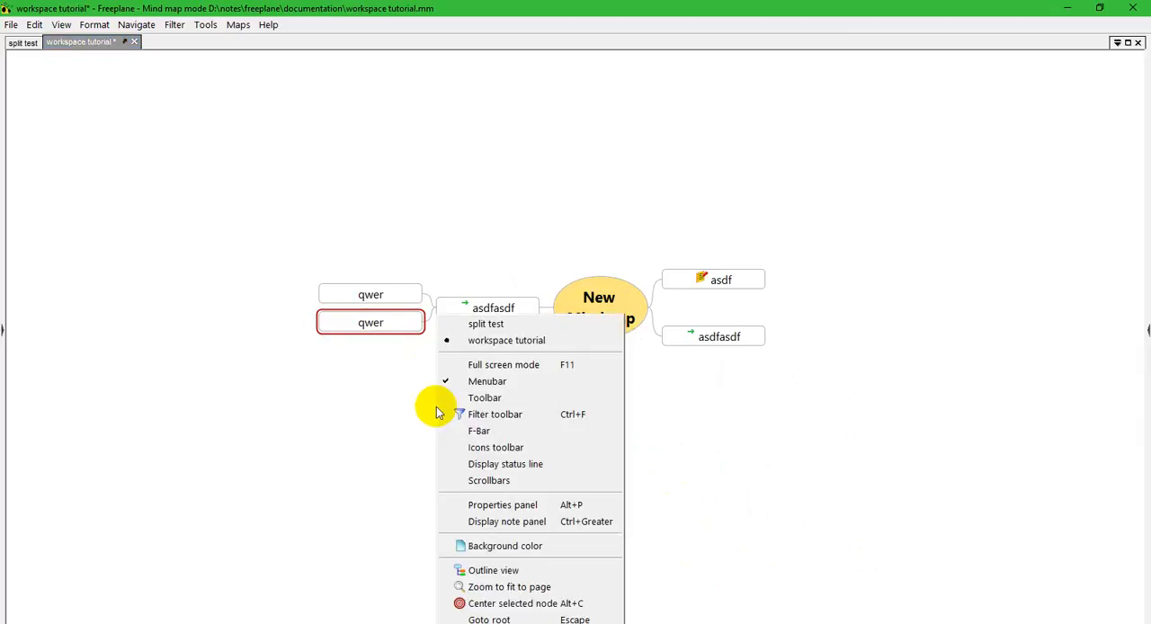
mouse_move(509, 586)
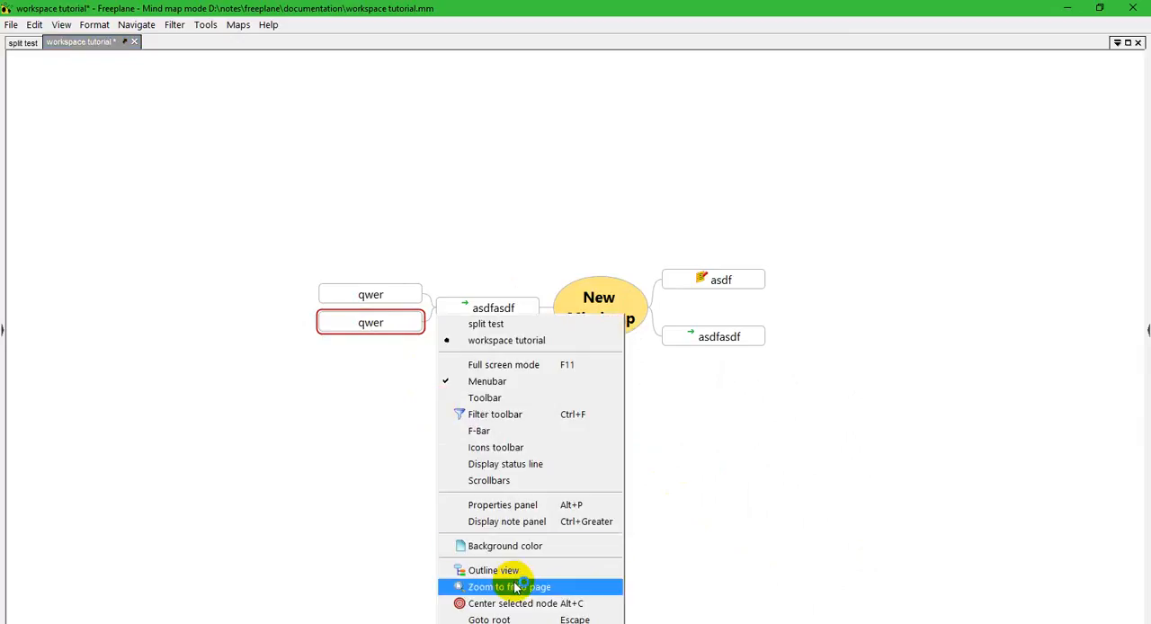
Zoom the whole map to fit the window, then centre the view on the upper qwer node
left_click(509, 586)
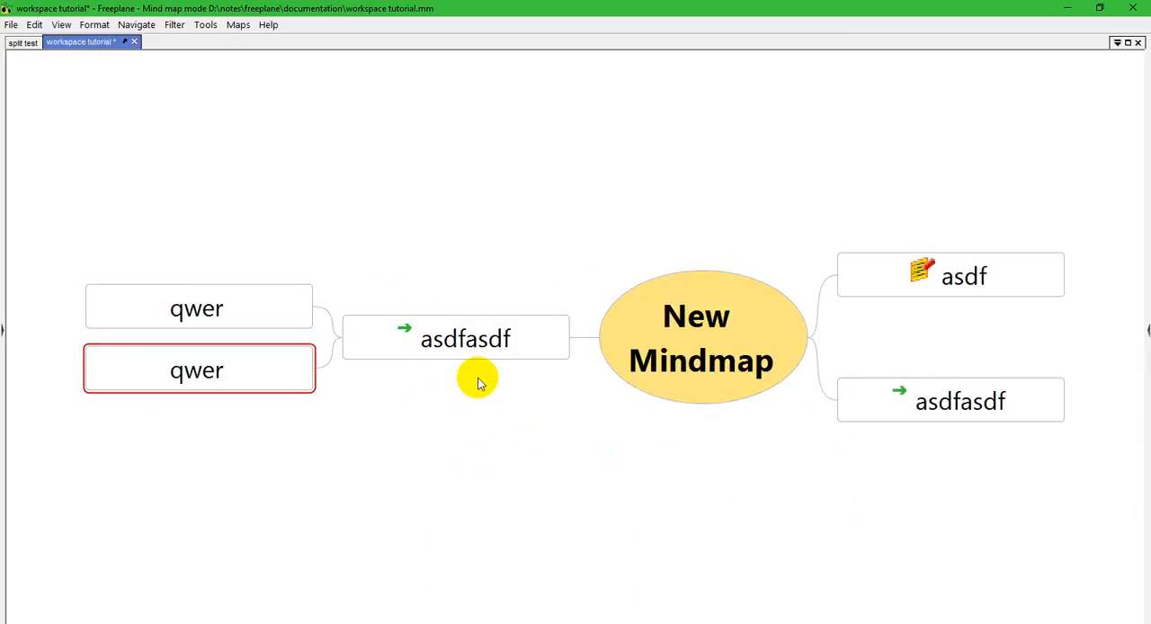
left_click(196, 307)
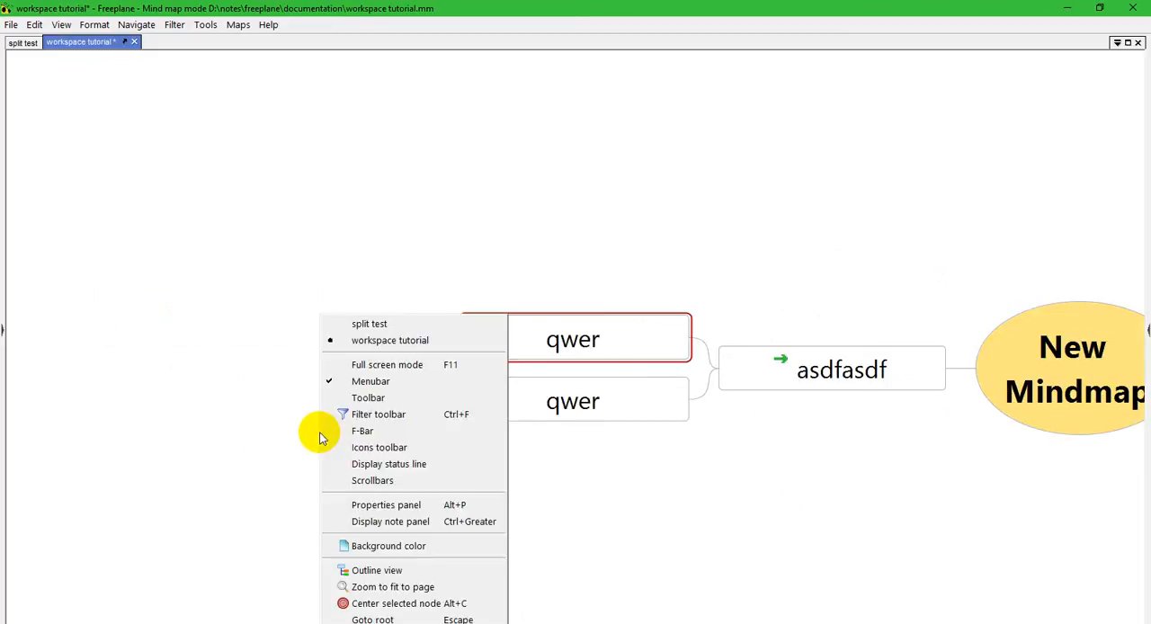
mouse_move(414, 604)
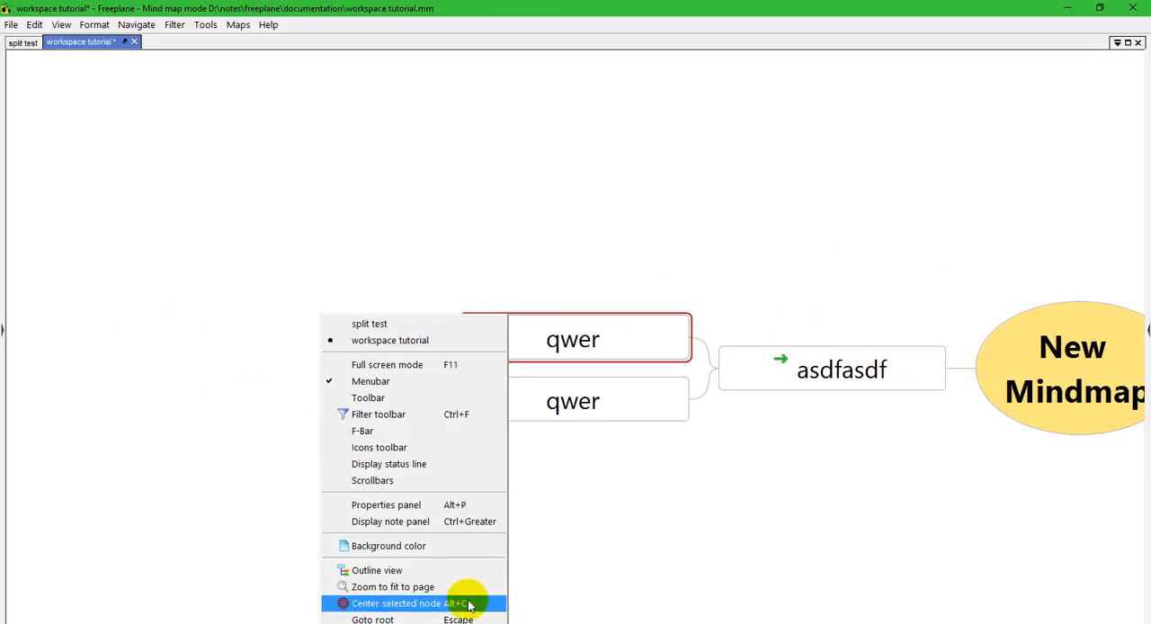
left_click(395, 604)
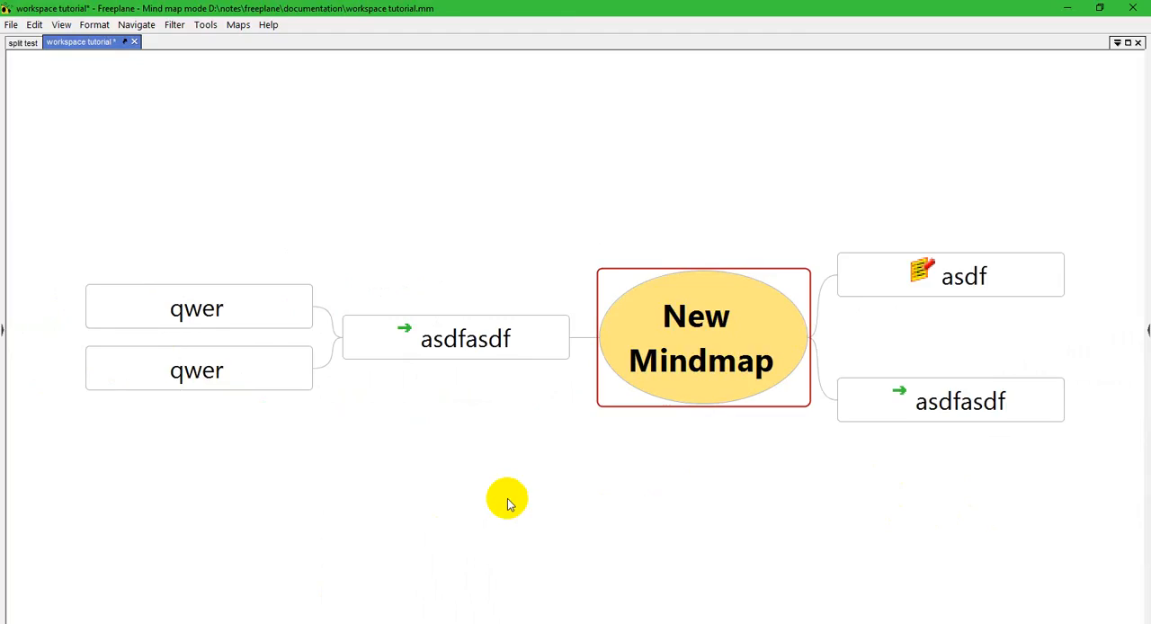
Reselect the qwer node and bring up the view options to go to the root
left_click(198, 306)
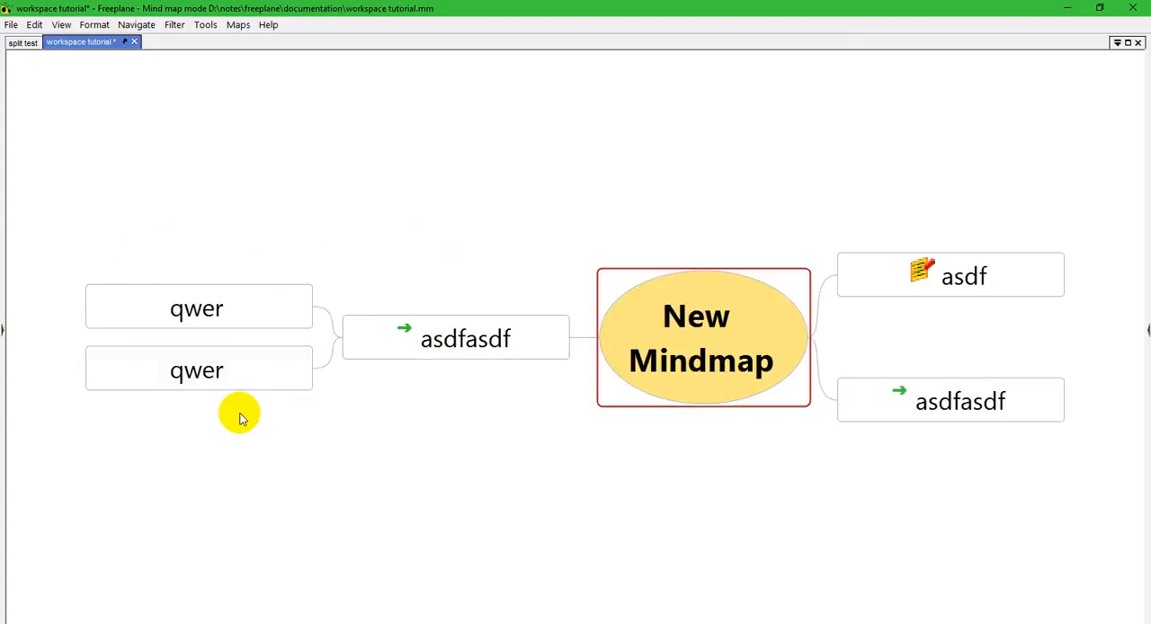
mouse_move(673, 410)
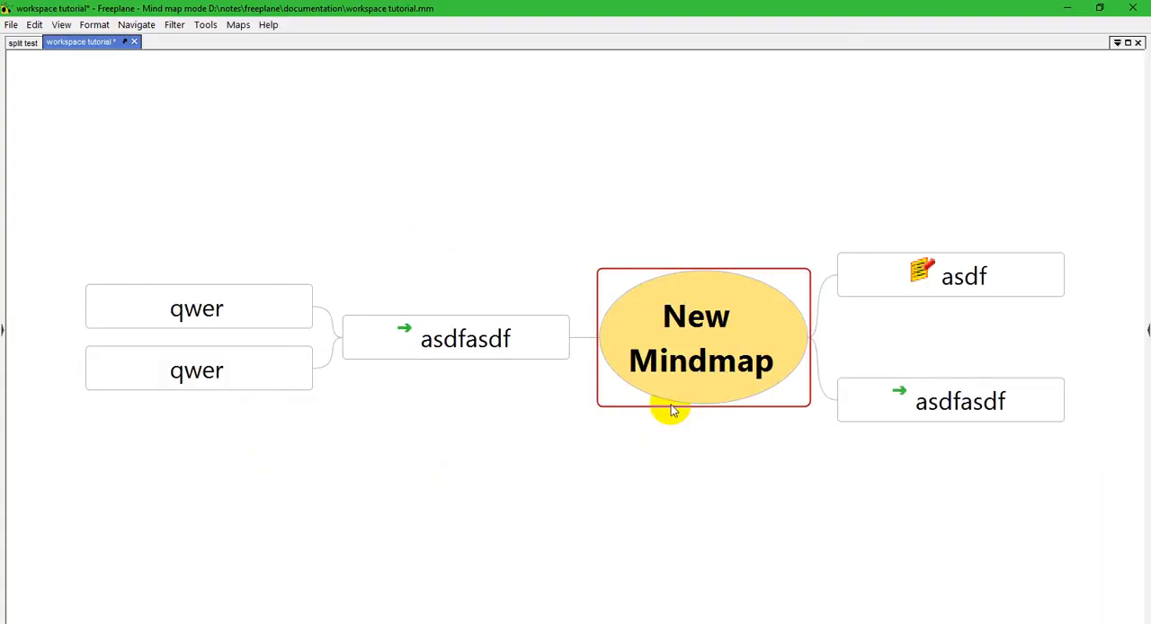
right_click(674, 412)
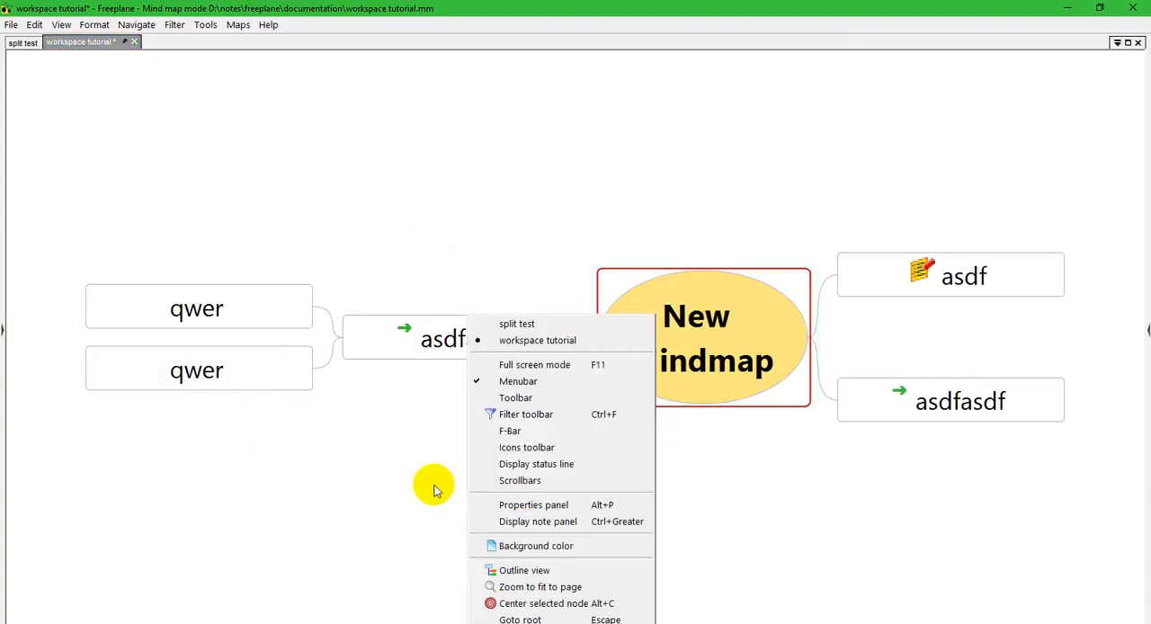
mouse_move(417, 501)
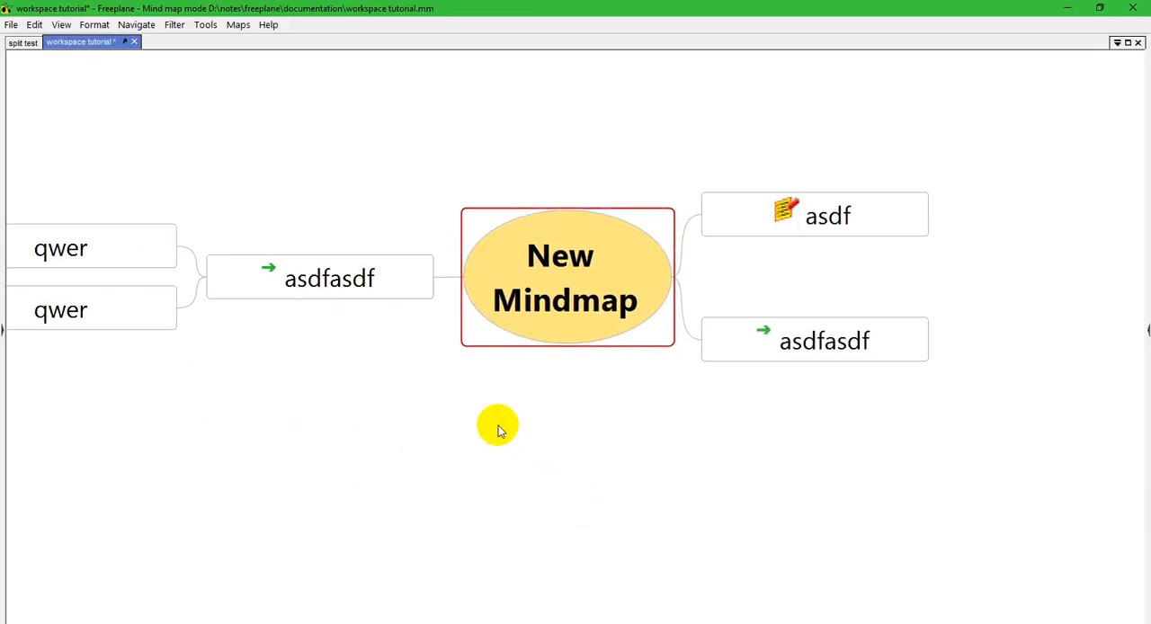
Switch to the annotated overview of Freeplane's menubar, toolbars, panels and notes editor
key("alt+tab")
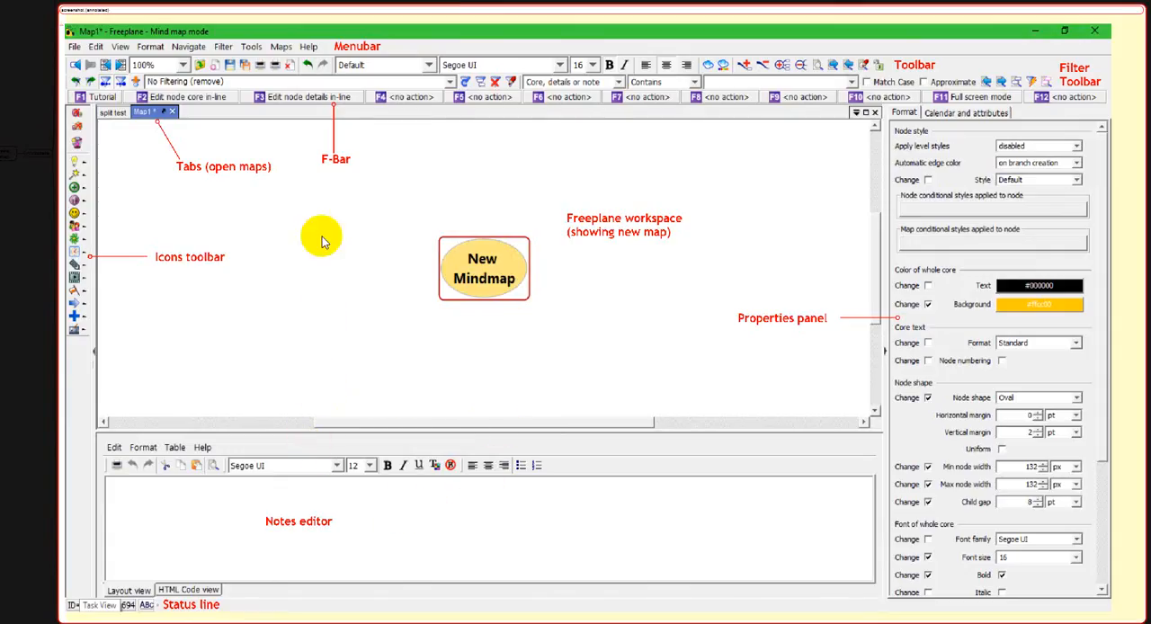
mouse_move(234, 527)
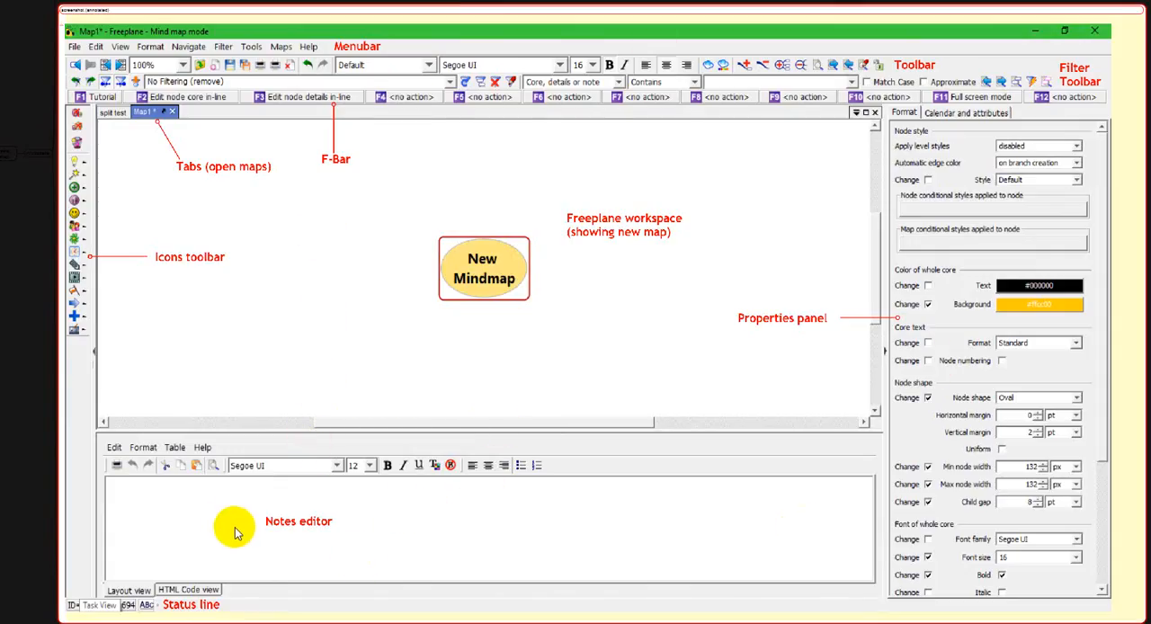
mouse_move(230, 527)
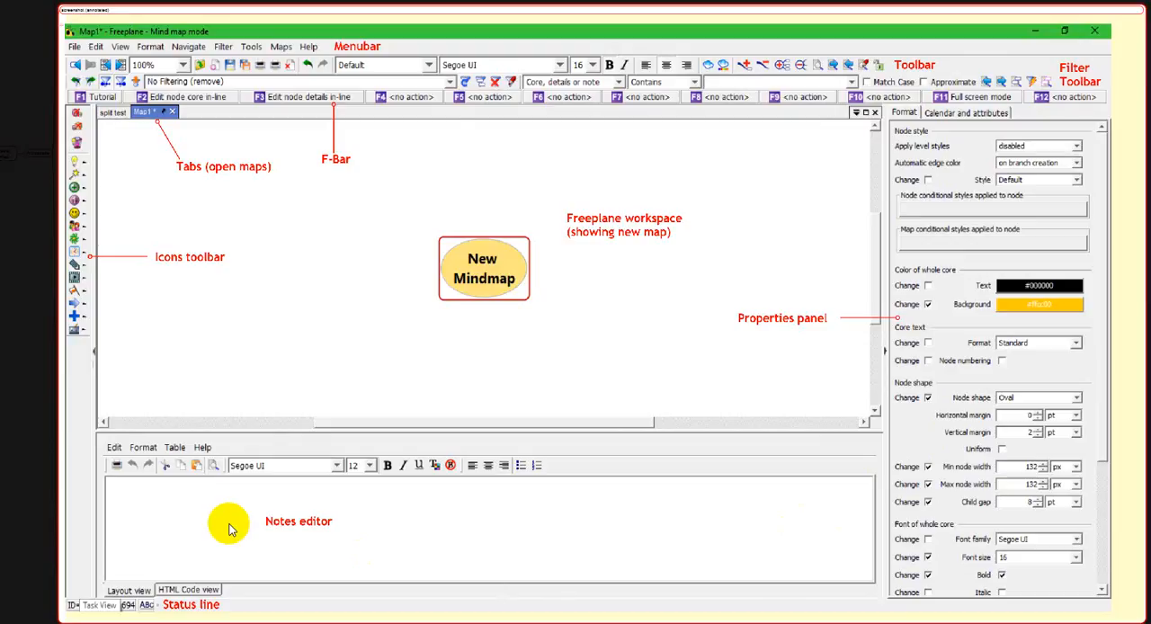